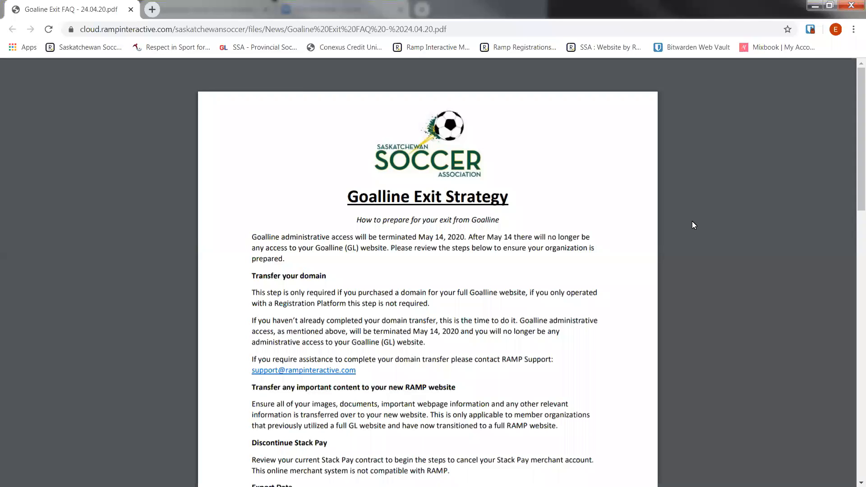
mouse_move(740, 281)
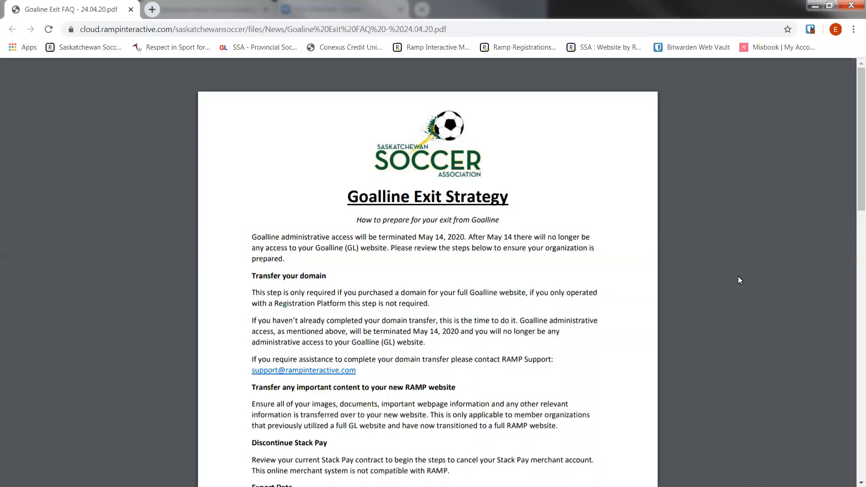
mouse_move(743, 263)
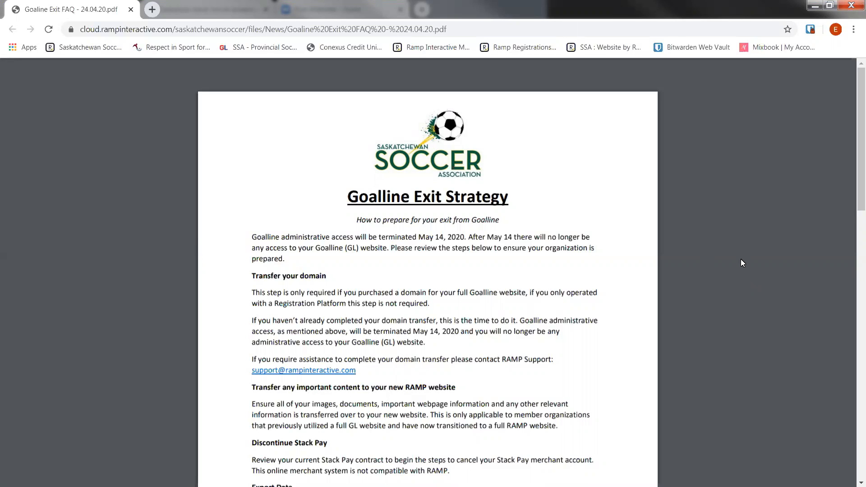
mouse_move(706, 274)
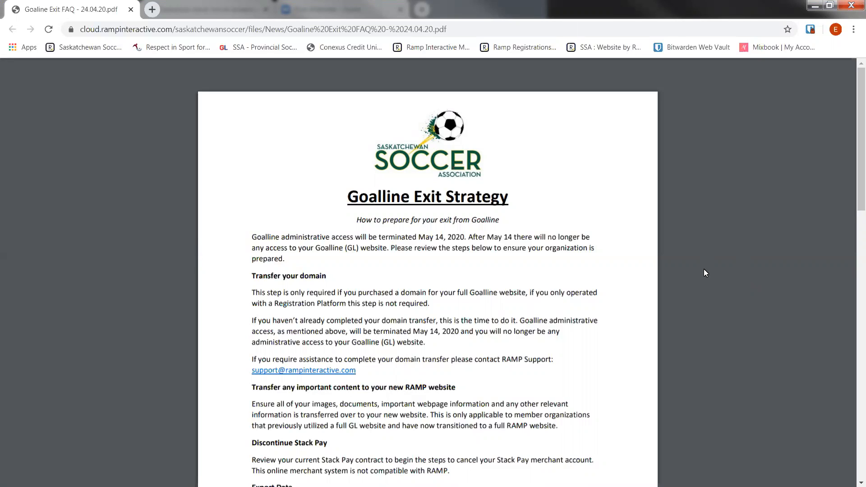
mouse_move(693, 279)
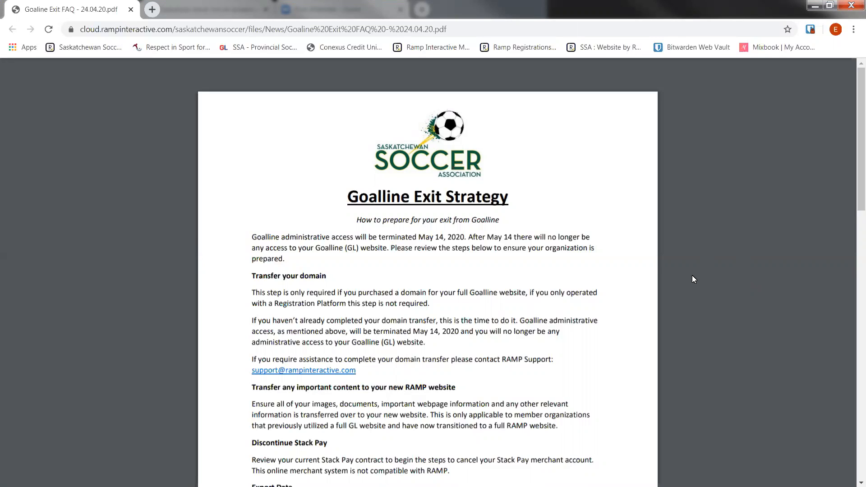
mouse_move(689, 281)
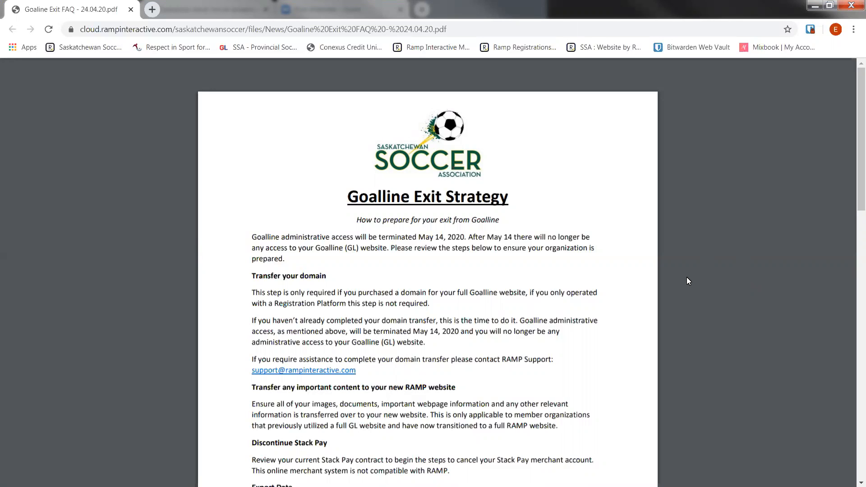
Scroll the PDF to show the Export Data paragraph and the RAMP registrar contact note
scroll(down, 3)
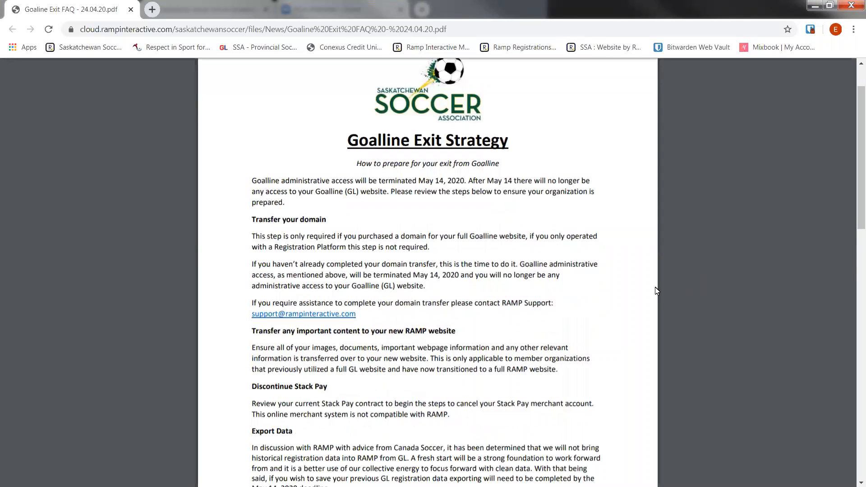
mouse_move(624, 308)
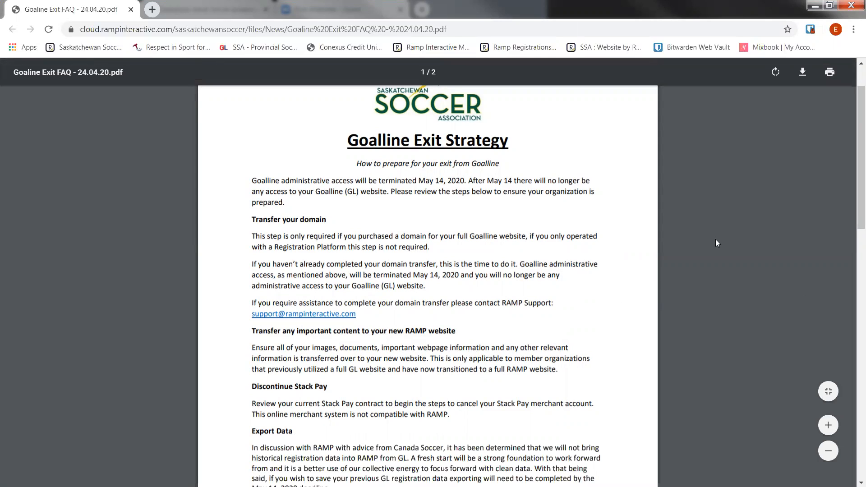
mouse_move(477, 271)
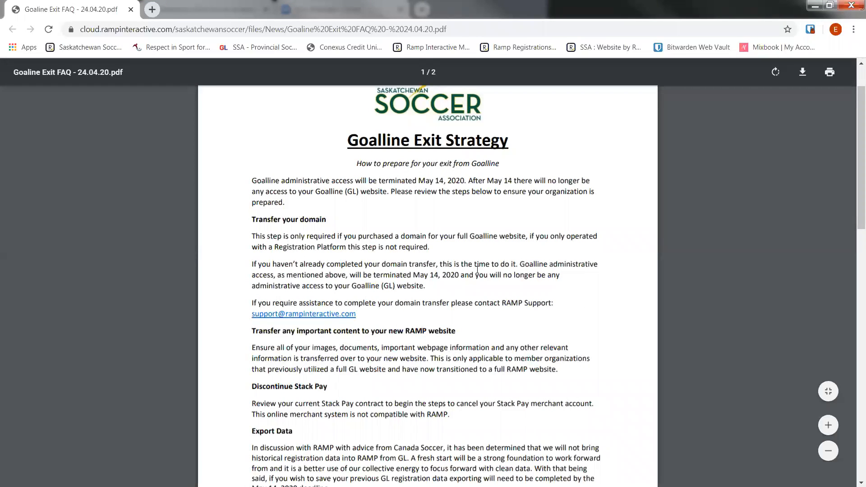
mouse_move(217, 240)
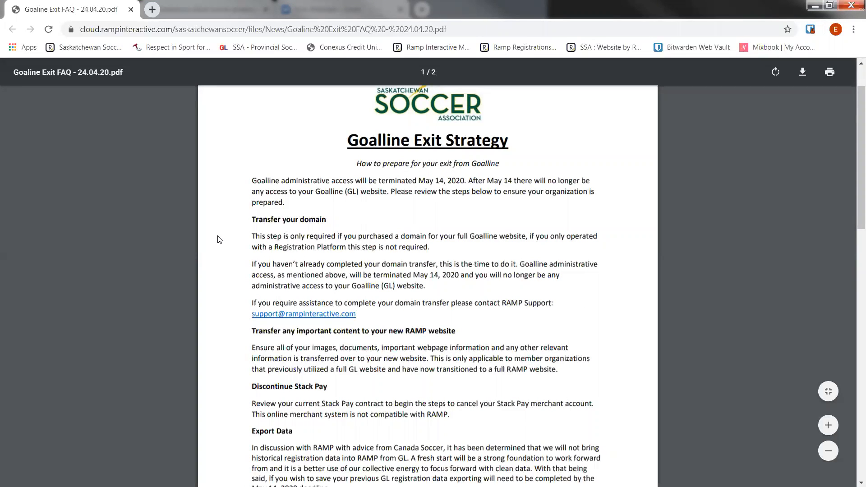
scroll(down, 3)
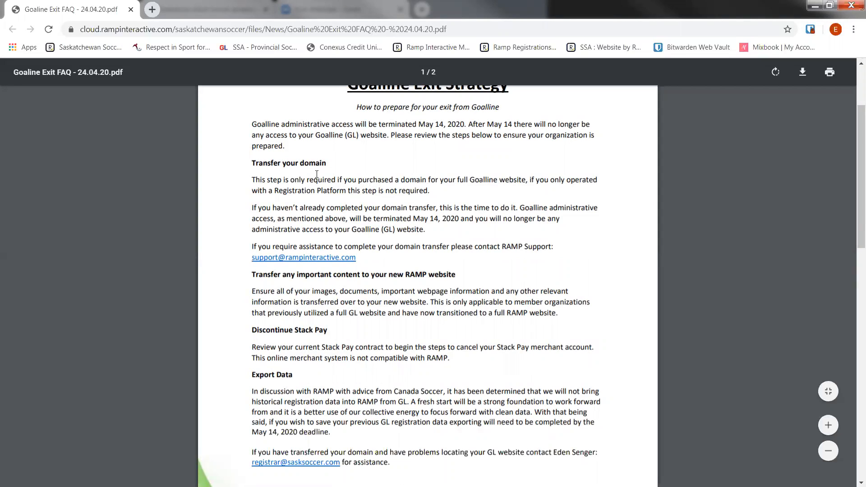
mouse_move(210, 175)
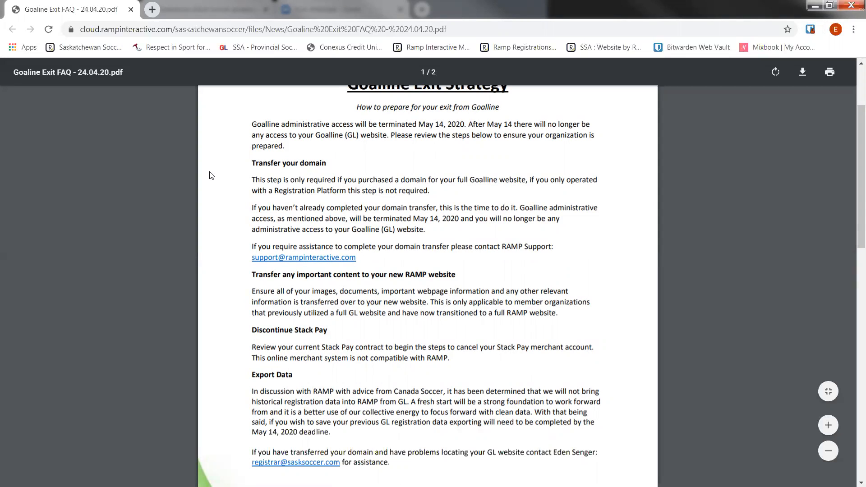
scroll(up, 3)
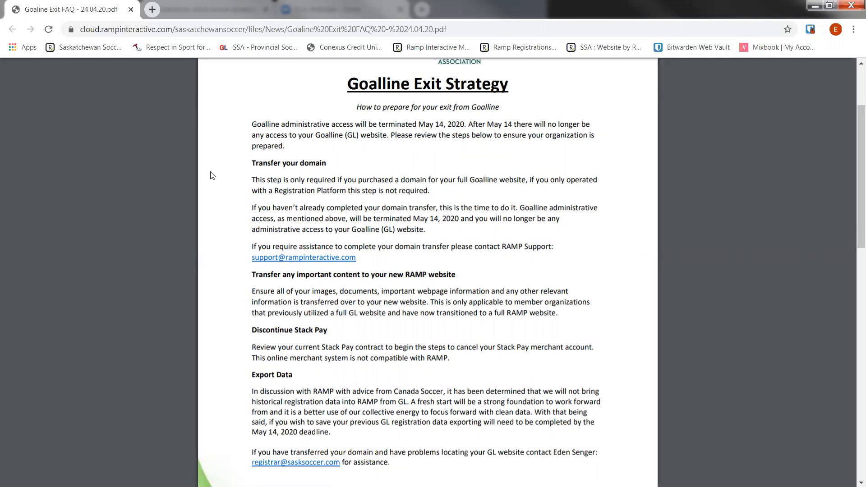
mouse_move(216, 170)
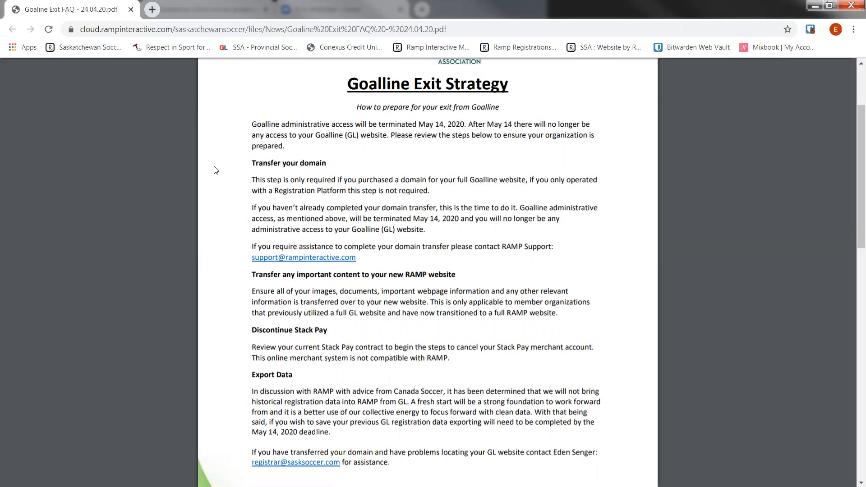
mouse_move(238, 170)
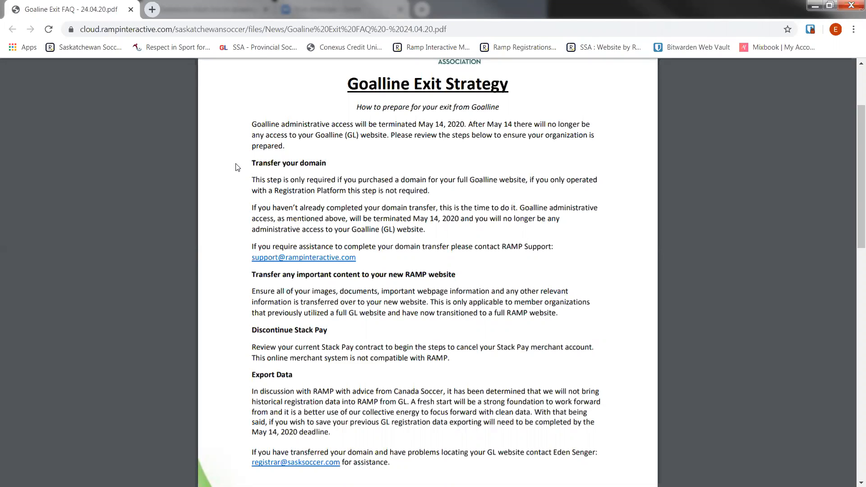
mouse_move(246, 157)
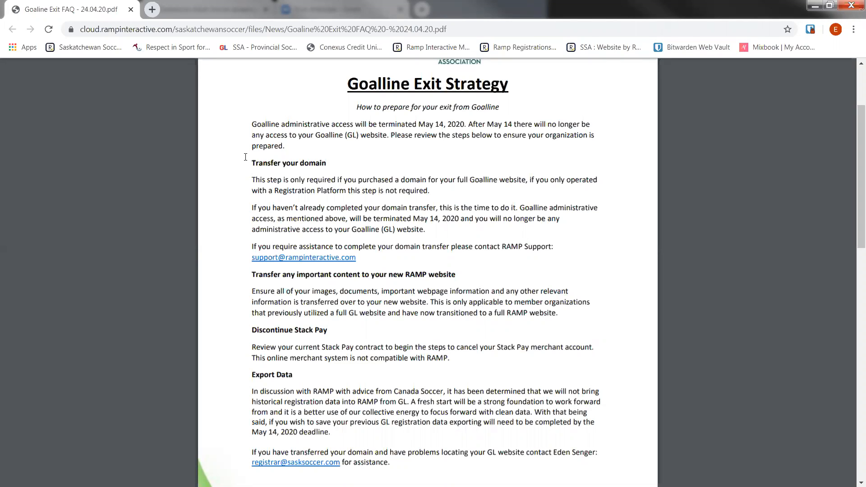
mouse_move(245, 160)
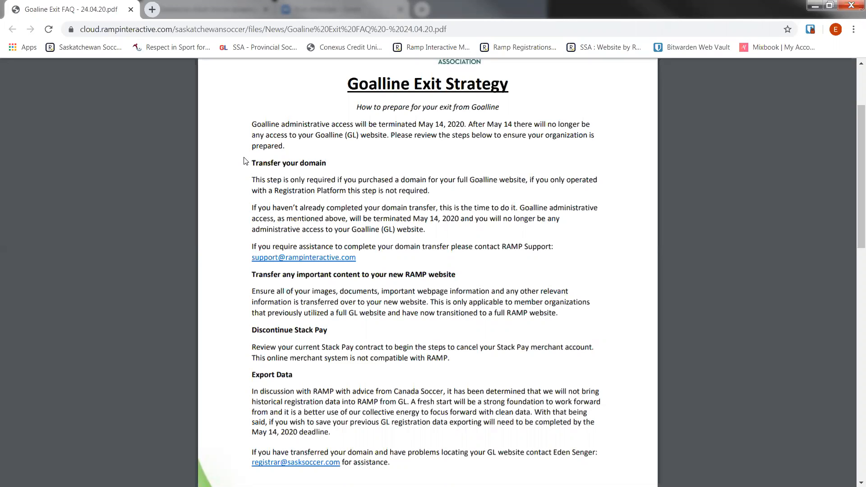
mouse_move(231, 180)
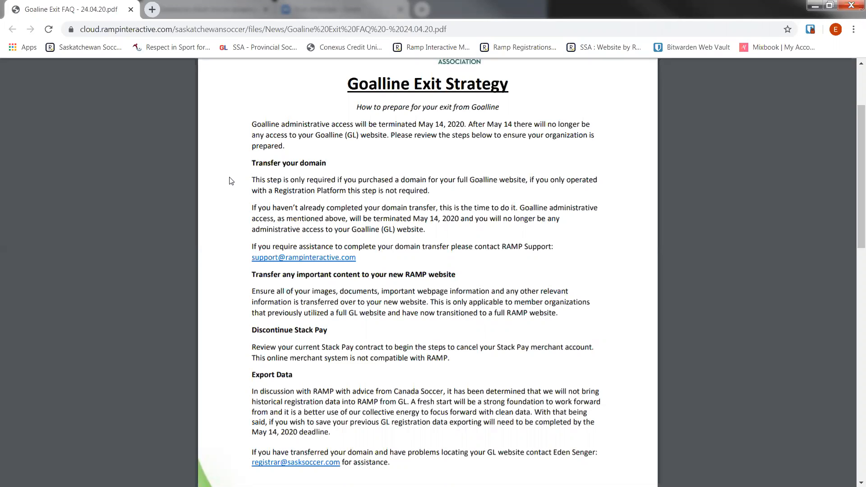
mouse_move(153, 226)
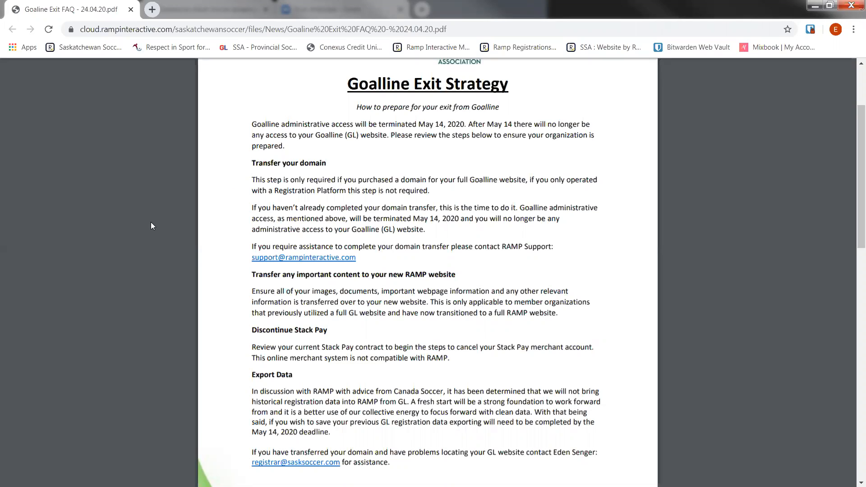
mouse_move(260, 266)
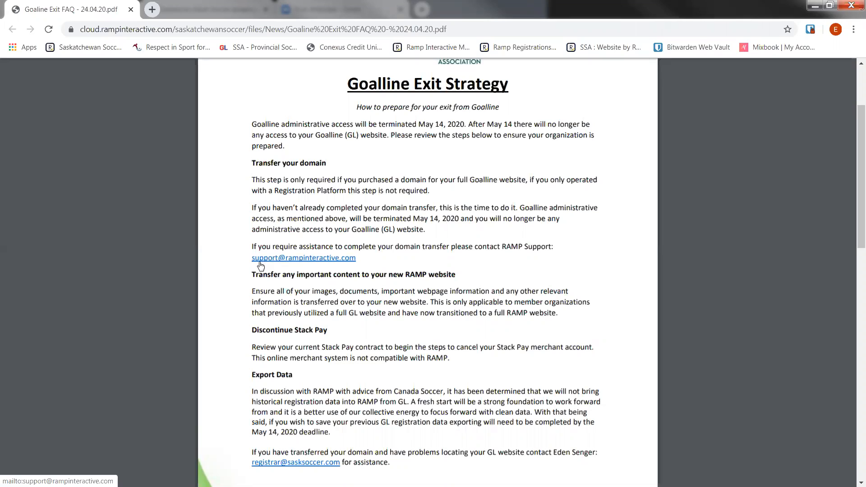
mouse_move(409, 256)
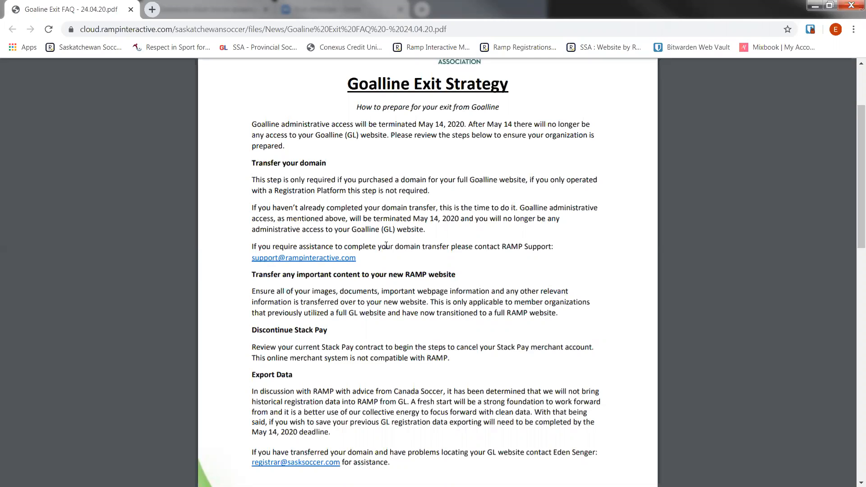
mouse_move(414, 202)
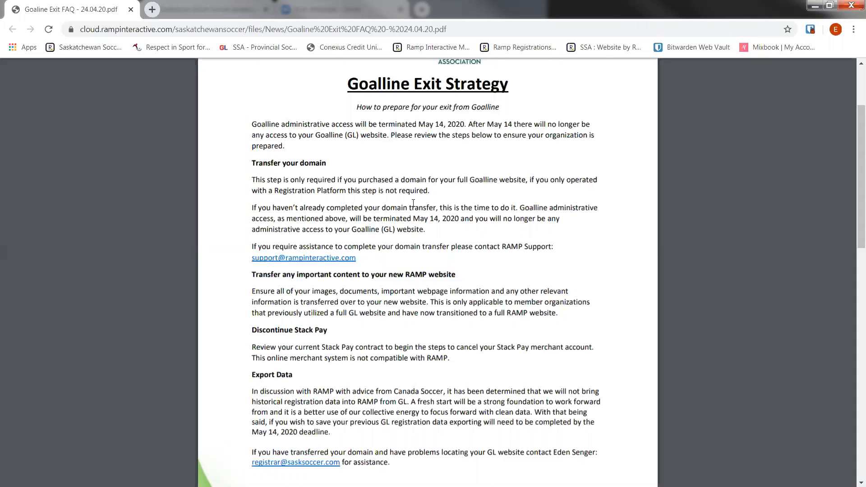
Scroll to the bottom of page 1, where the How to Export Data page begins
scroll(down, 3)
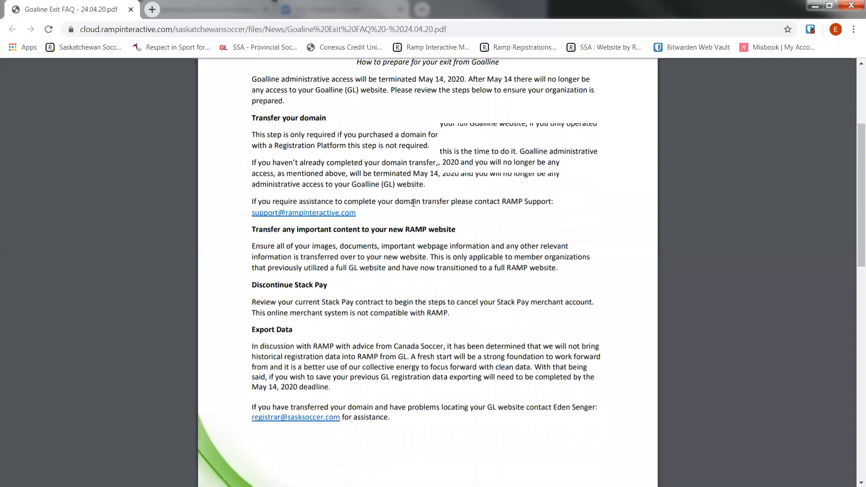
scroll(down, 3)
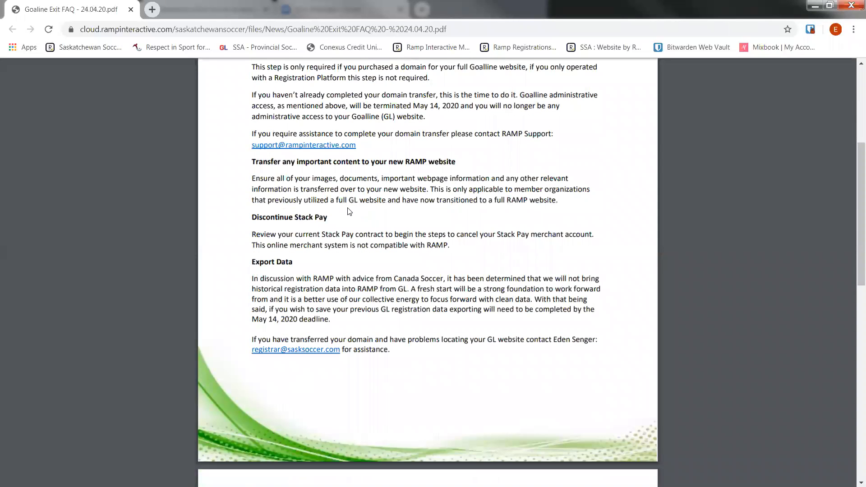
mouse_move(236, 167)
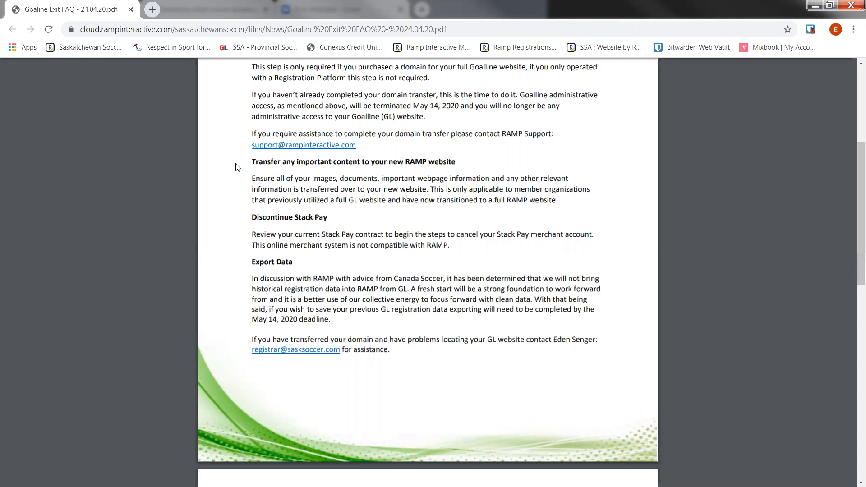
scroll(down, 3)
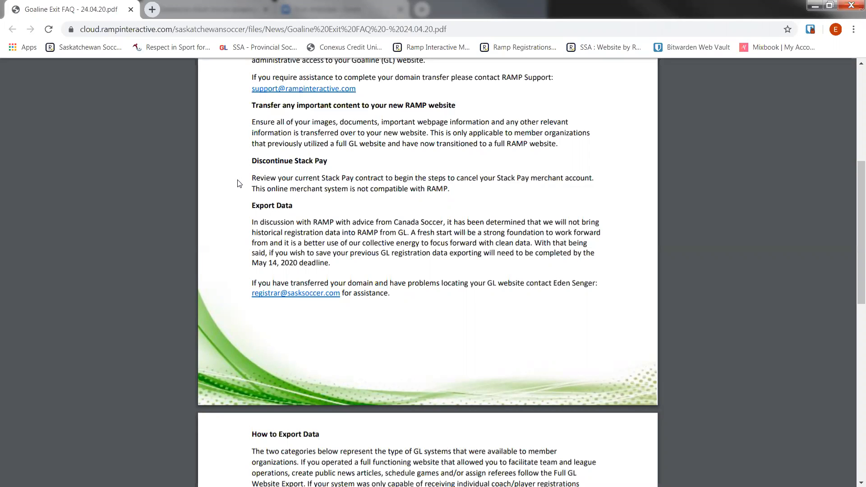
mouse_move(248, 205)
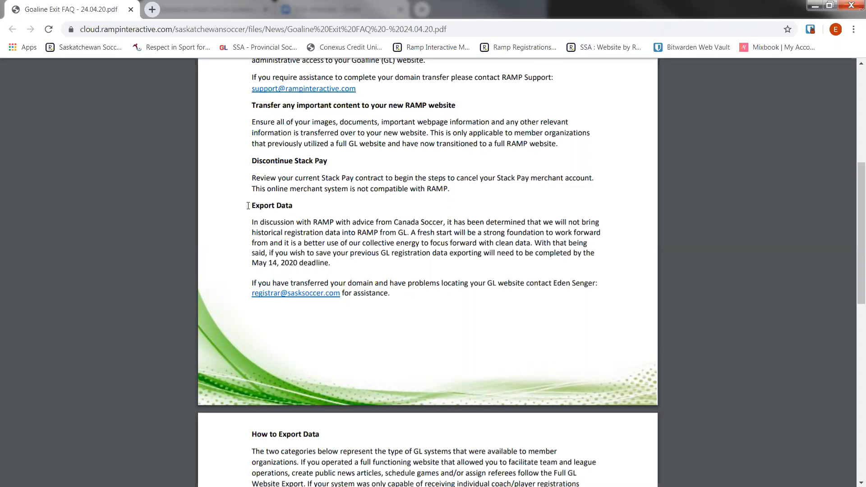
Scroll into page 2 to show the Full GL Website Export steps
scroll(down, 3)
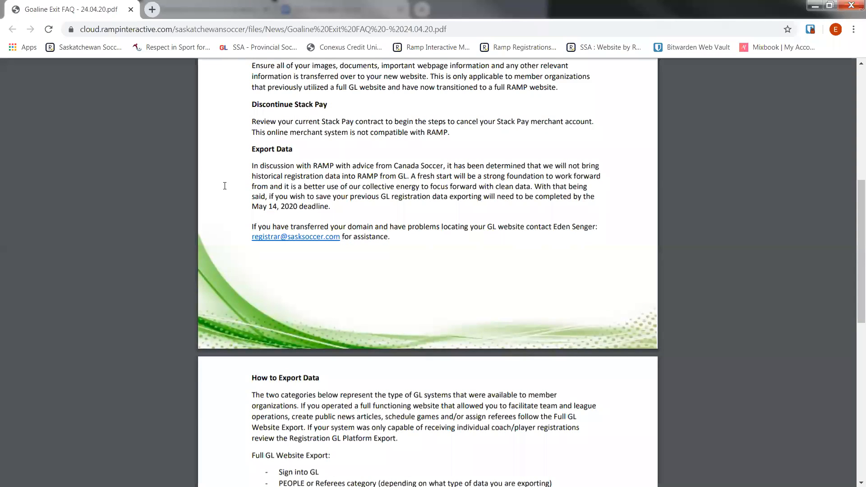
mouse_move(659, 180)
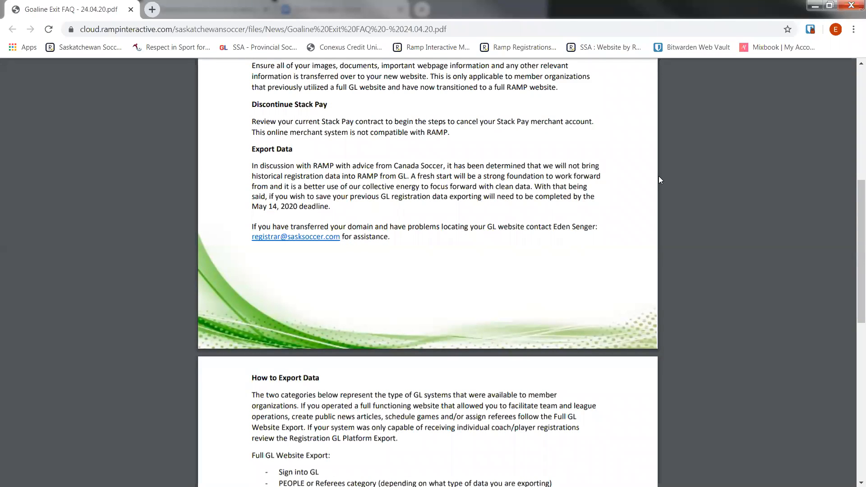
scroll(down, 3)
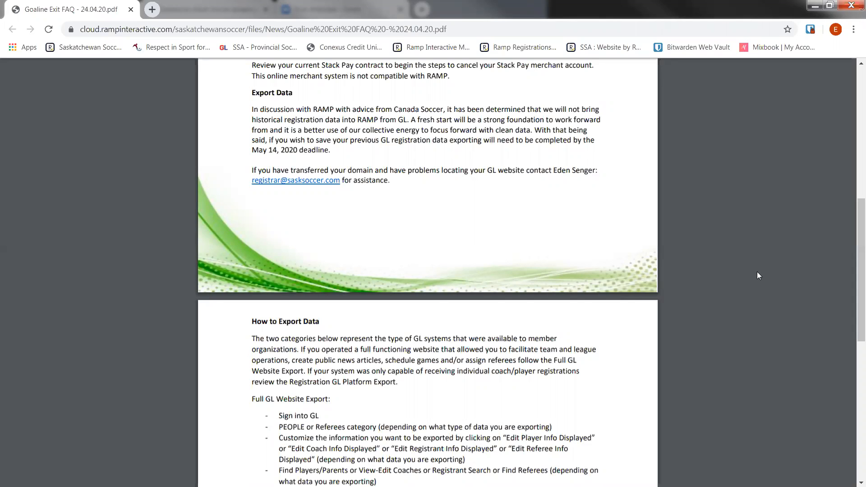
mouse_move(715, 182)
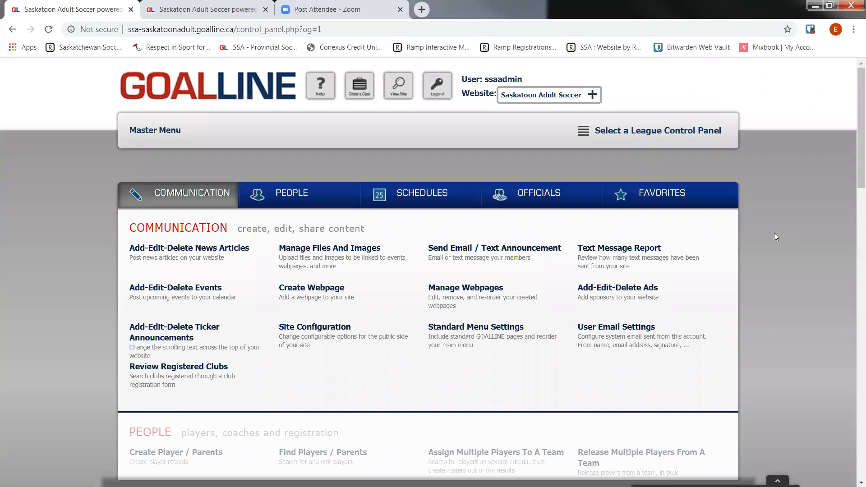
mouse_move(630, 90)
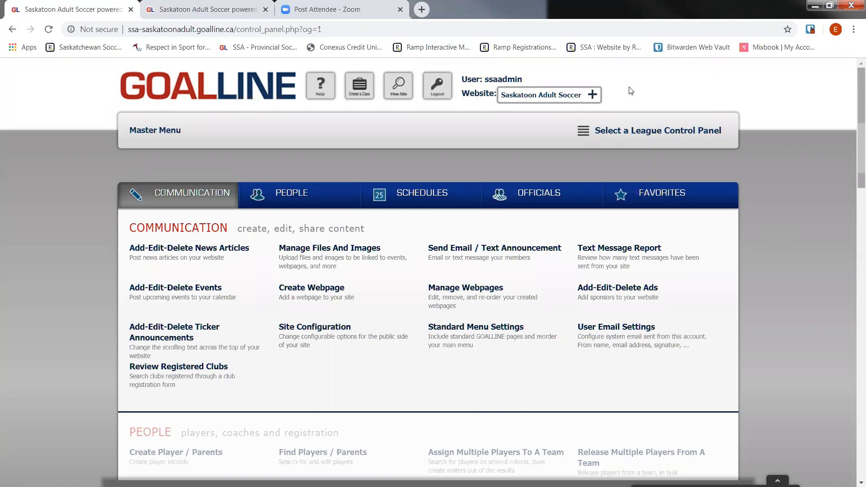
mouse_move(351, 361)
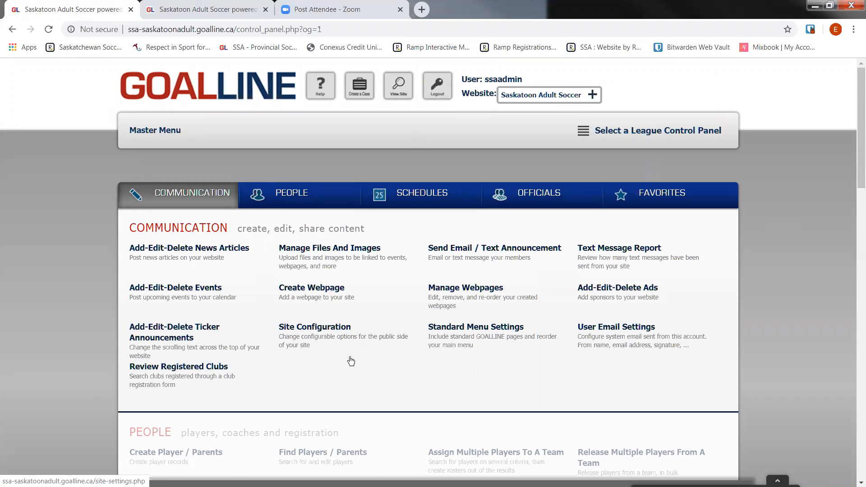
mouse_move(340, 356)
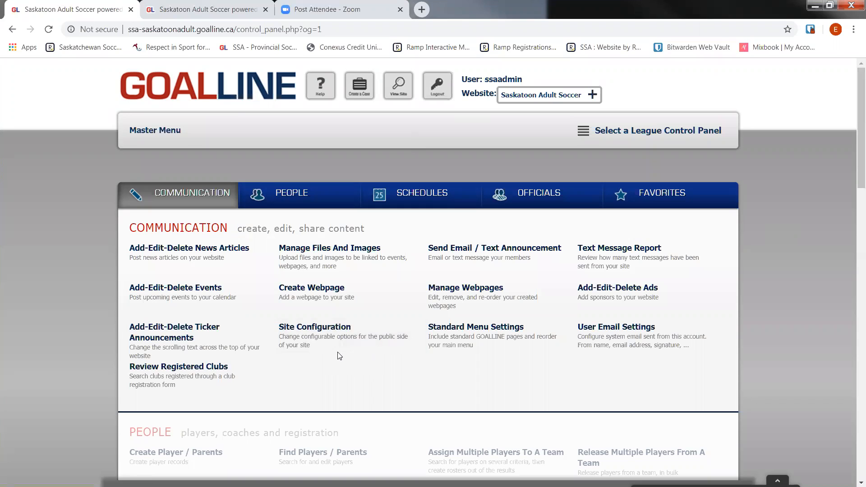
mouse_move(227, 363)
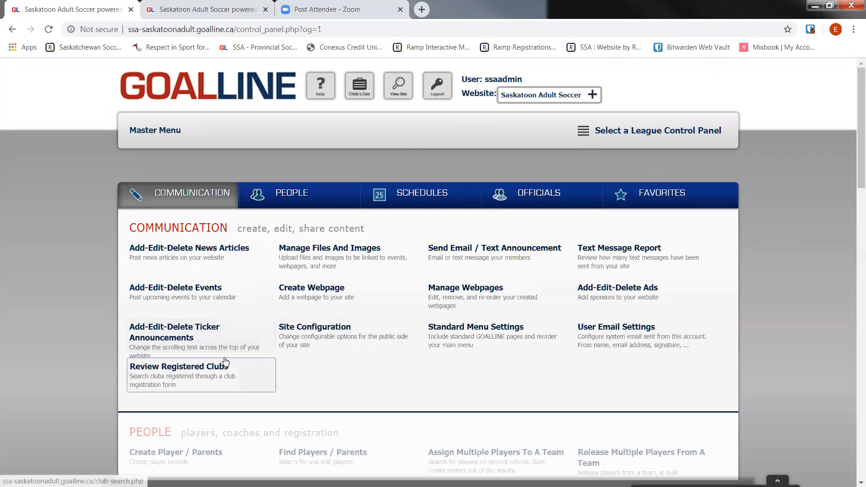
mouse_move(55, 339)
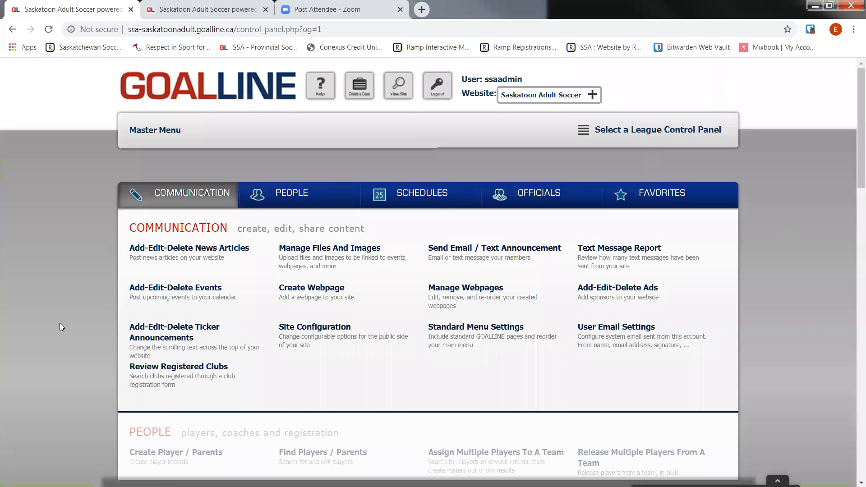
Scroll the Master Menu to the PEOPLE section and open Edit Player Info Displayed
scroll(down, 3)
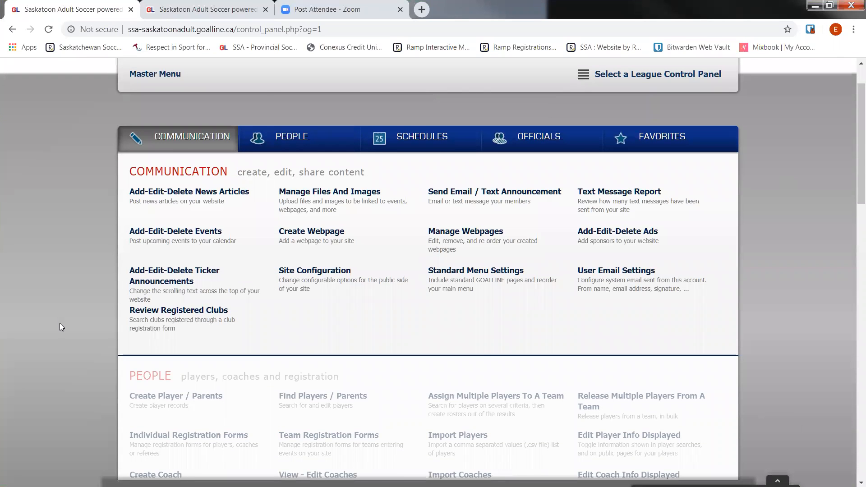
scroll(up, 3)
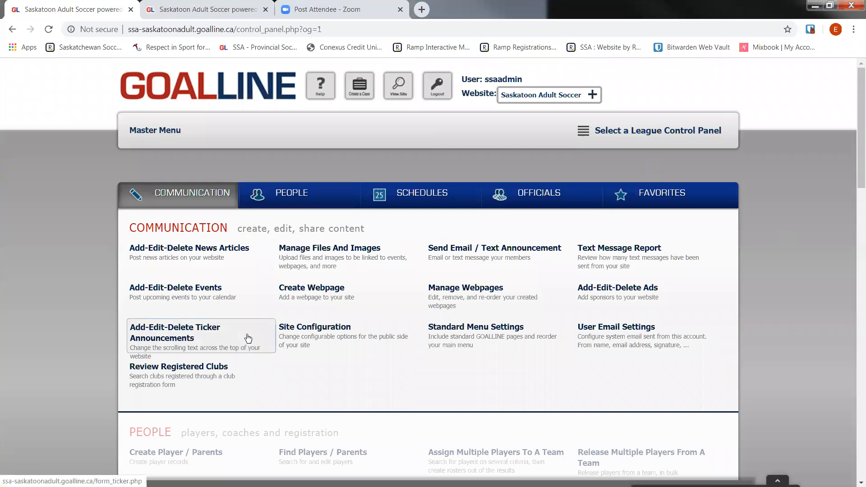
scroll(down, 3)
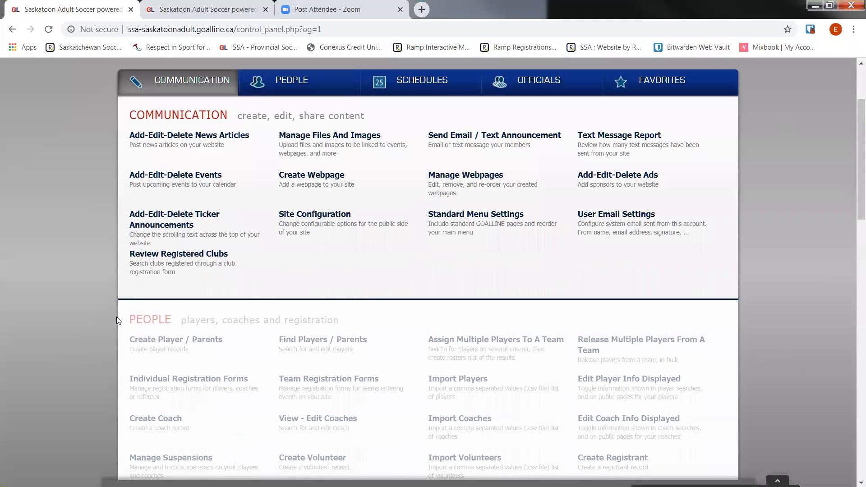
scroll(down, 3)
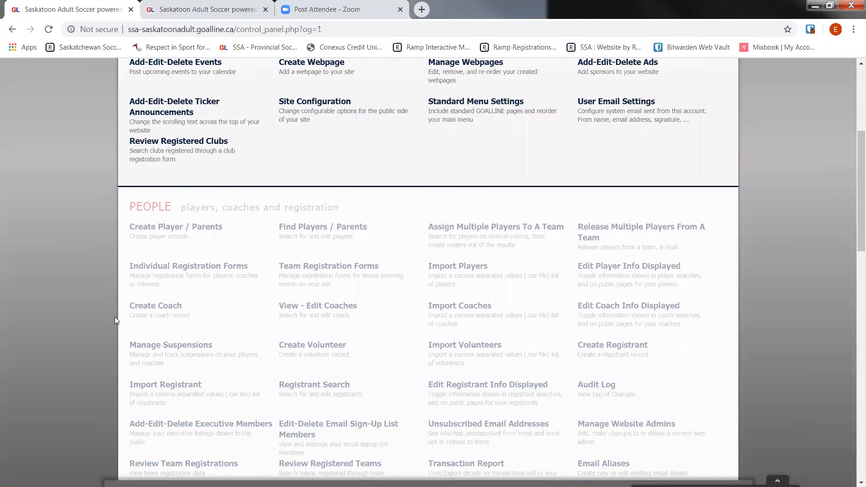
scroll(down, 3)
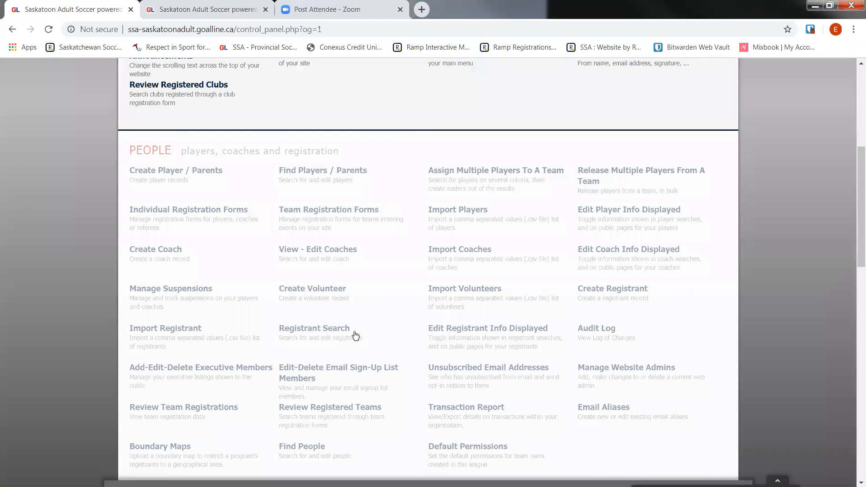
double_click(149, 150)
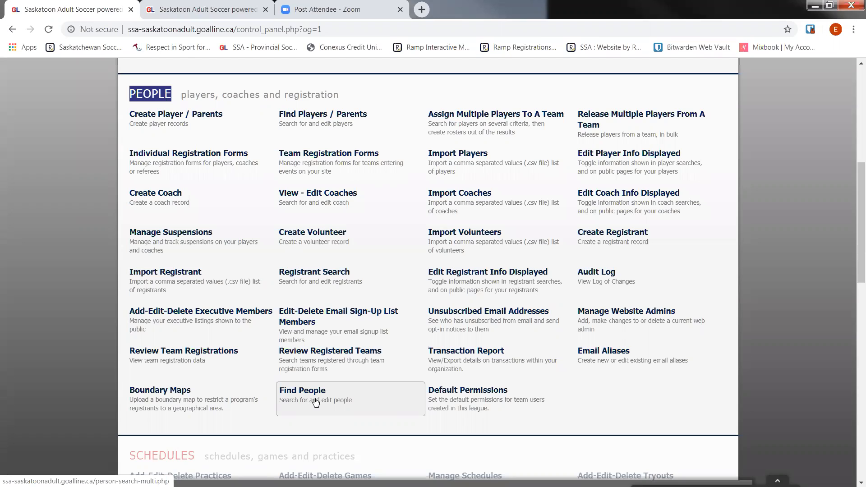
mouse_move(315, 398)
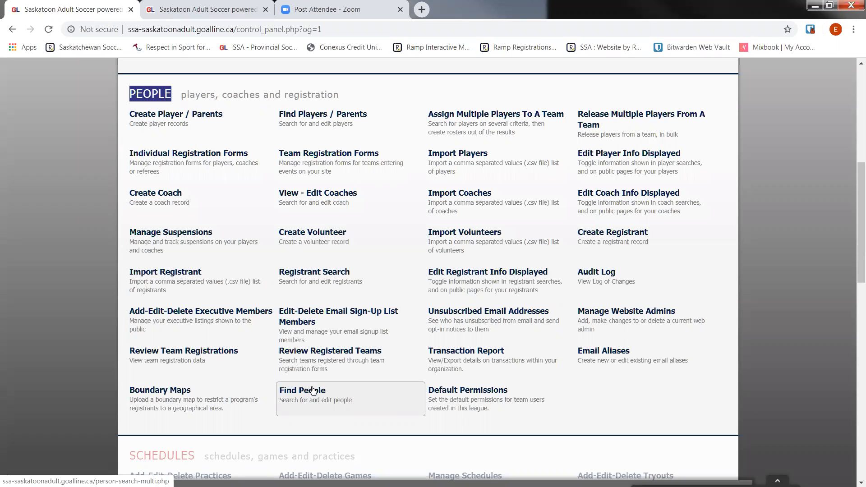
mouse_move(285, 402)
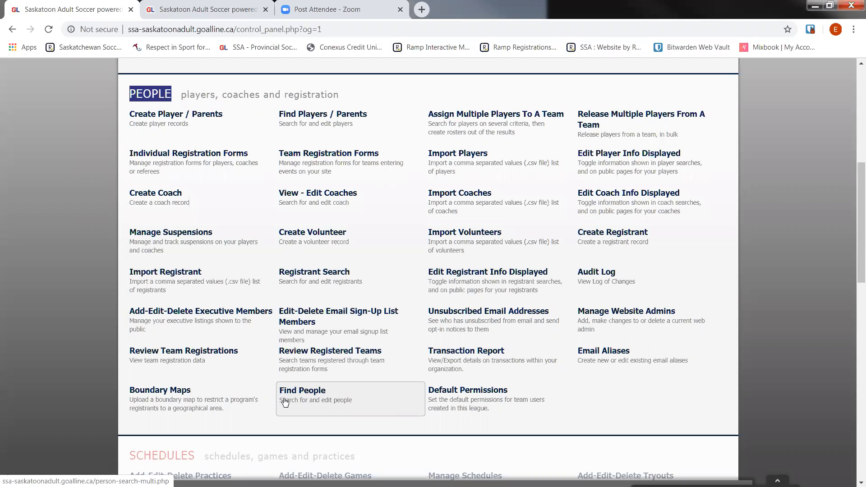
mouse_move(285, 320)
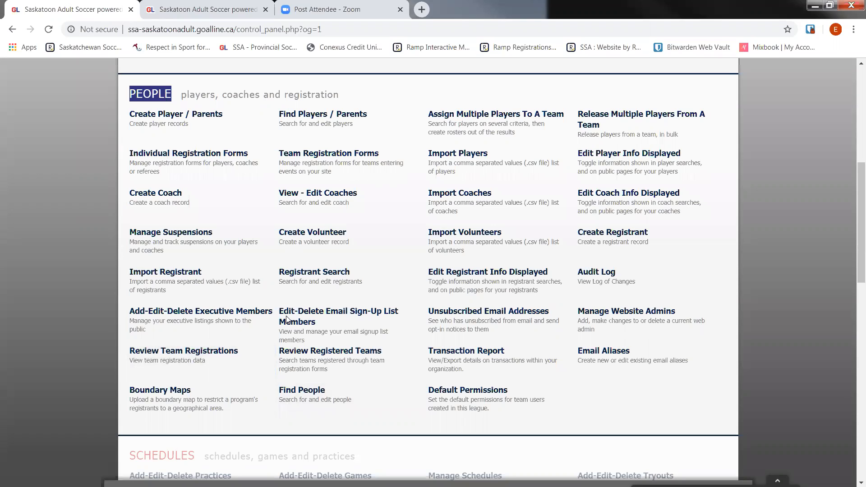
mouse_move(419, 218)
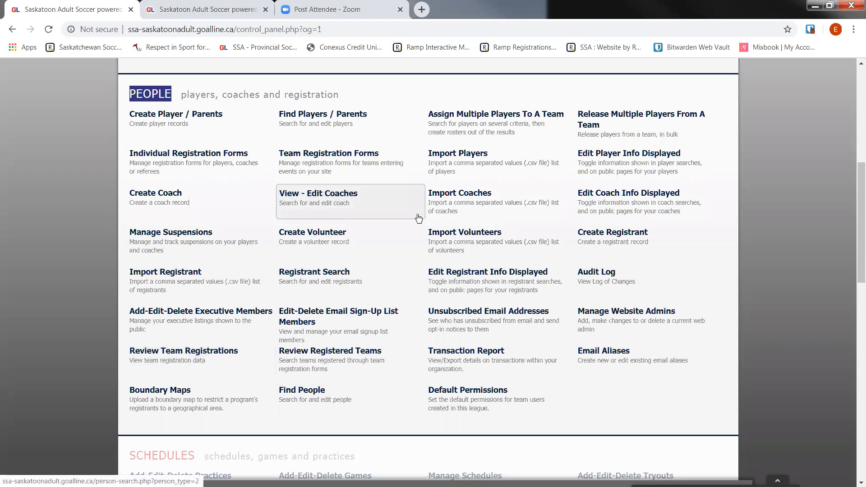
mouse_move(506, 125)
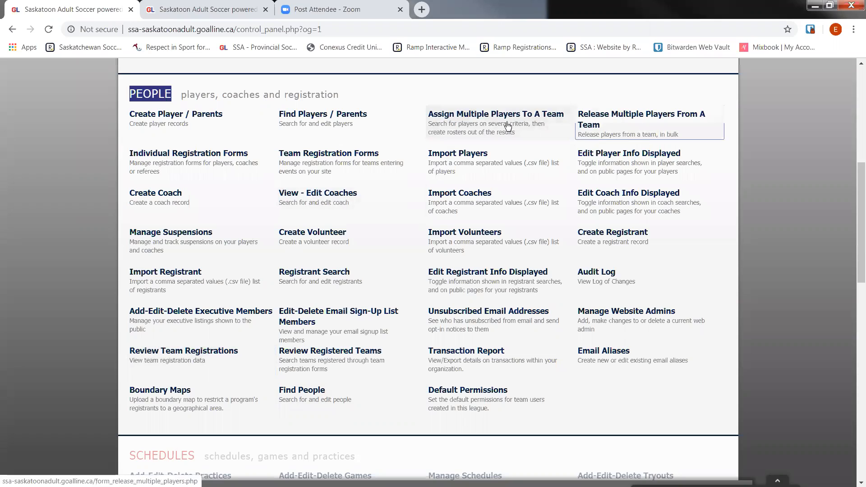
scroll(down, 3)
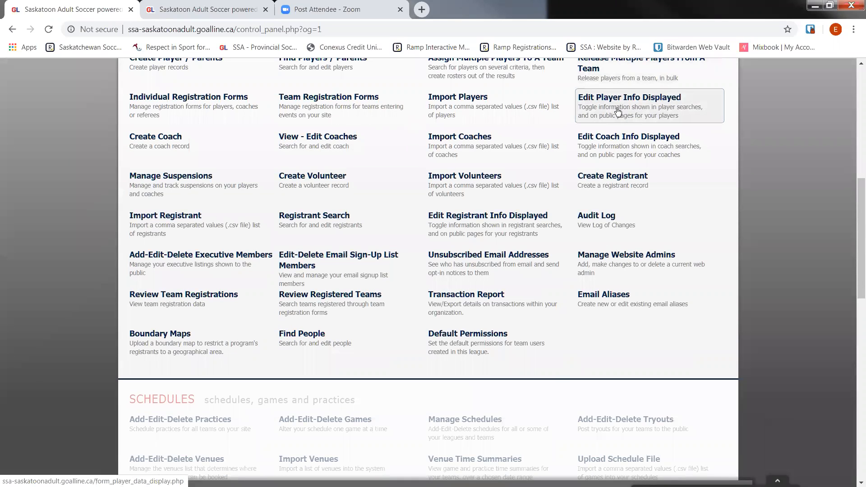
click(629, 97)
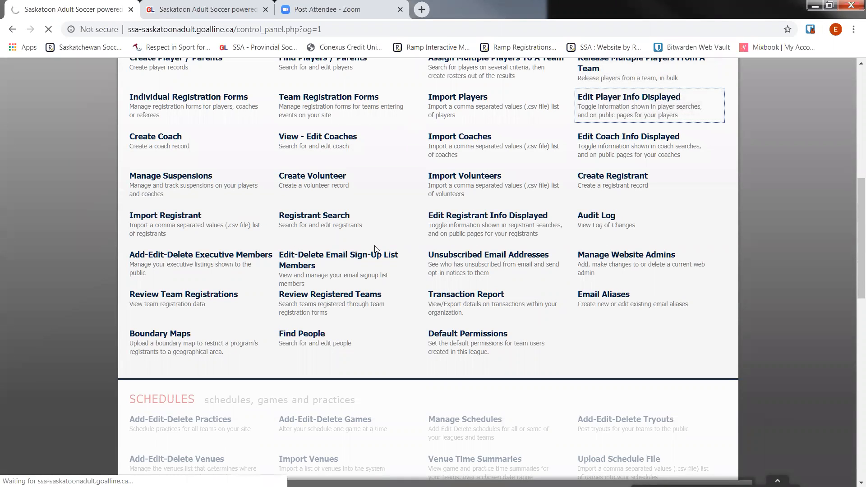
click(629, 96)
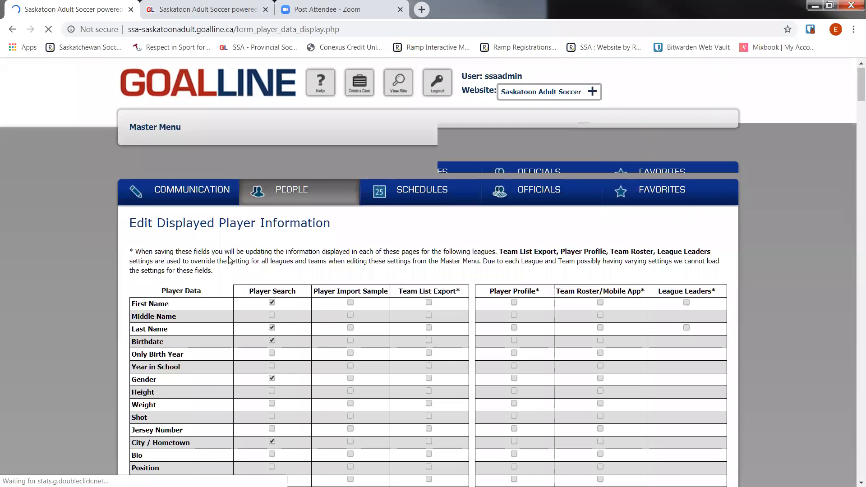
scroll(down, 3)
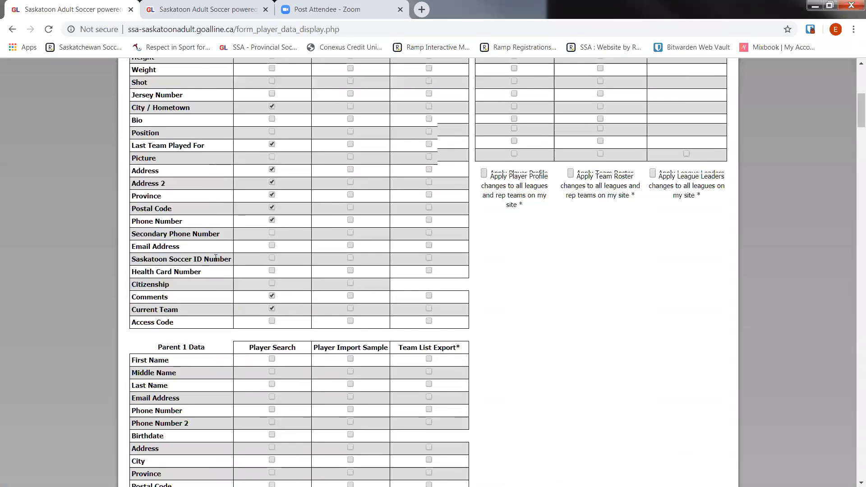
scroll(down, 3)
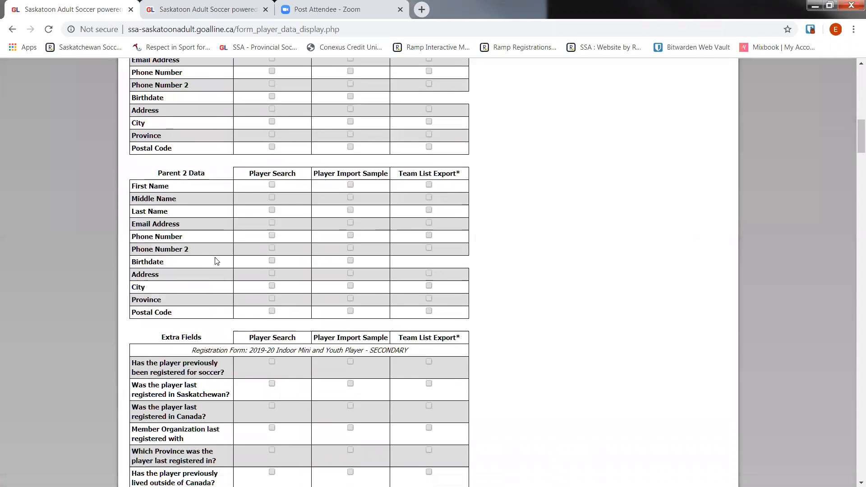
scroll(down, 3)
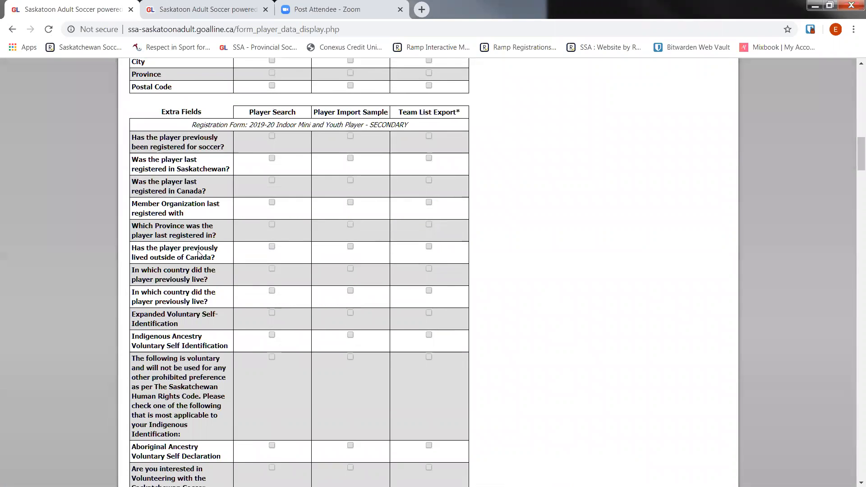
scroll(up, 3)
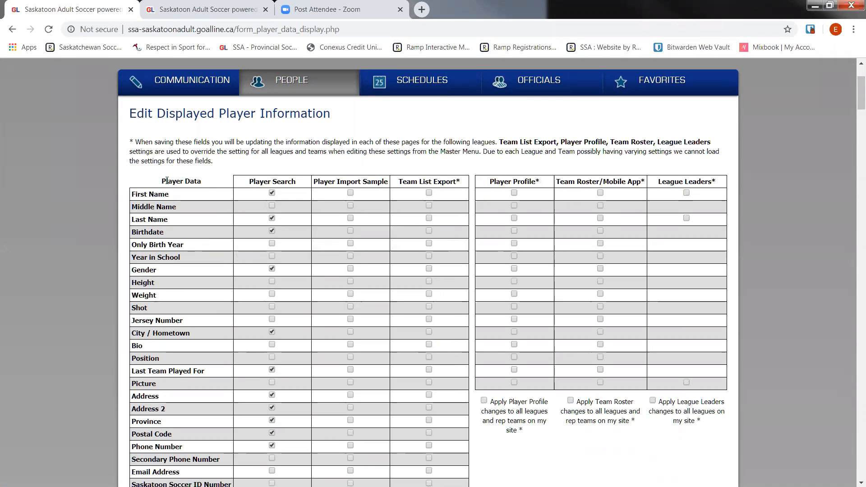
double_click(181, 182)
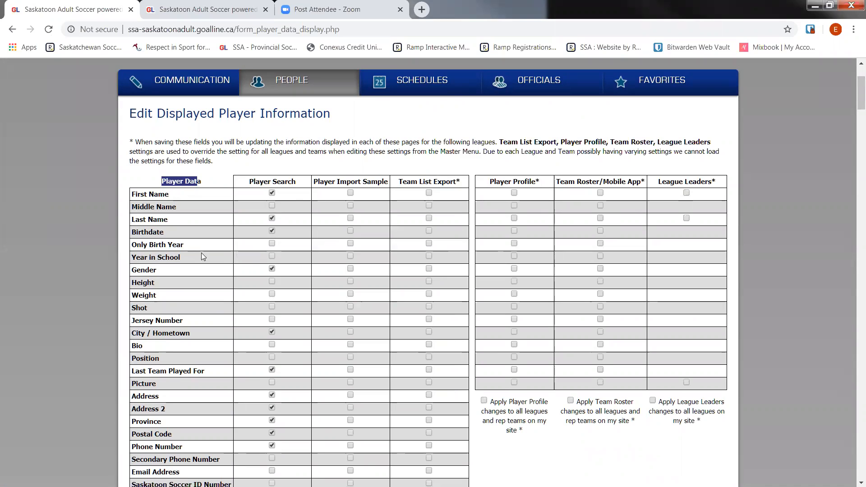
scroll(down, 3)
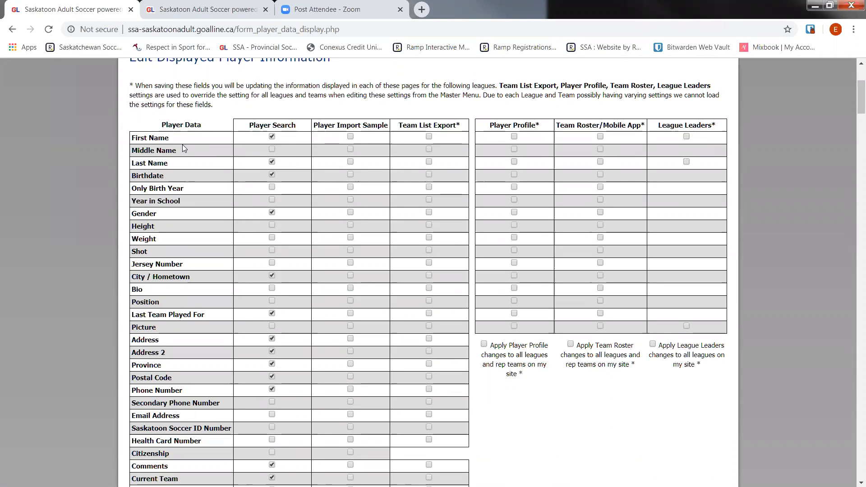
mouse_move(175, 197)
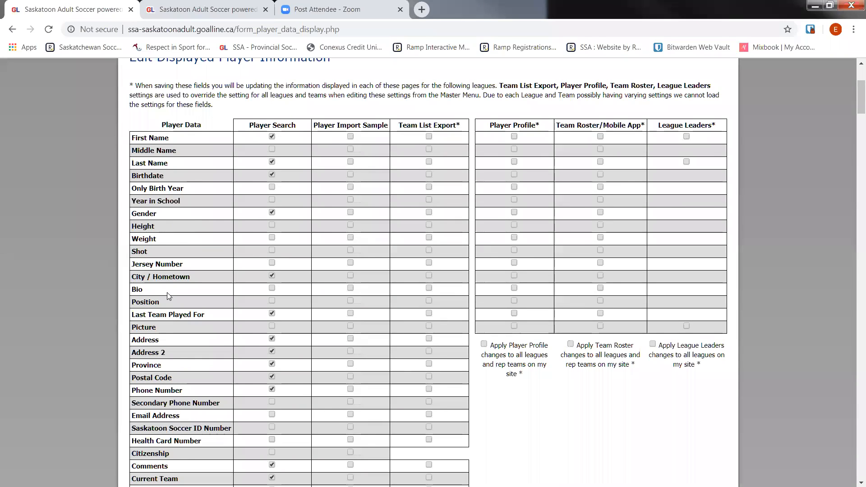
mouse_move(211, 323)
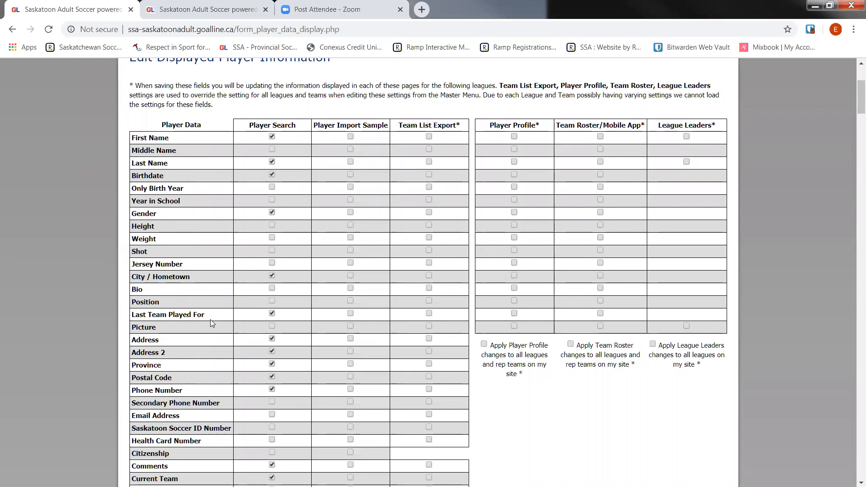
mouse_move(199, 436)
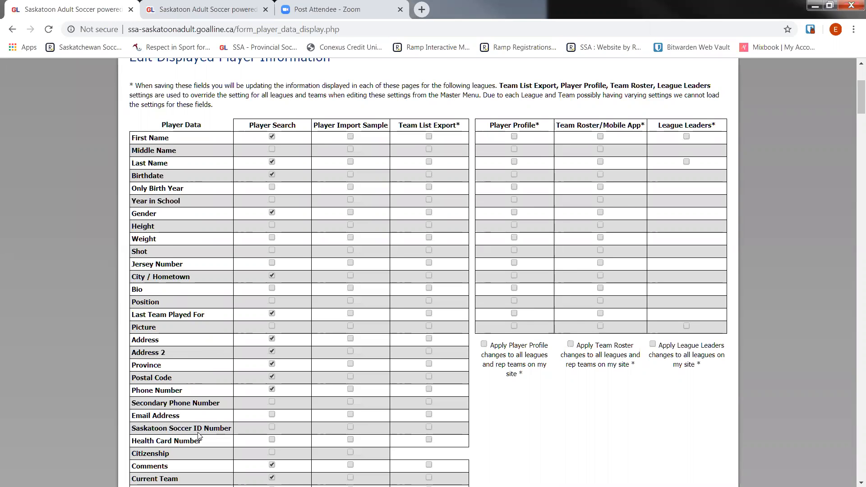
scroll(down, 3)
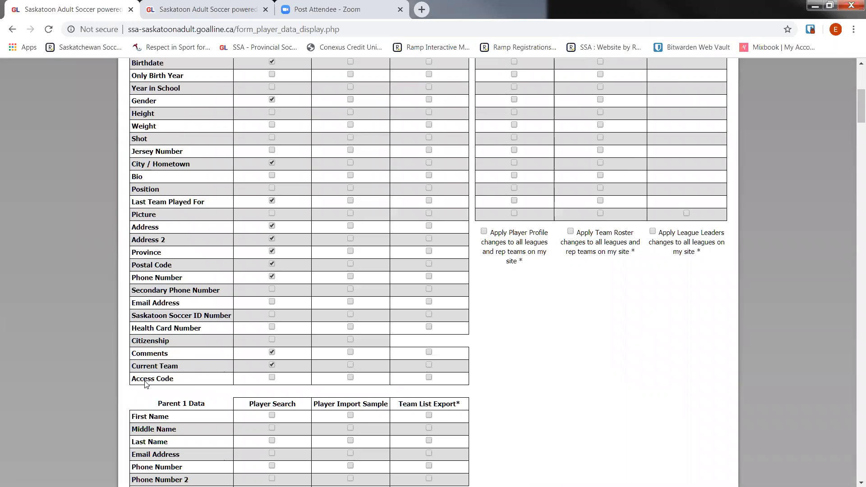
double_click(152, 379)
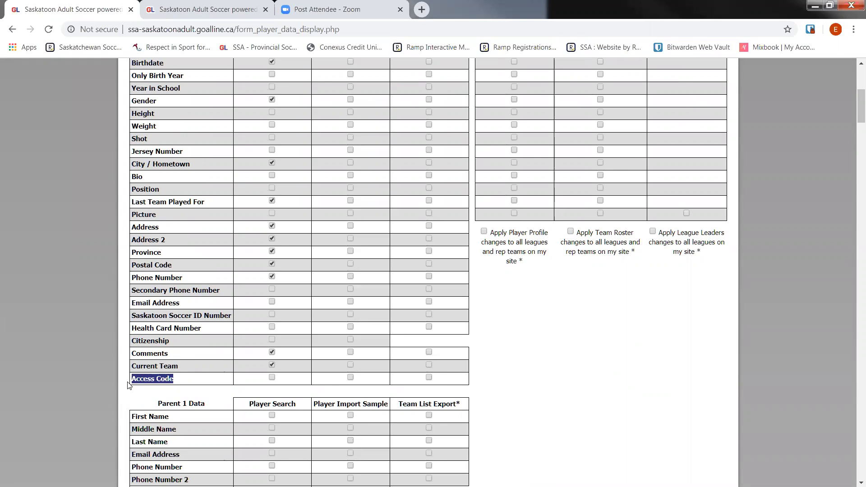
mouse_move(271, 389)
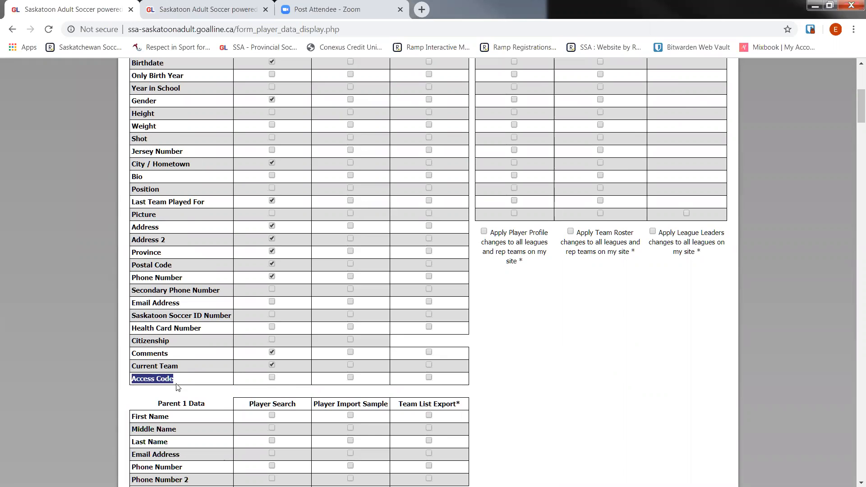
scroll(up, 3)
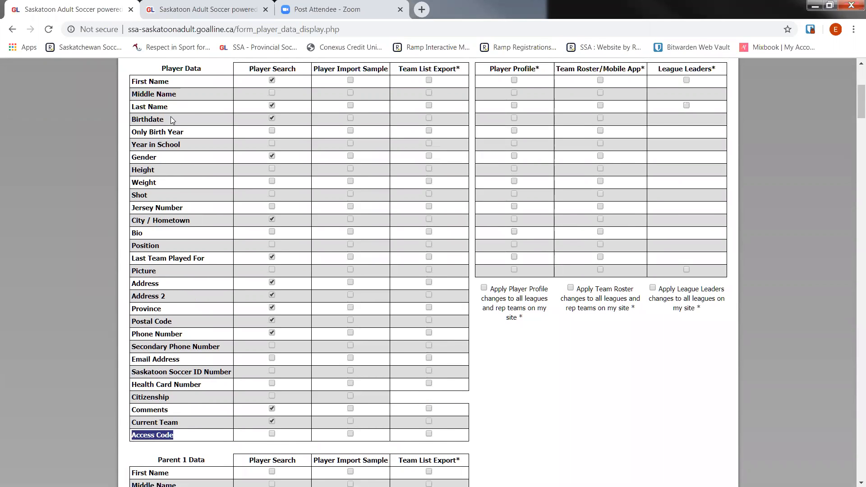
scroll(down, 3)
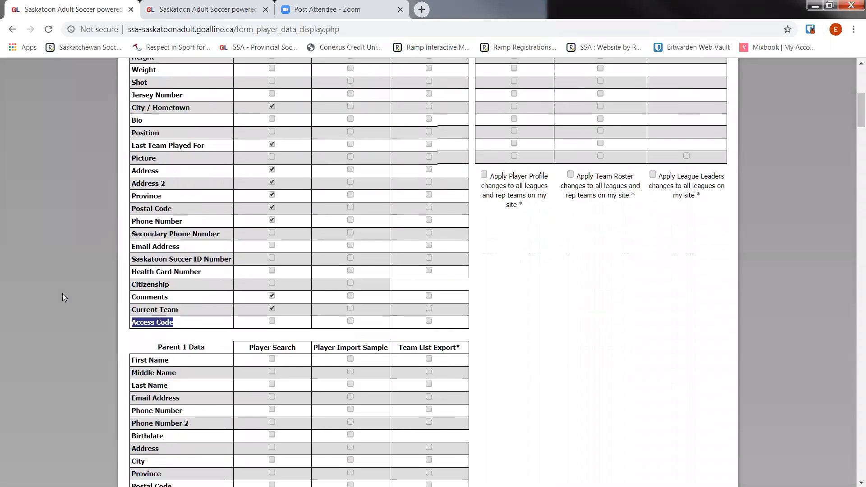
scroll(down, 3)
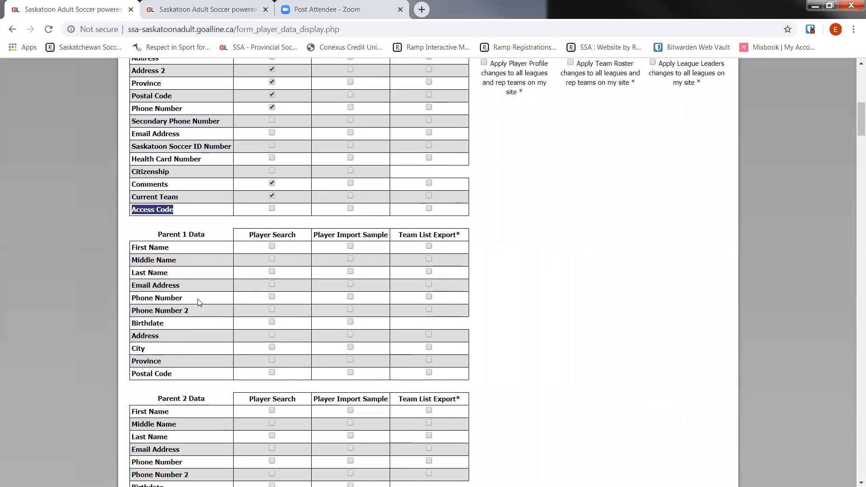
scroll(down, 3)
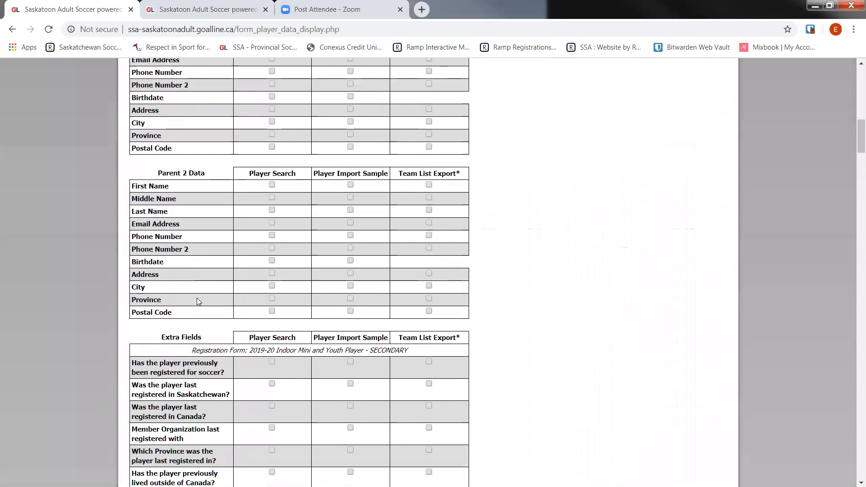
scroll(down, 3)
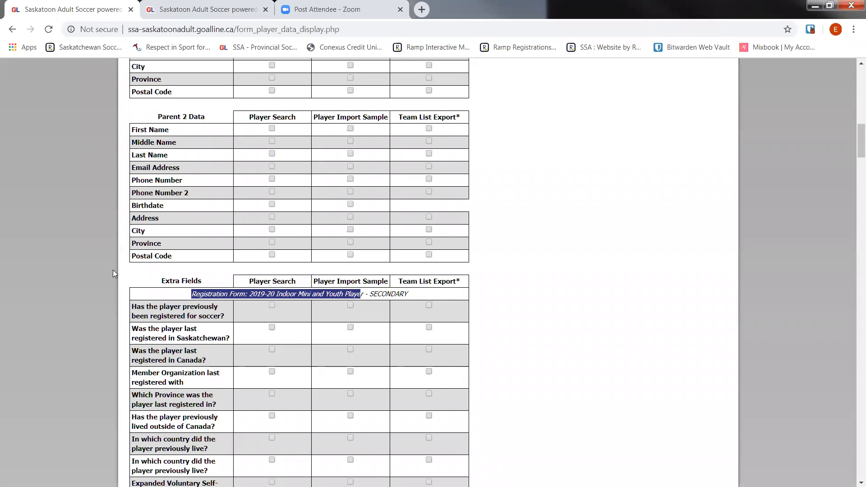
mouse_move(165, 276)
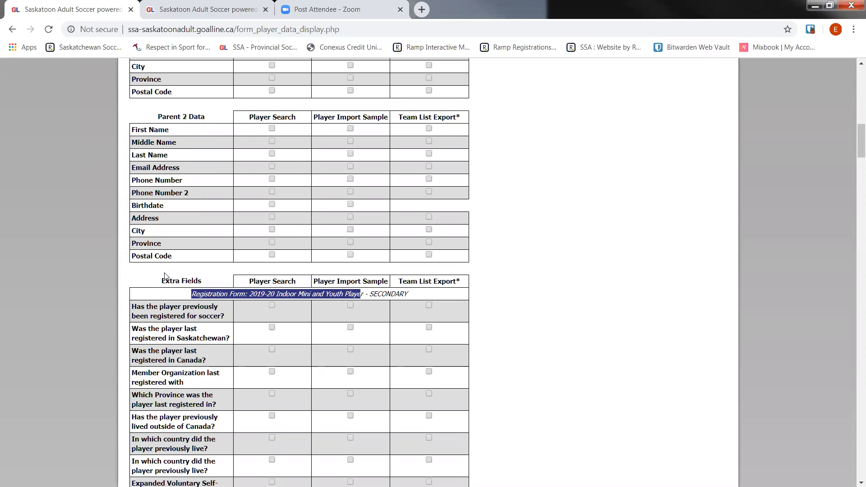
scroll(down, 3)
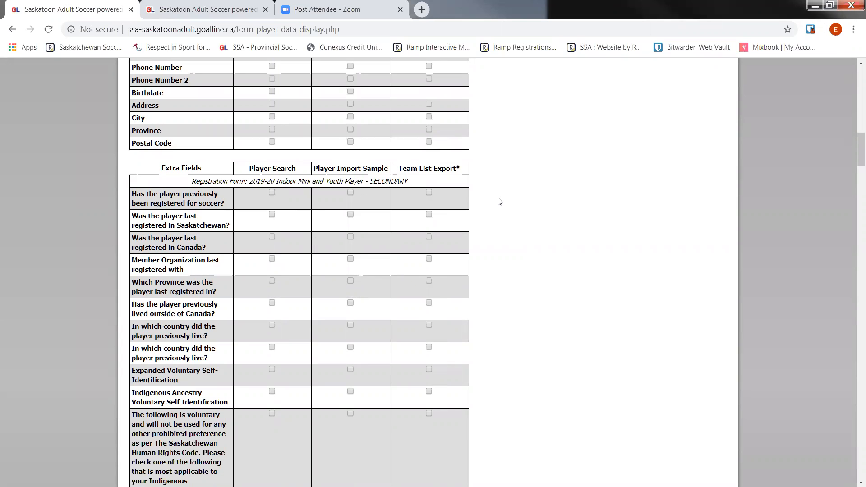
scroll(down, 3)
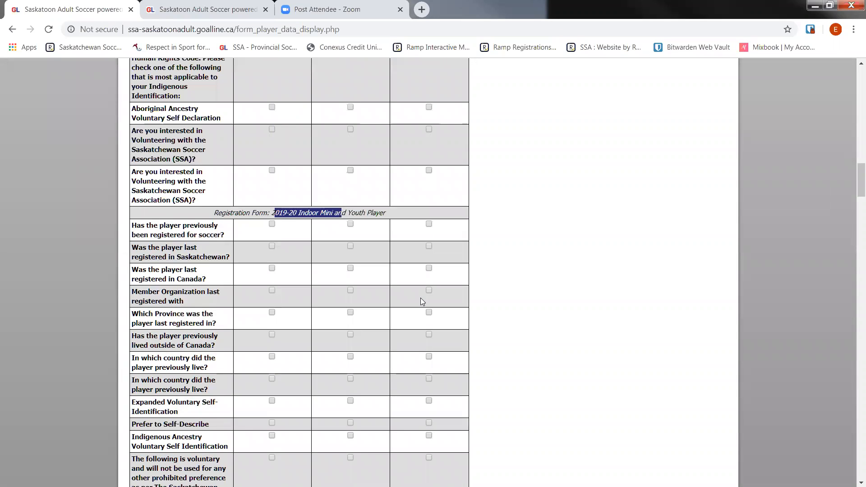
scroll(down, 3)
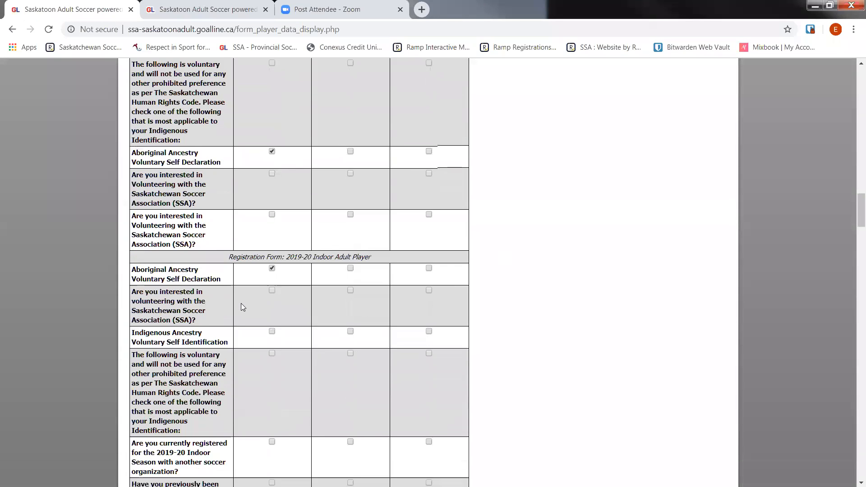
scroll(down, 3)
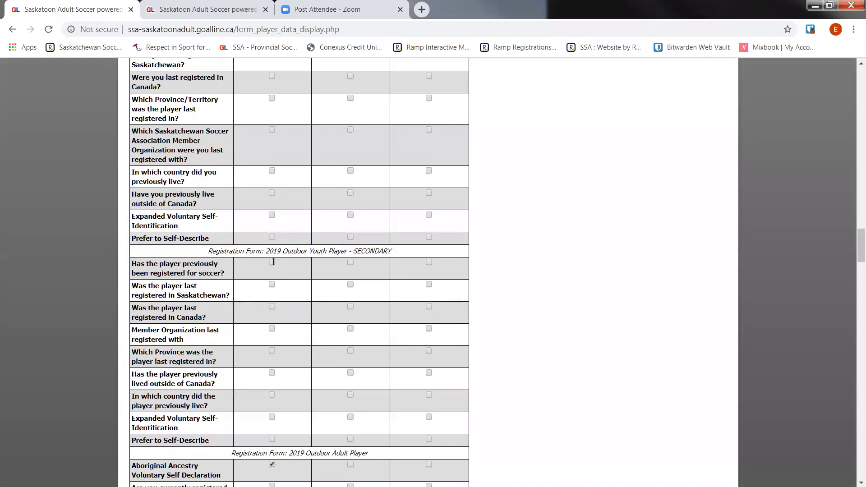
scroll(down, 3)
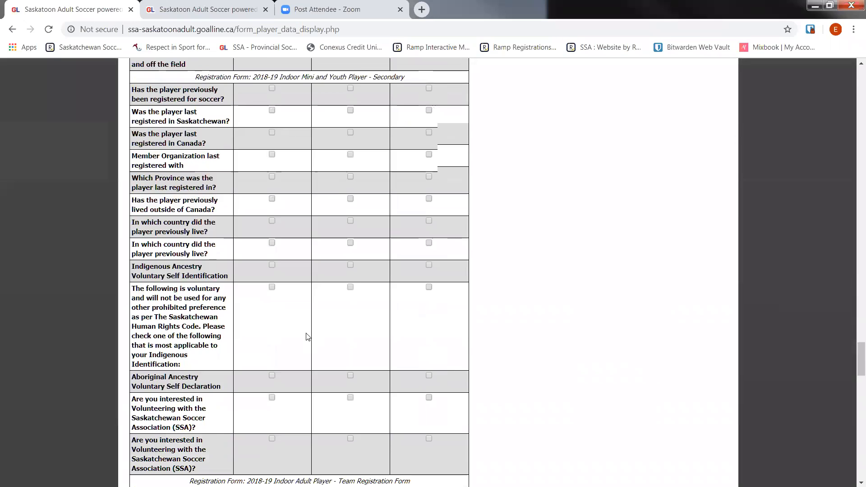
scroll(down, 3)
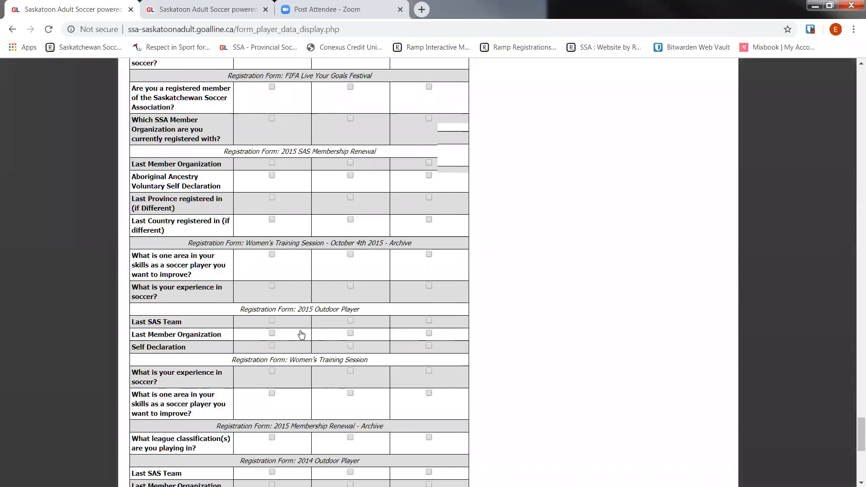
Toggle Payment Comments player search off and back on, then save the display changes
scroll(down, 3)
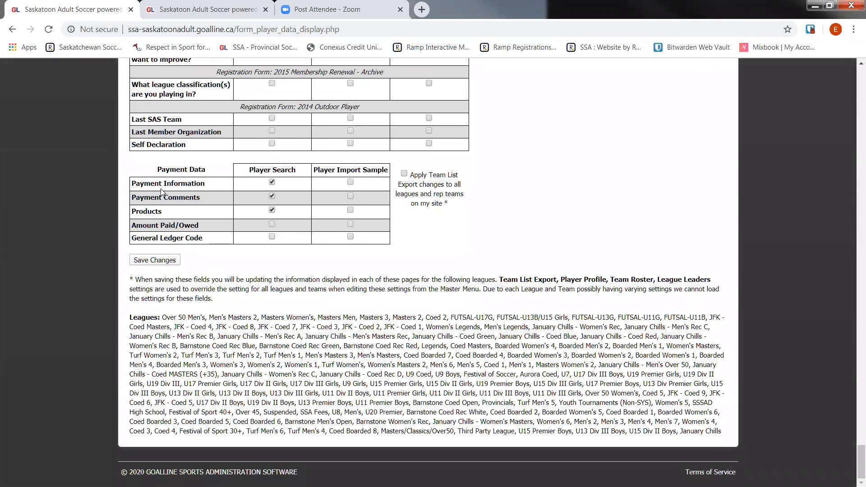
double_click(181, 169)
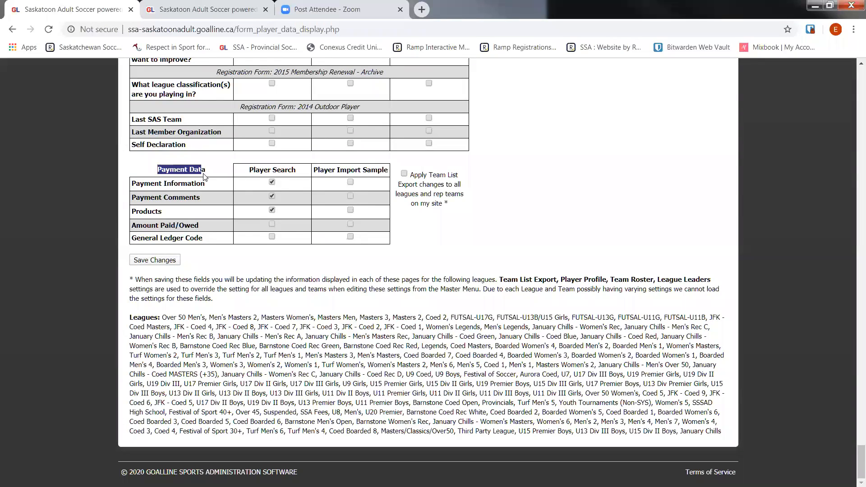
click(271, 196)
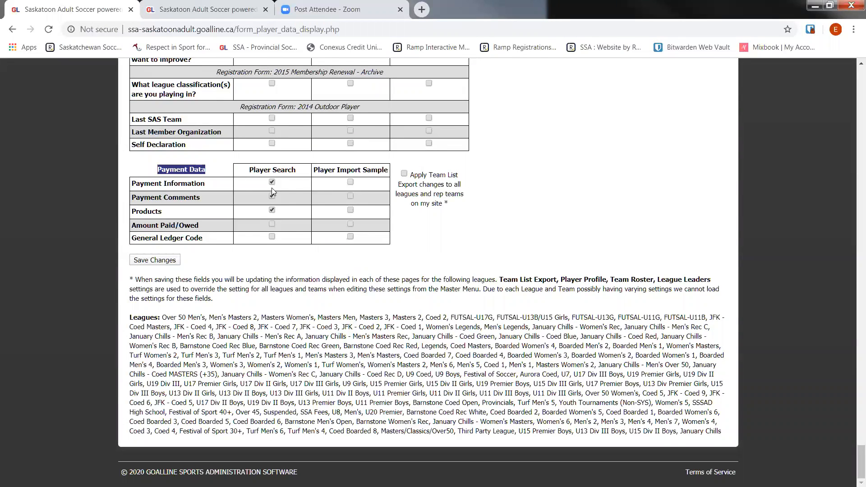
click(272, 196)
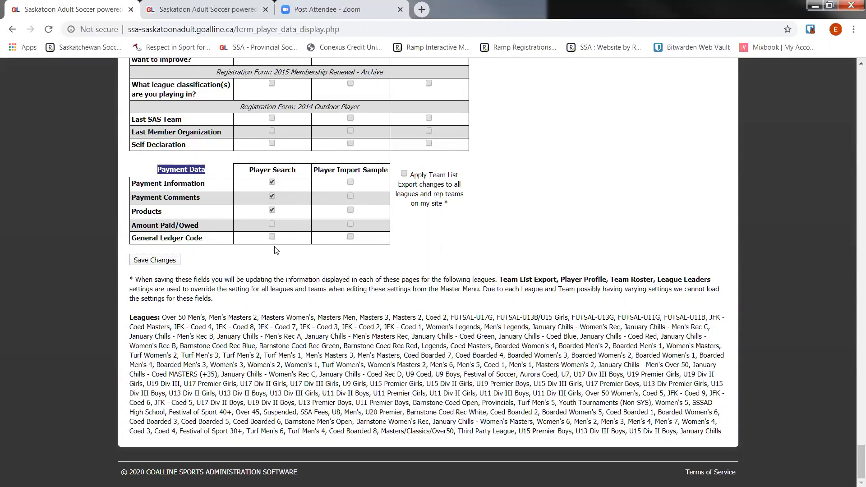
click(154, 260)
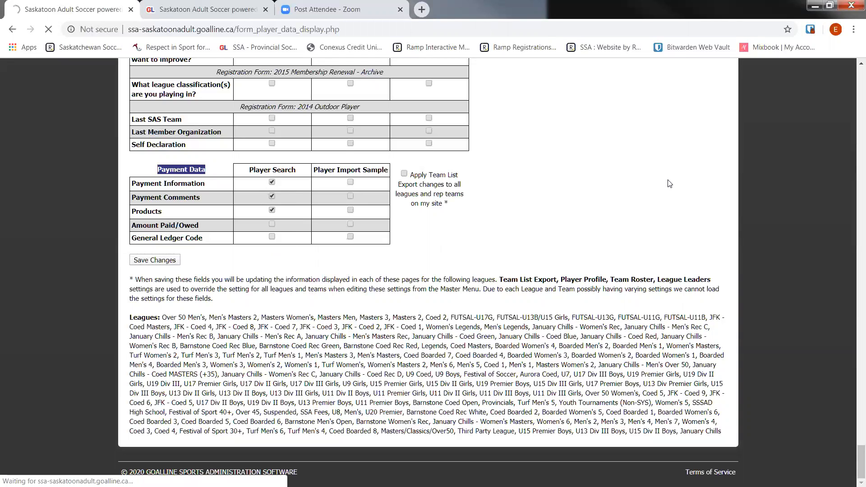
click(155, 260)
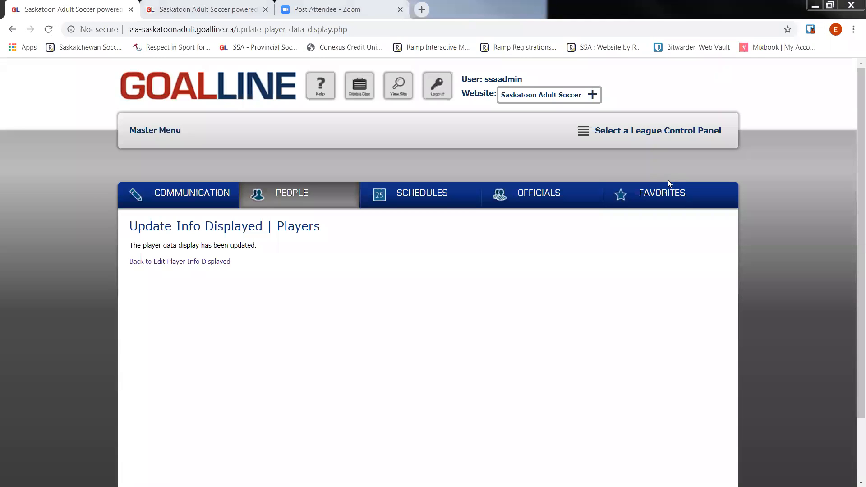
Return to PEOPLE and open Find Players / Parents
click(292, 193)
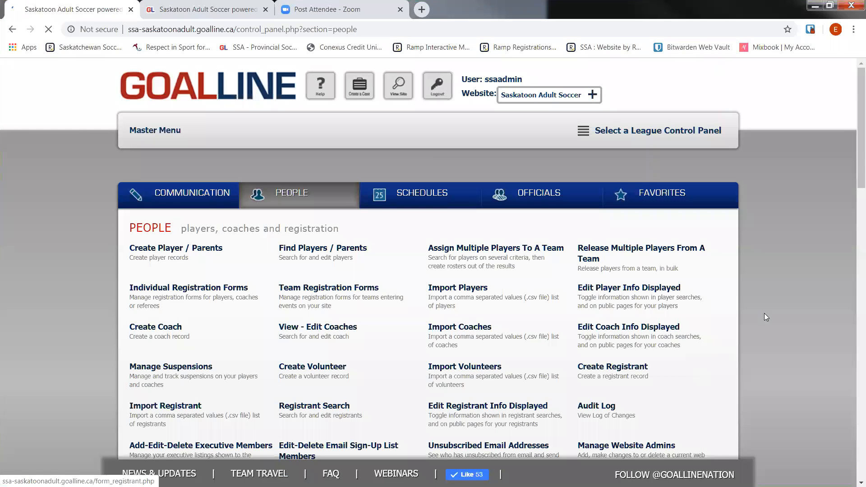
scroll(down, 3)
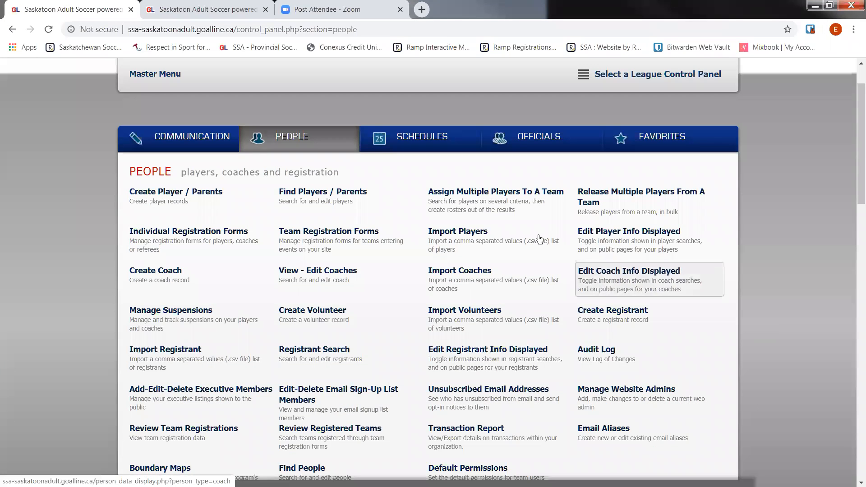
mouse_move(323, 205)
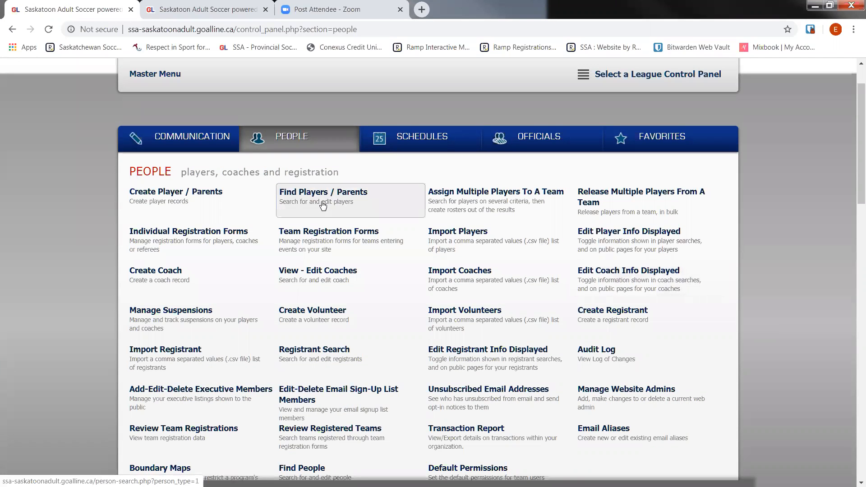
click(323, 197)
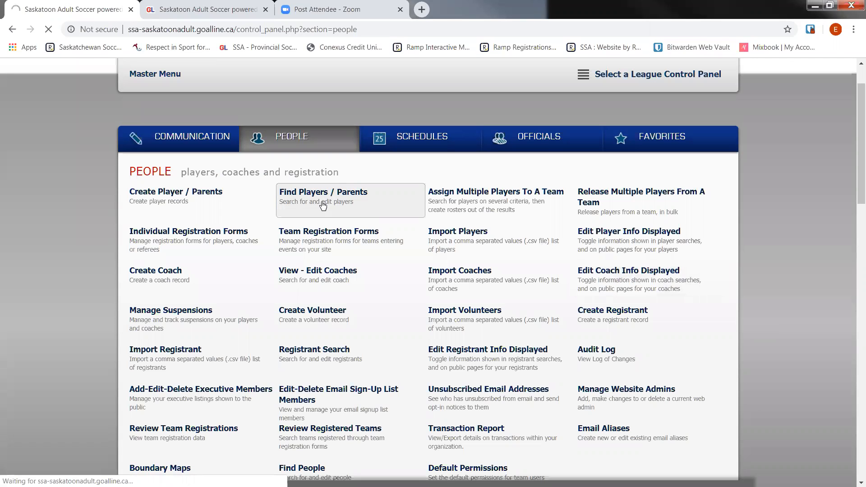
click(323, 192)
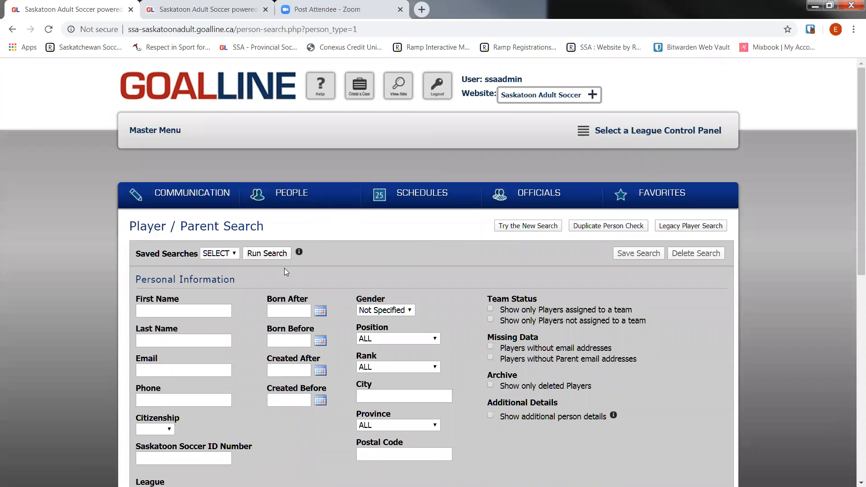
mouse_move(478, 263)
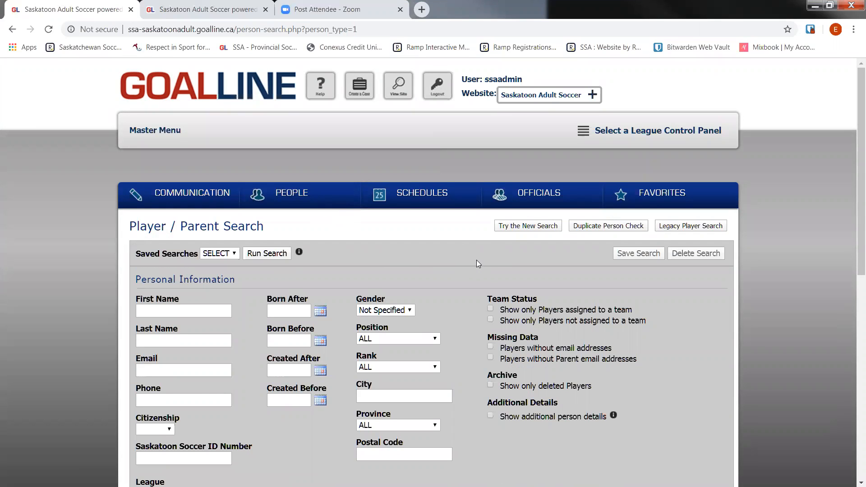
Switch to the newer Player / Parent Search via Try the New Search
scroll(down, 3)
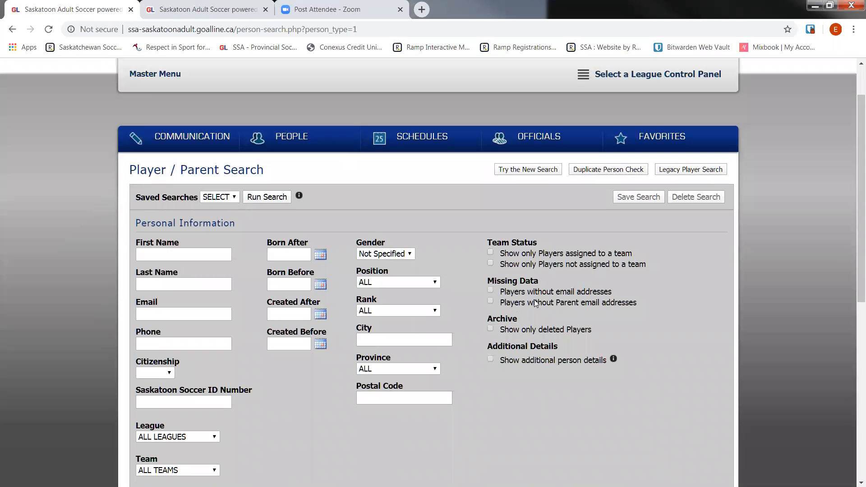
scroll(down, 3)
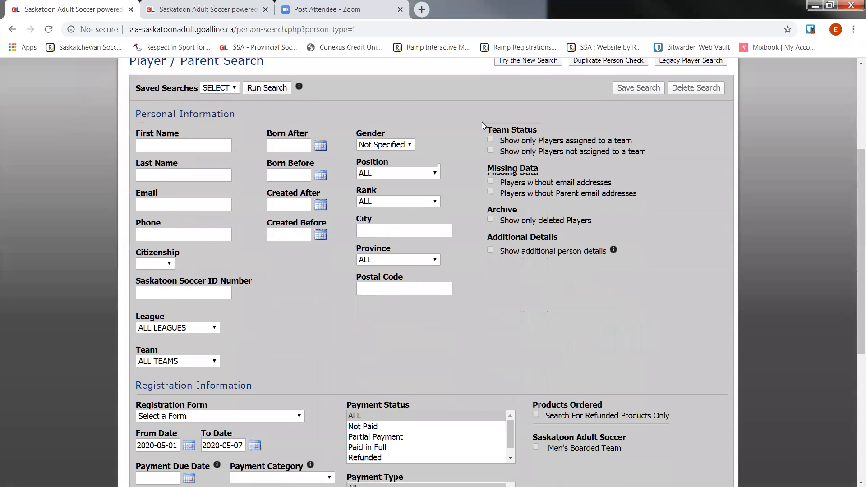
scroll(up, 3)
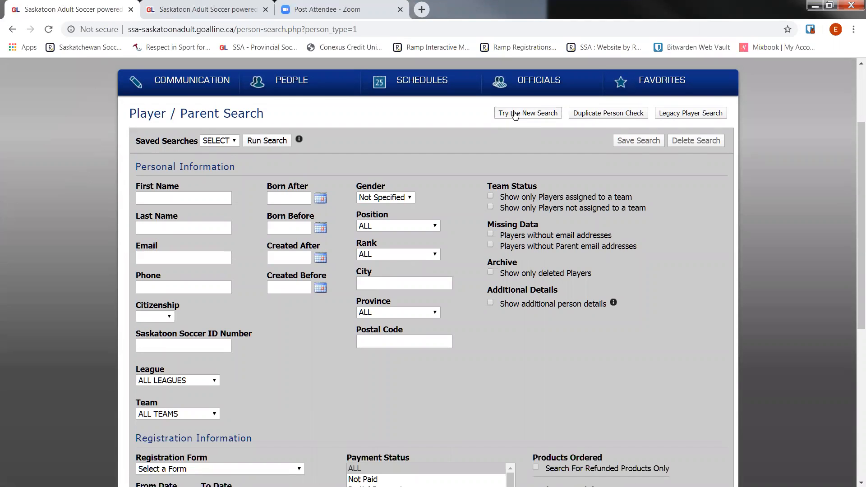
click(527, 113)
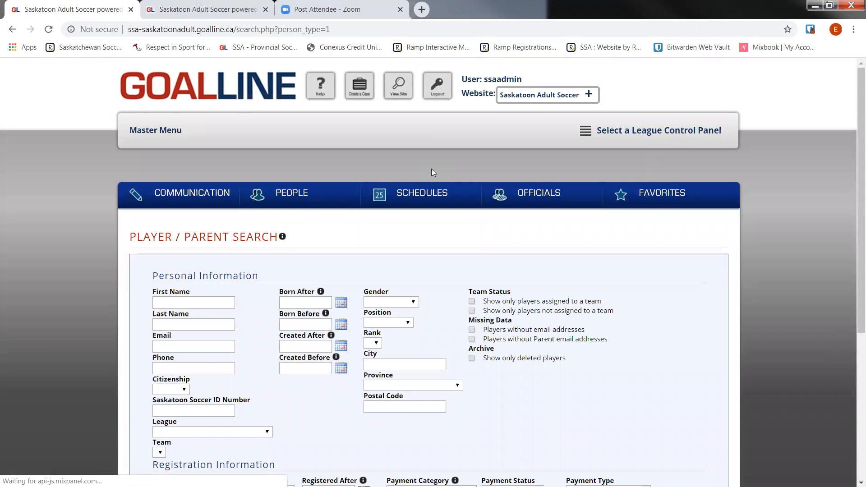
Scroll down the Player / Parent Search page and open the Registration Form dropdown
scroll(down, 3)
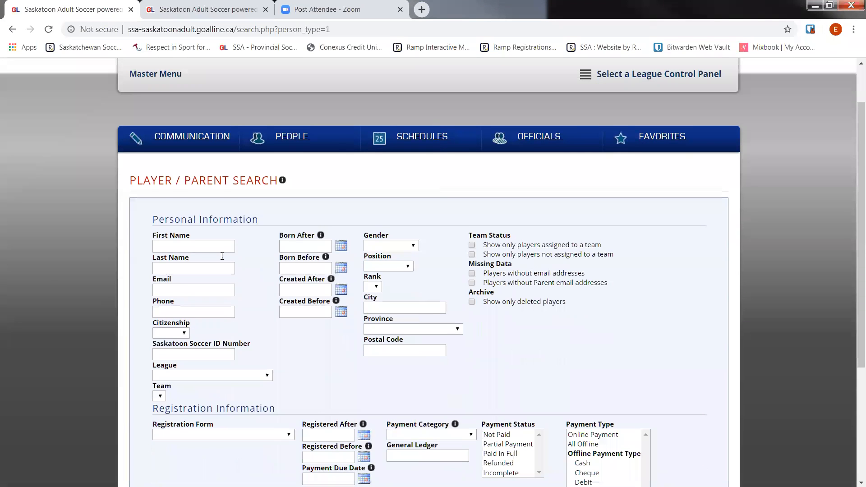
mouse_move(235, 337)
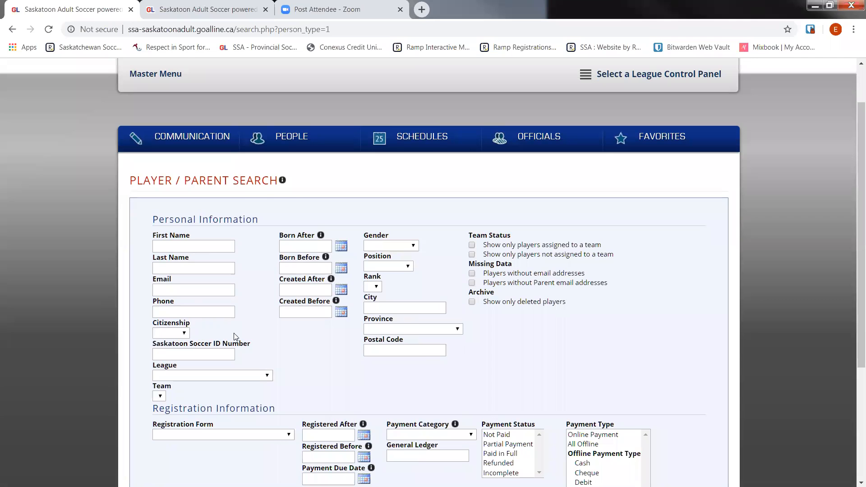
scroll(down, 3)
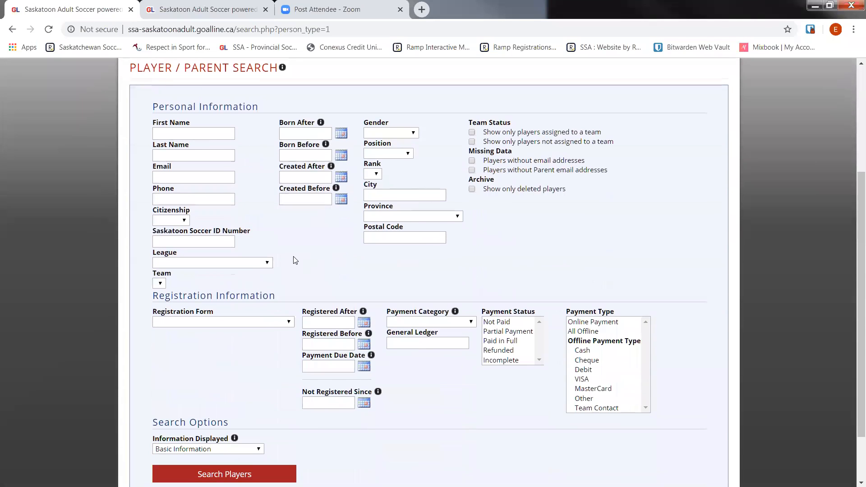
scroll(down, 3)
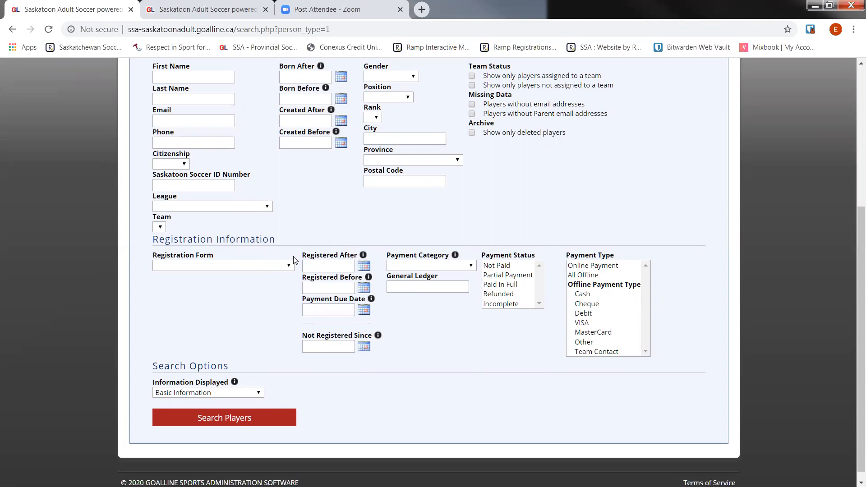
click(223, 266)
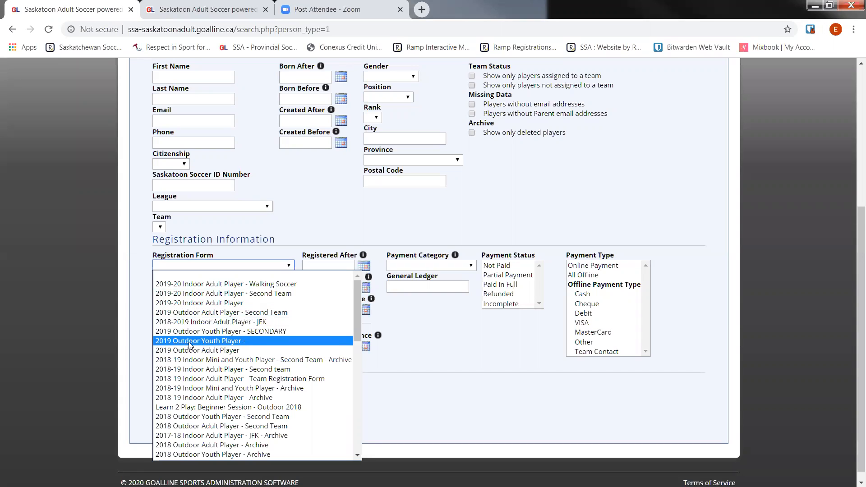
Filter by 2019 Outdoor Adult Player, registered 2019-01-01 to 2019-12-31, all registration types ticked
click(198, 350)
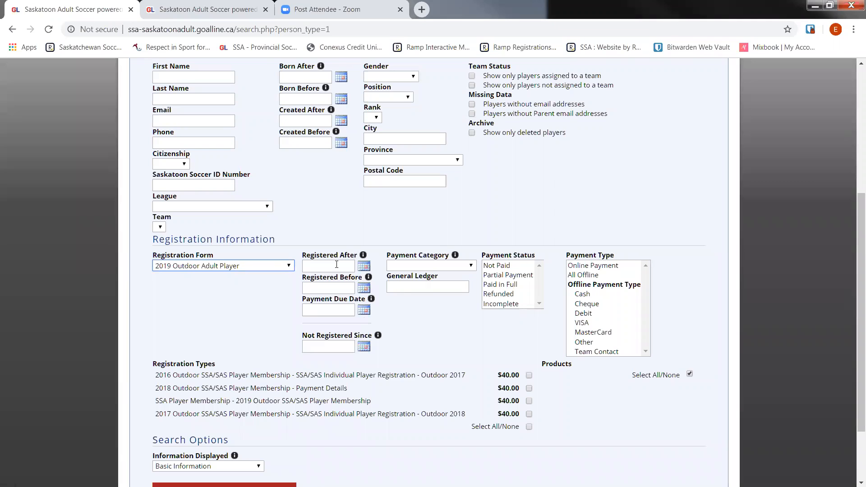
click(328, 266)
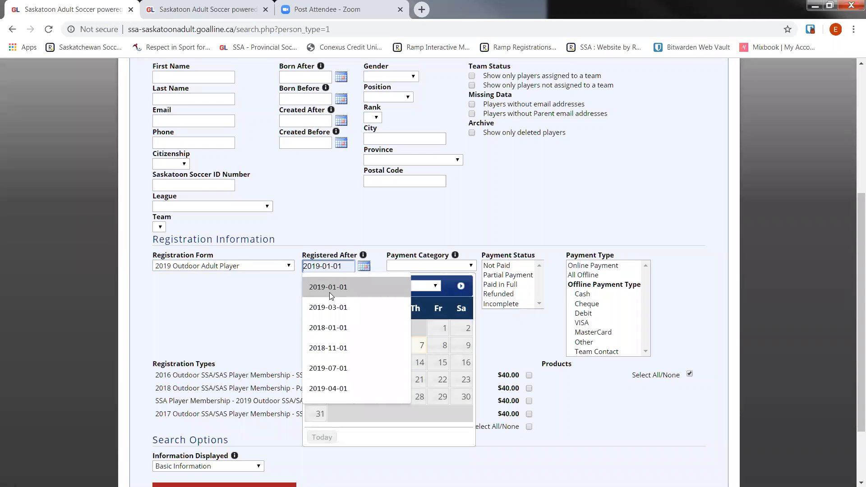
click(328, 287)
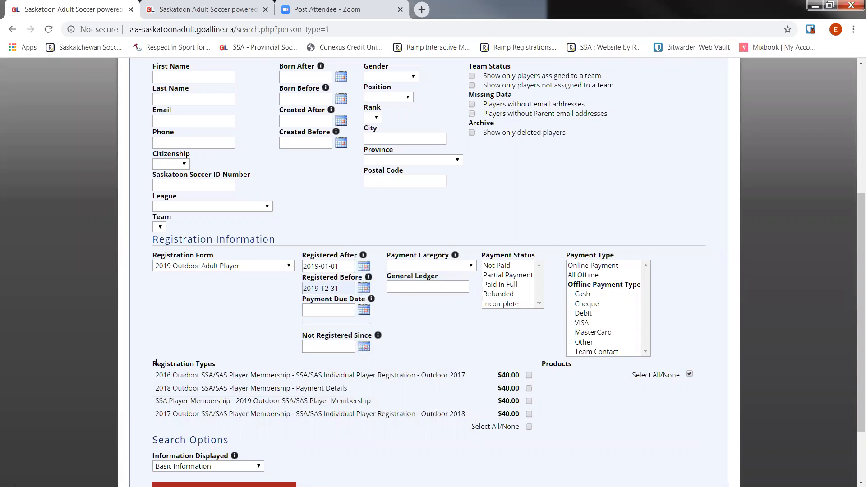
double_click(183, 364)
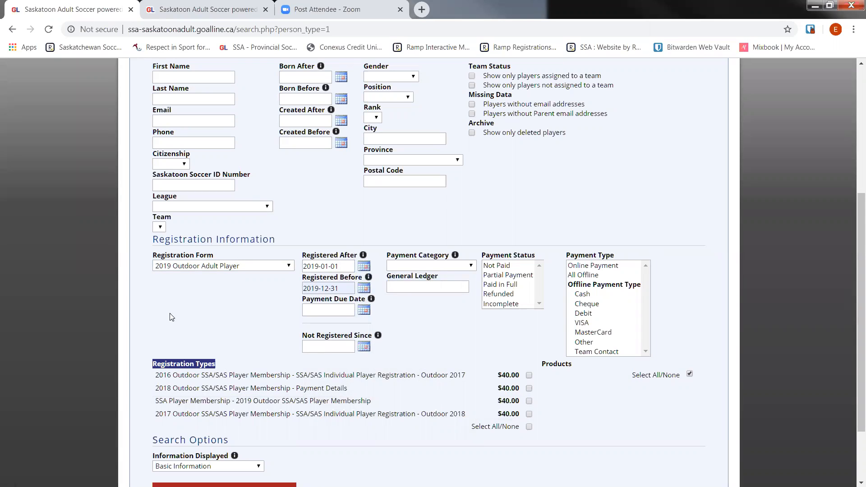
mouse_move(232, 270)
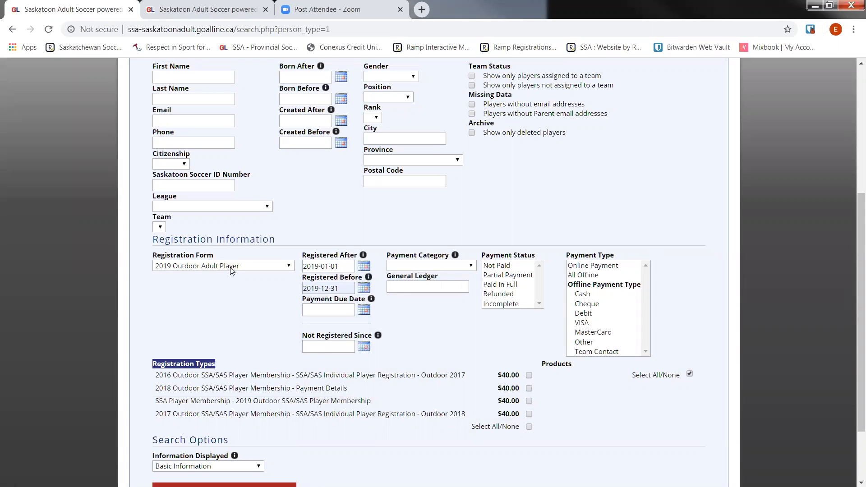
scroll(down, 3)
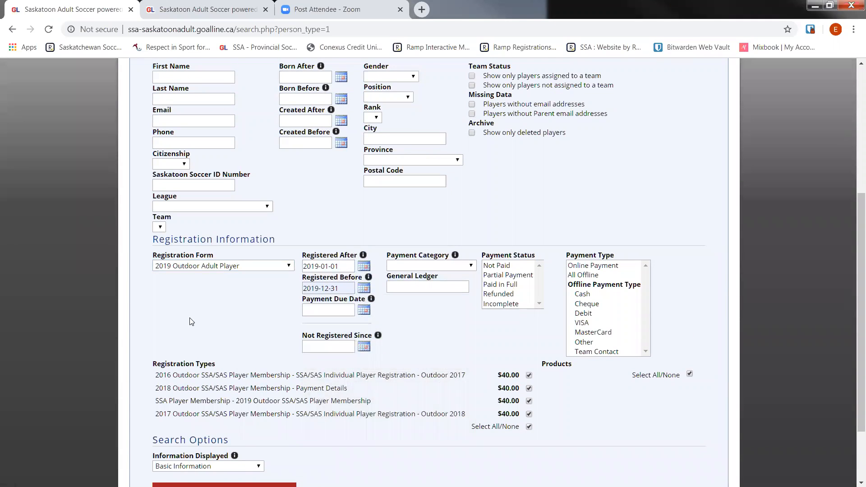
scroll(down, 3)
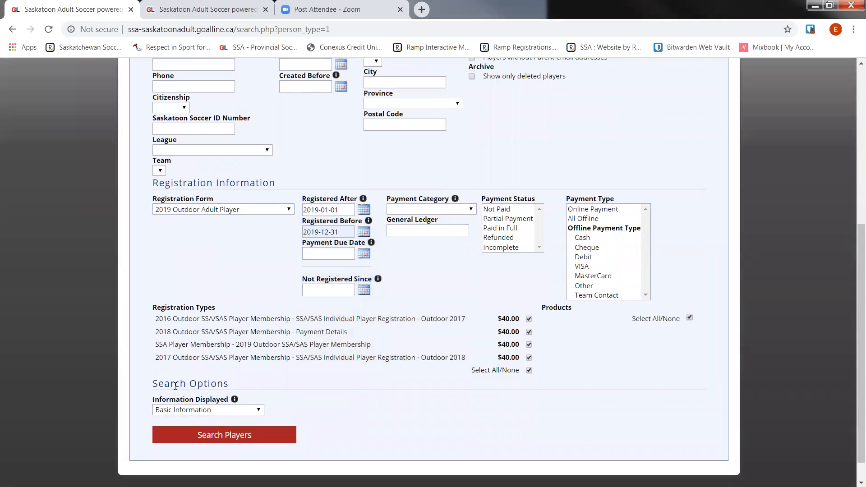
Set Information Displayed to Show Additional Person Details and run Search Players
double_click(190, 383)
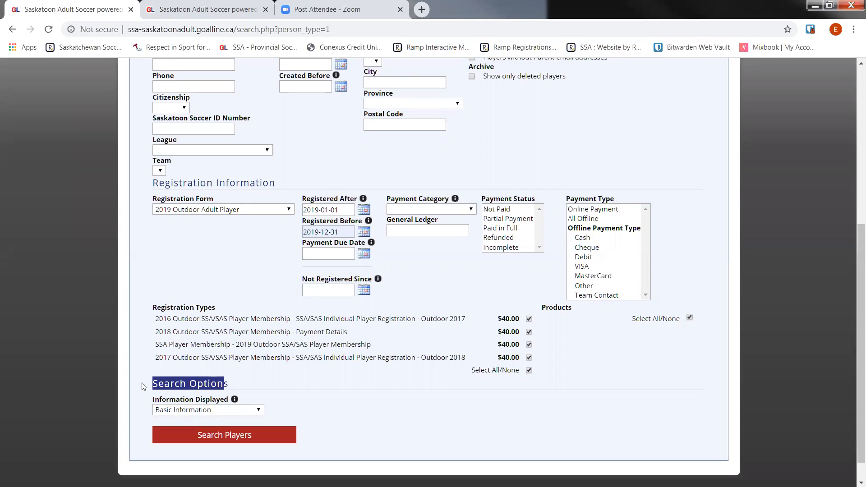
click(207, 410)
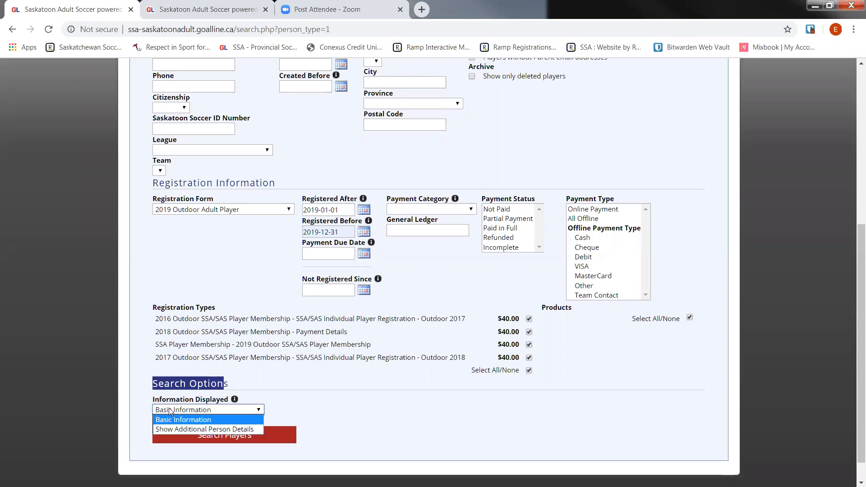
click(204, 430)
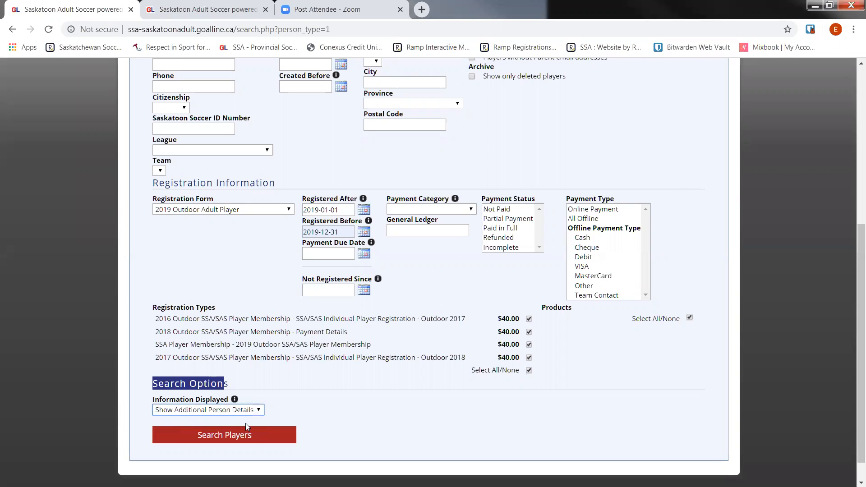
mouse_move(674, 188)
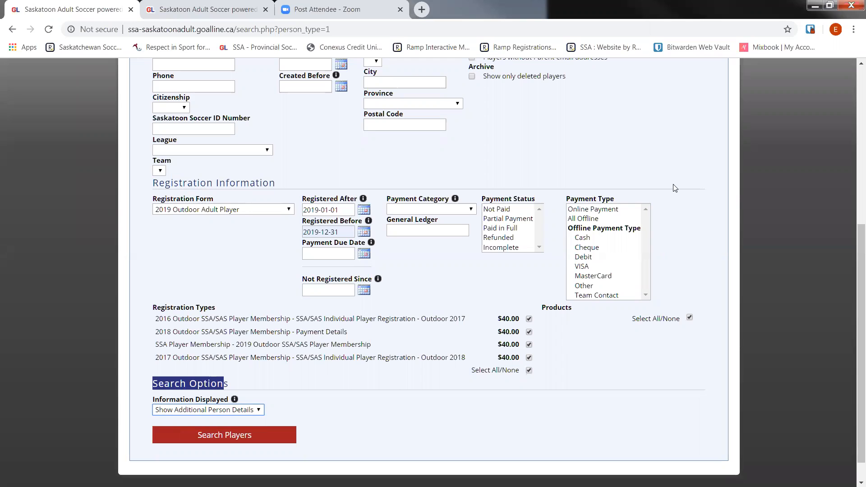
click(224, 435)
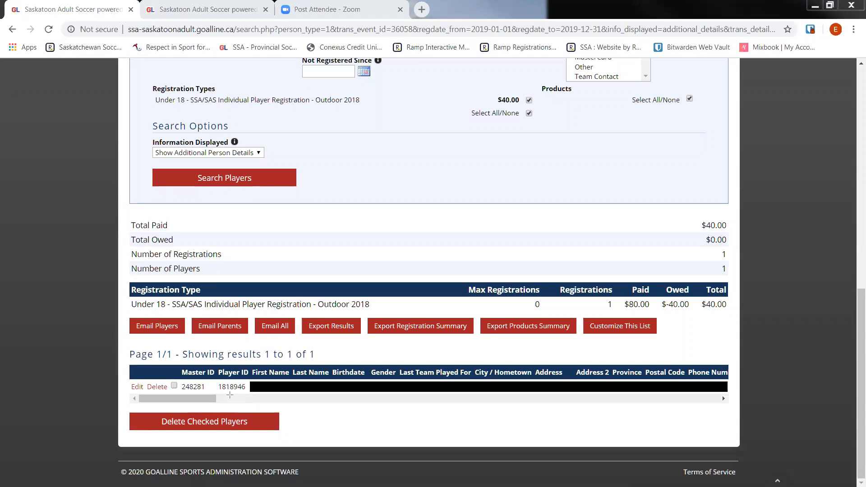
mouse_move(241, 370)
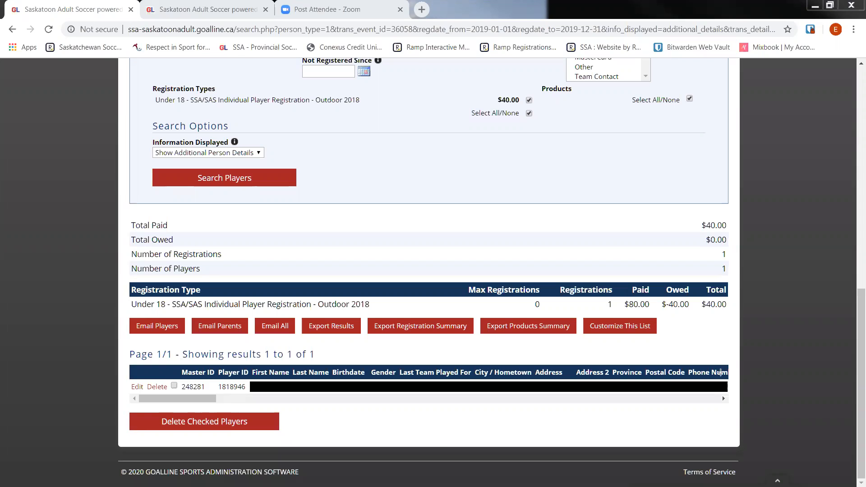
mouse_move(214, 379)
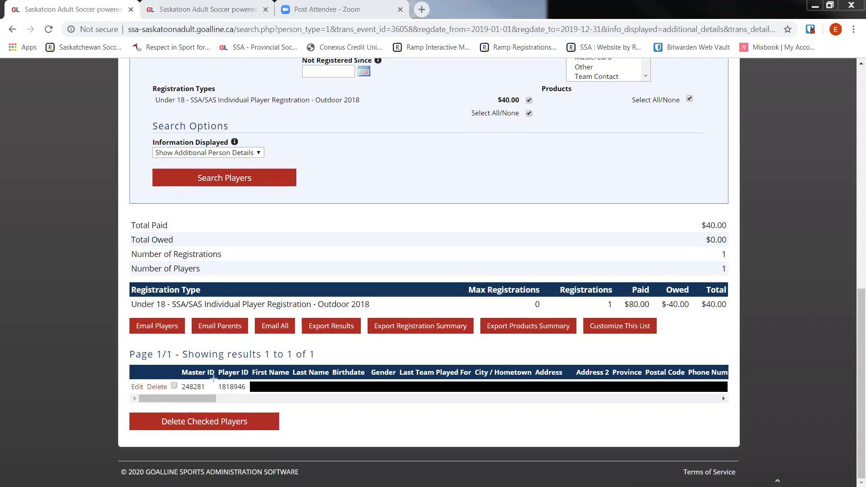
mouse_move(303, 409)
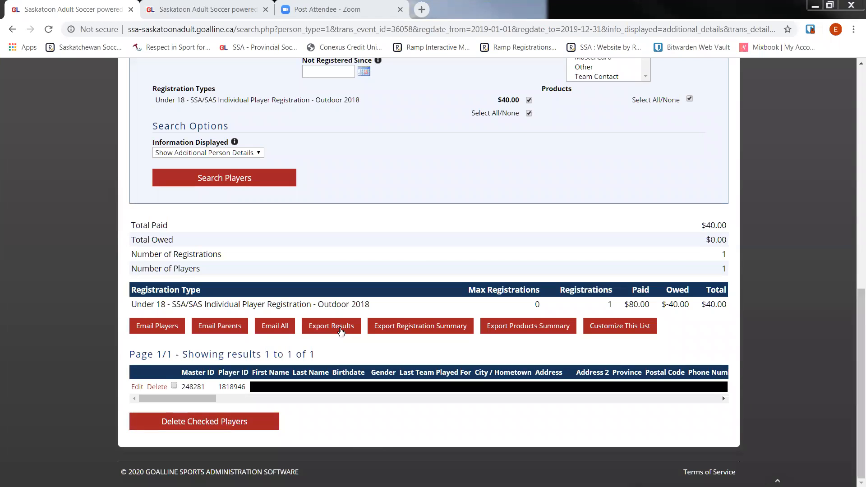
Export the one-registration search results as a CSV download
click(331, 326)
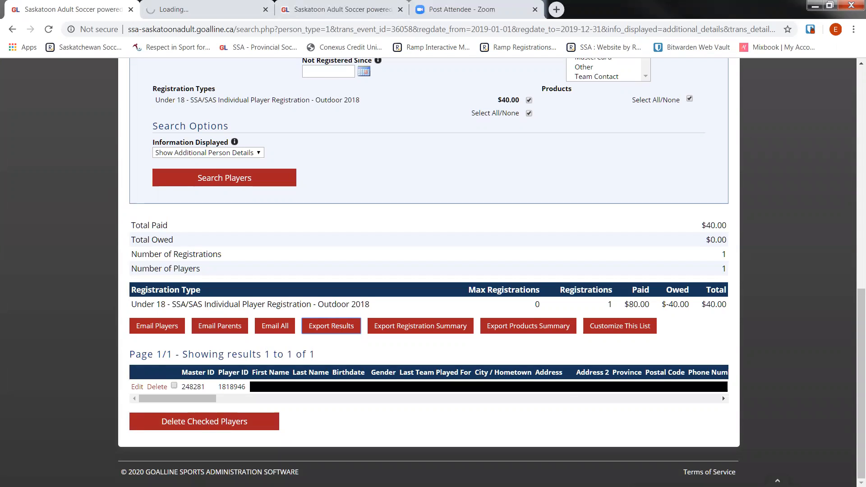
mouse_move(672, 177)
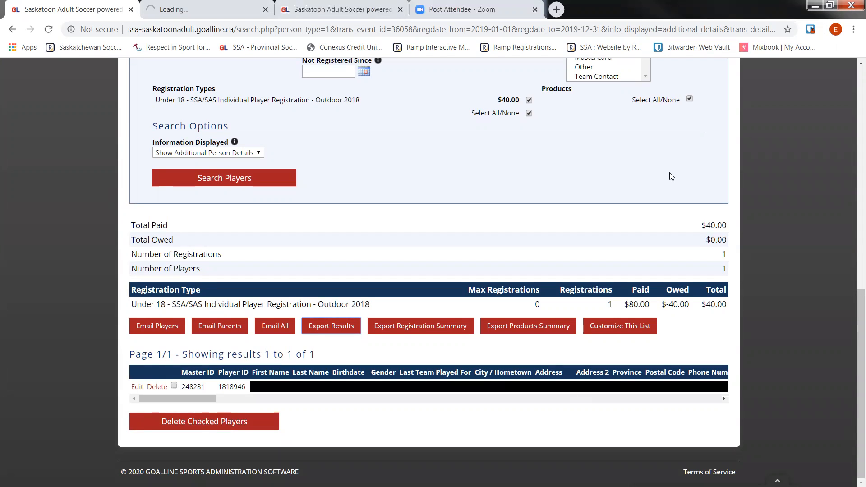
click(330, 326)
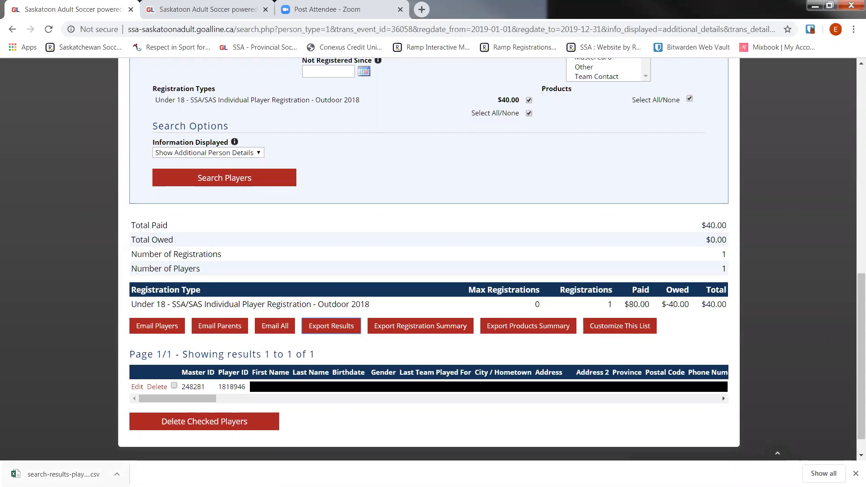
mouse_move(61, 474)
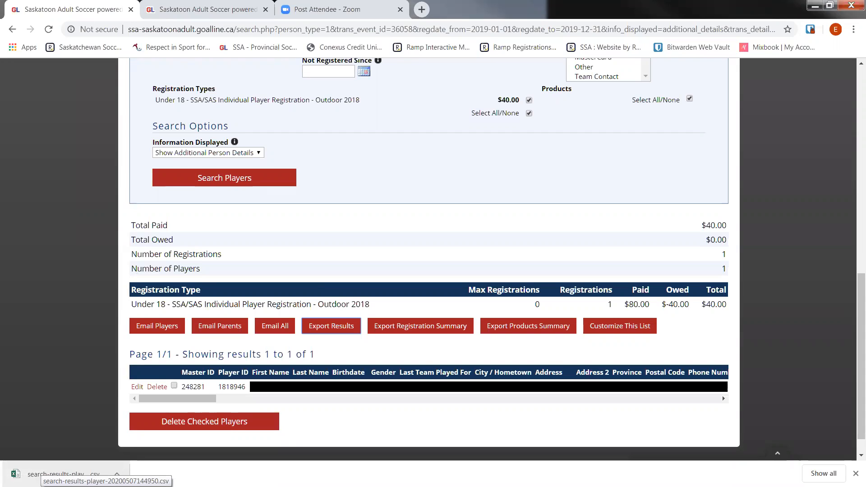
mouse_move(46, 437)
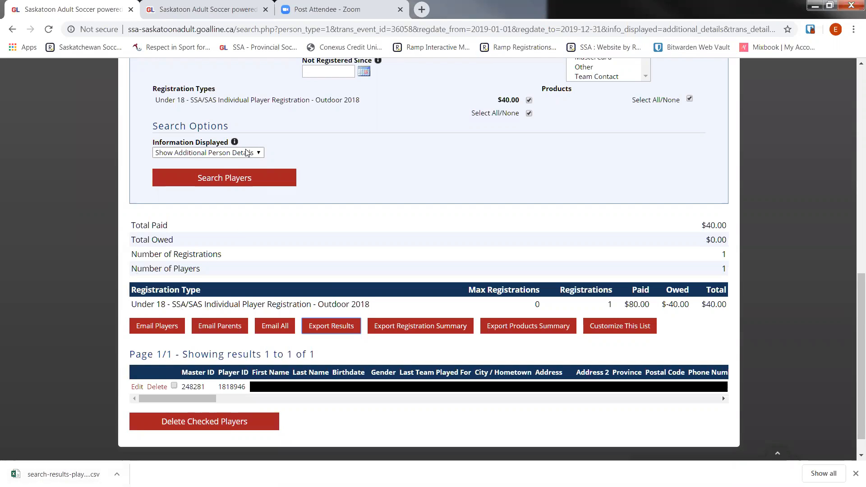
Set Information Displayed to Show Additional Person Details for the search results
click(207, 152)
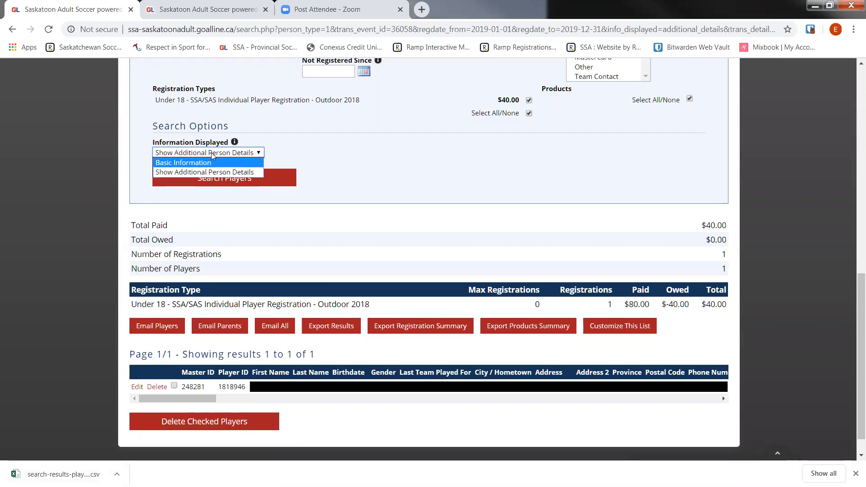
mouse_move(205, 172)
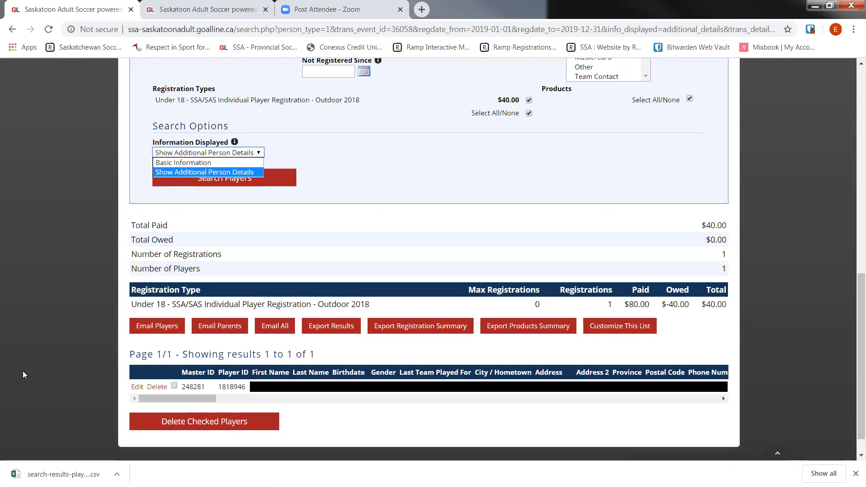
mouse_move(672, 177)
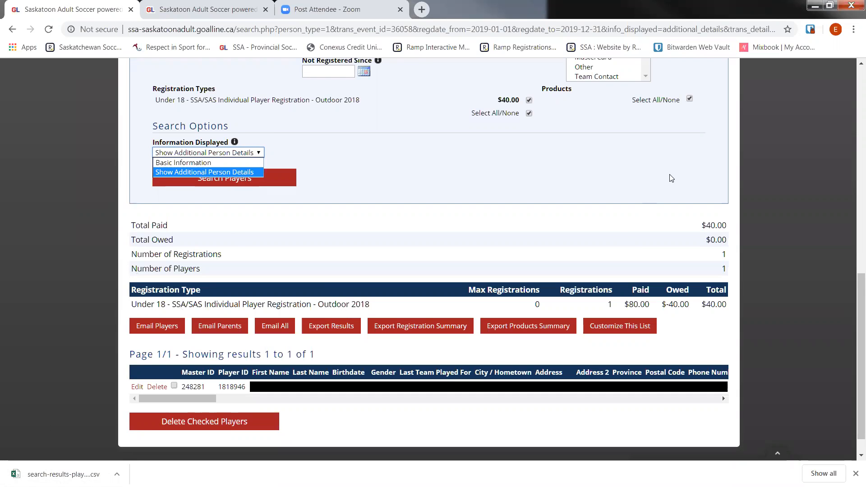
scroll(up, 3)
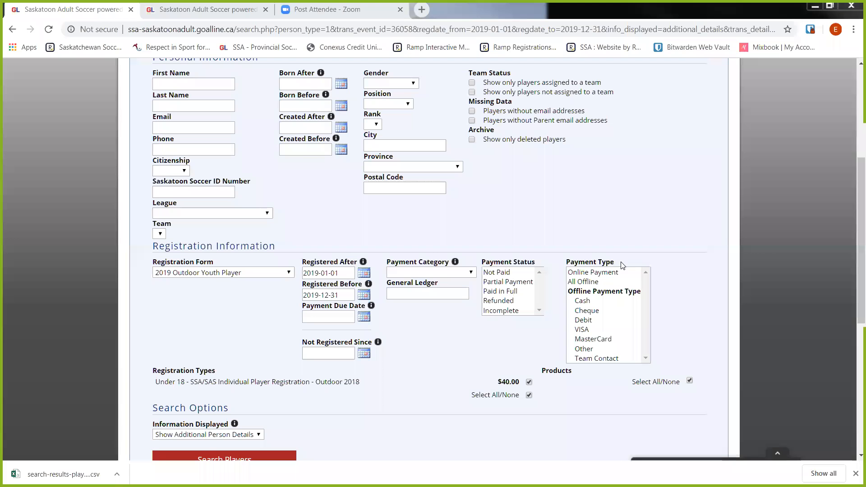
click(222, 273)
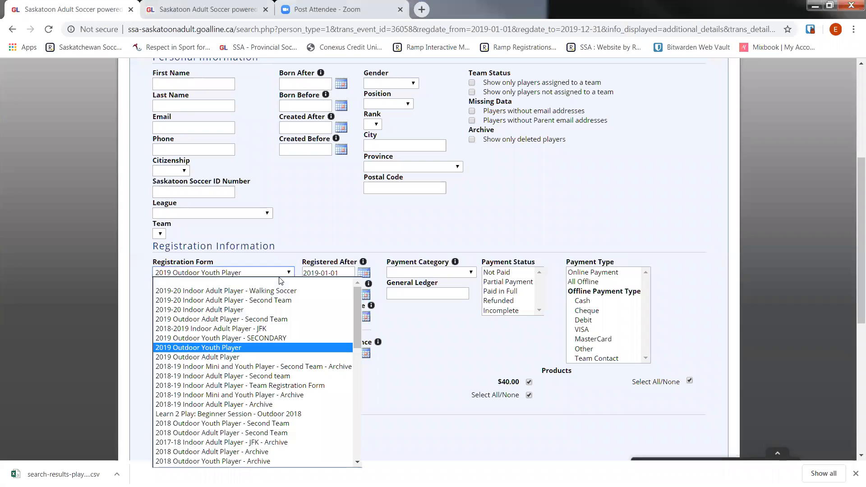
mouse_move(230, 385)
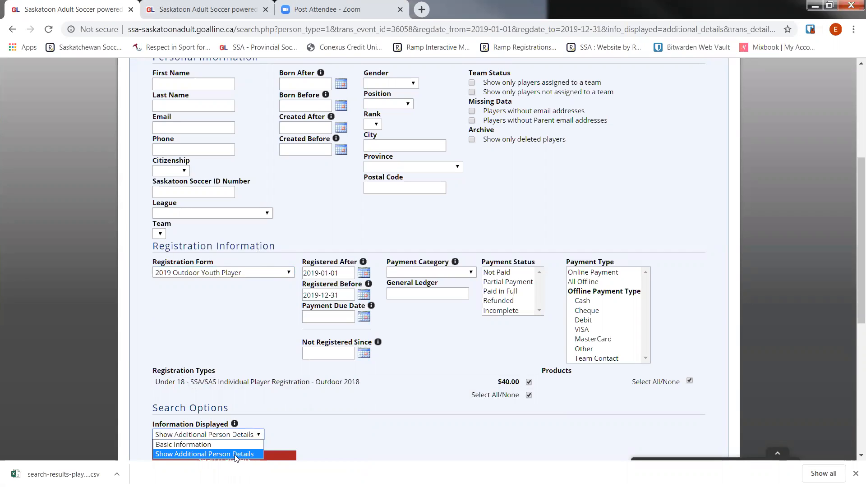
click(205, 454)
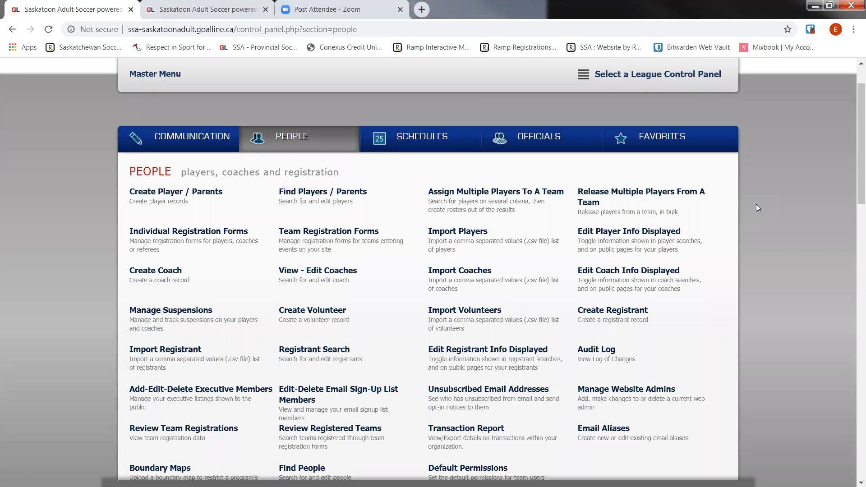
mouse_move(440, 305)
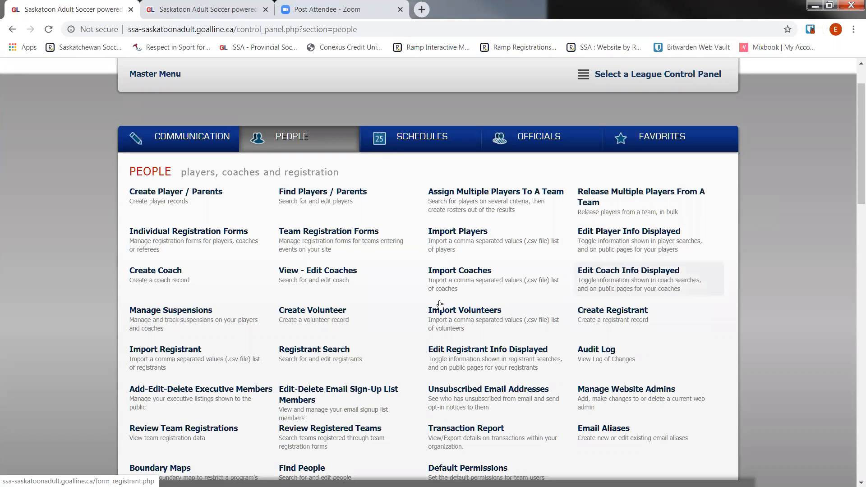
scroll(down, 3)
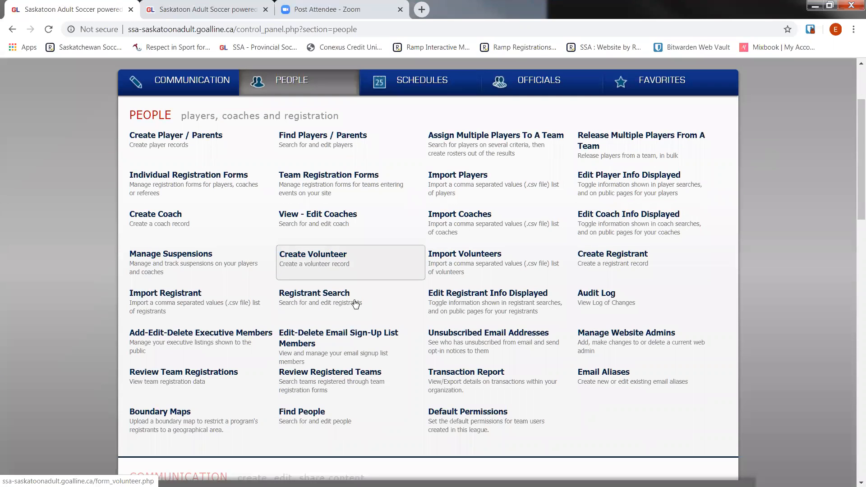
mouse_move(339, 301)
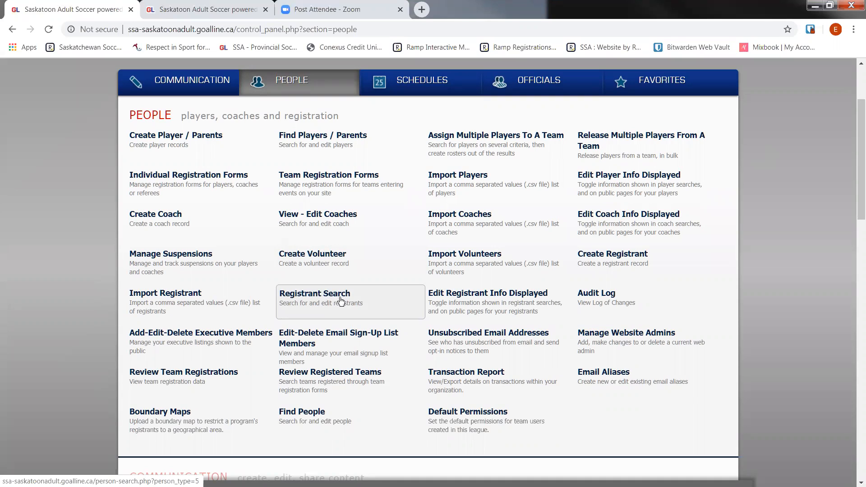
mouse_move(321, 303)
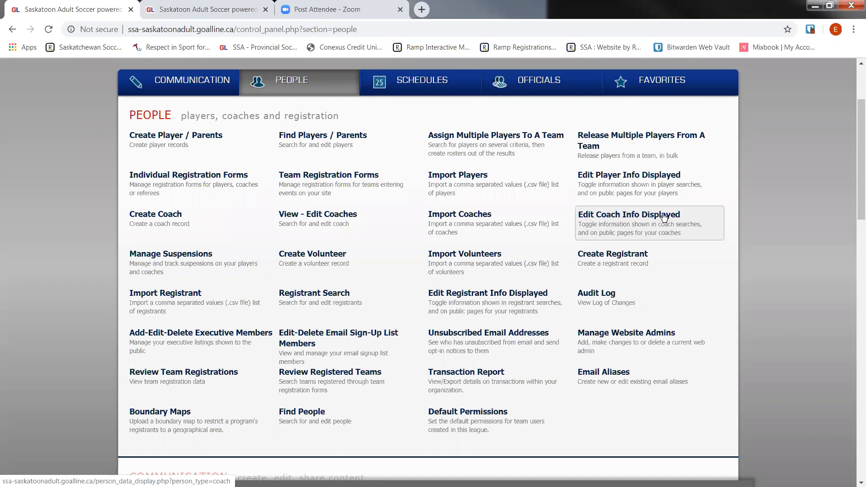
mouse_move(499, 301)
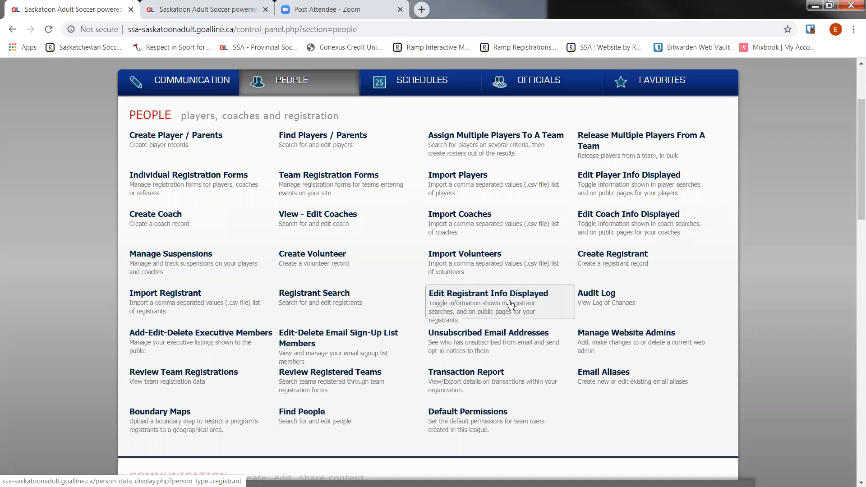
mouse_move(818, 337)
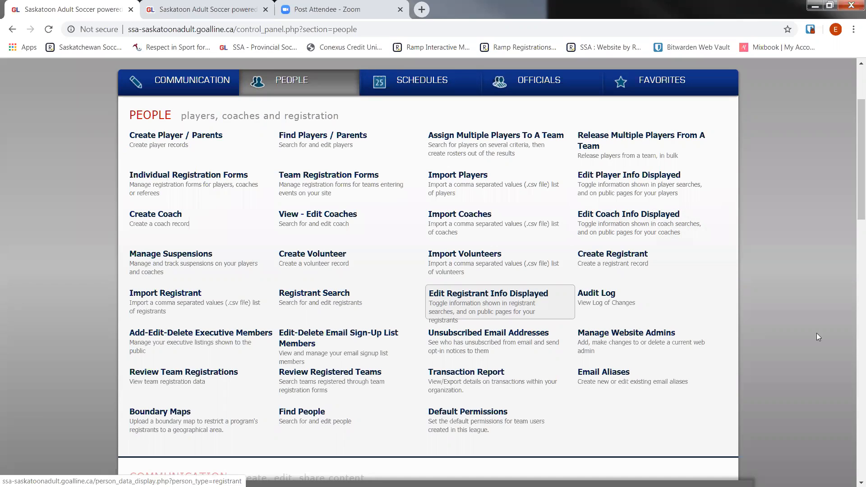
mouse_move(724, 274)
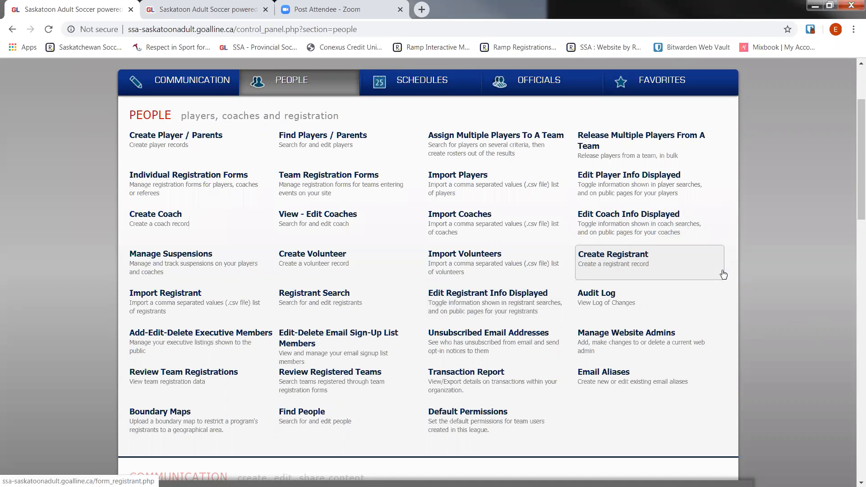
mouse_move(630, 258)
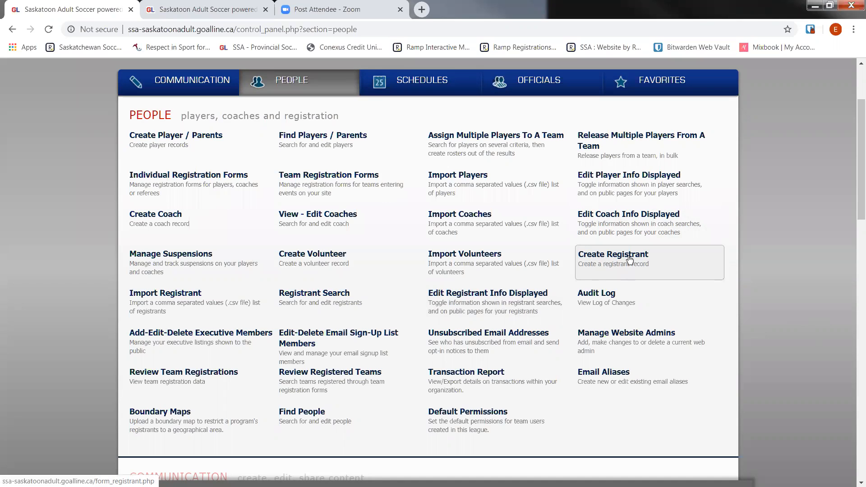
mouse_move(714, 194)
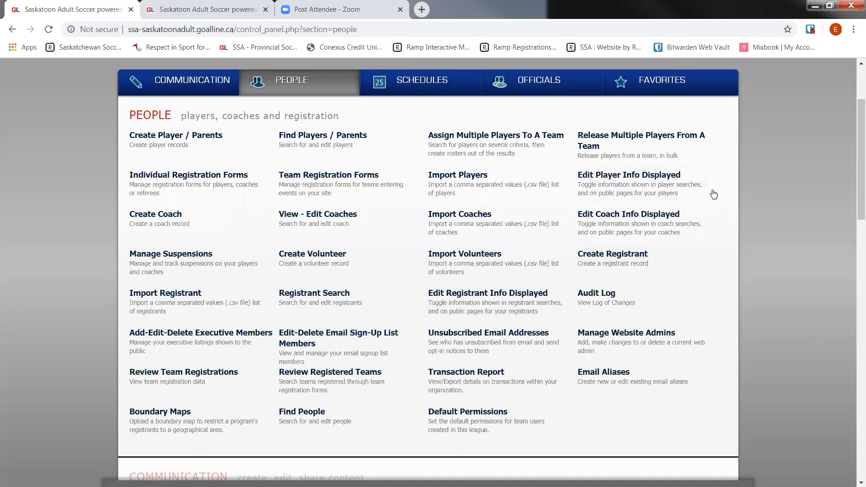
click(657, 130)
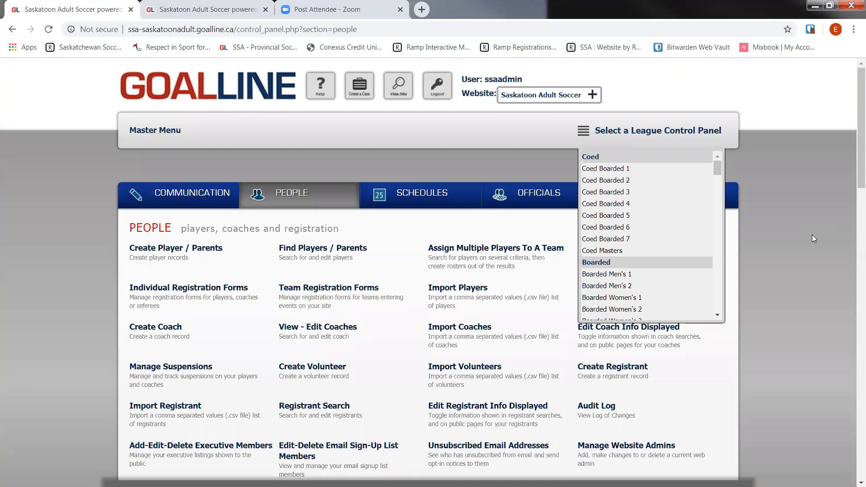
mouse_move(609, 285)
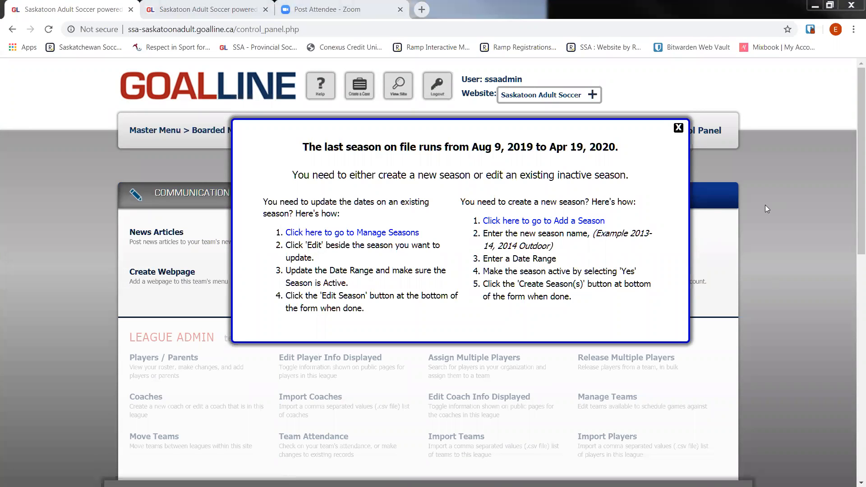
Dismiss the last-season notice and scroll down to the Statistics Tools
click(679, 128)
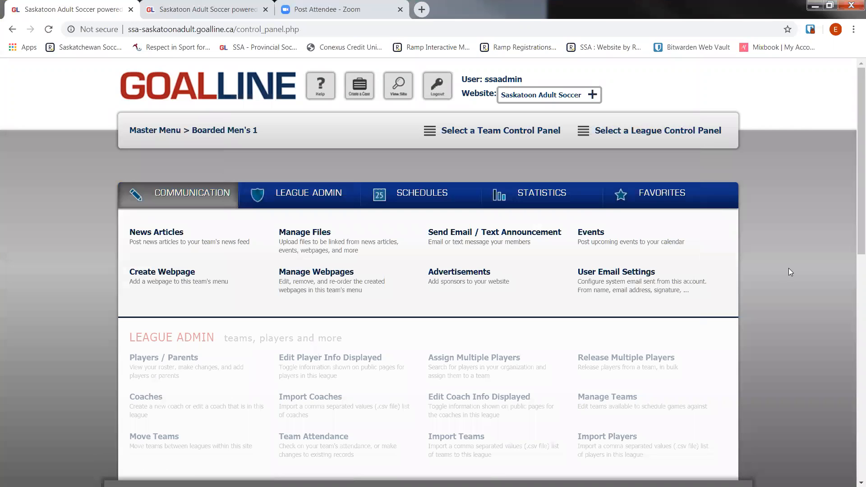
scroll(down, 3)
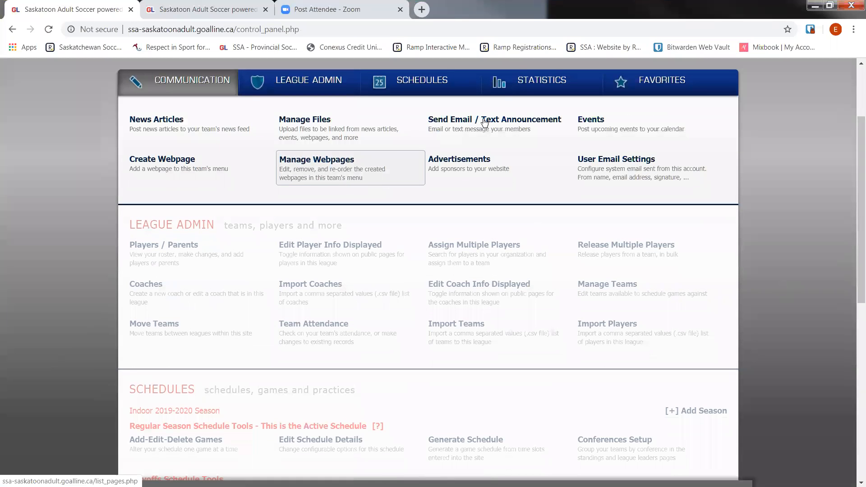
scroll(down, 3)
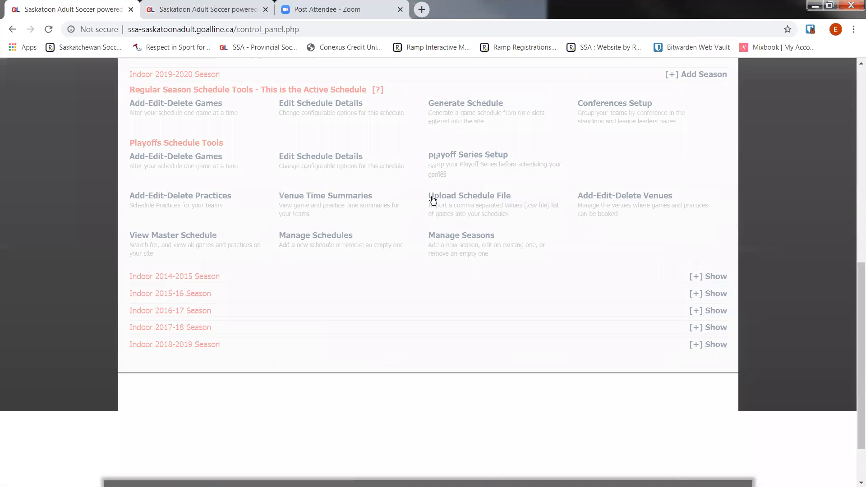
scroll(down, 3)
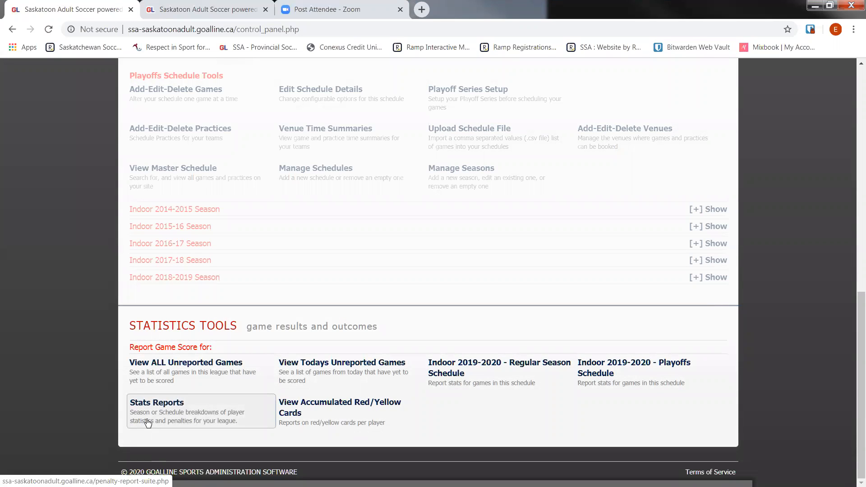
Open Stats Reports under Boarded Men's 1 Statistics Tools
click(157, 402)
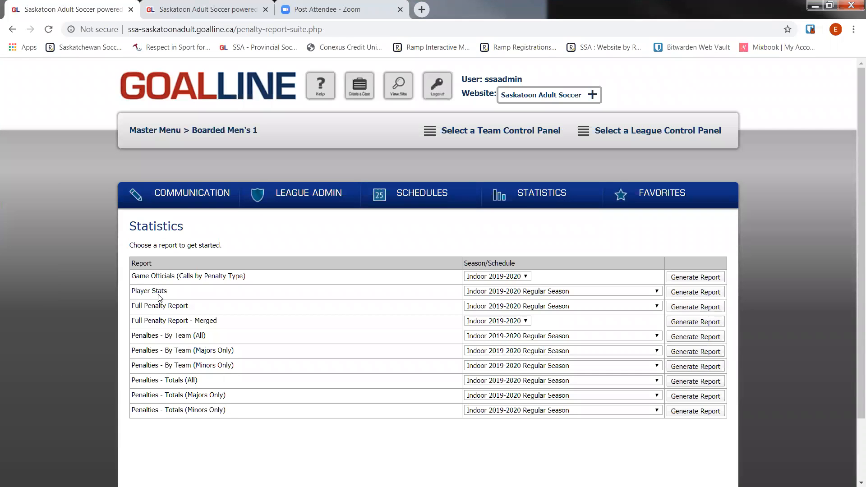
mouse_move(719, 281)
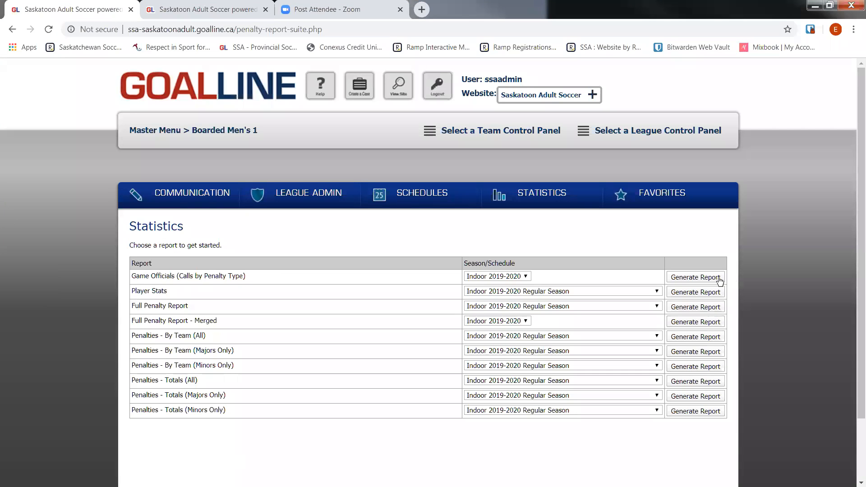
mouse_move(496, 234)
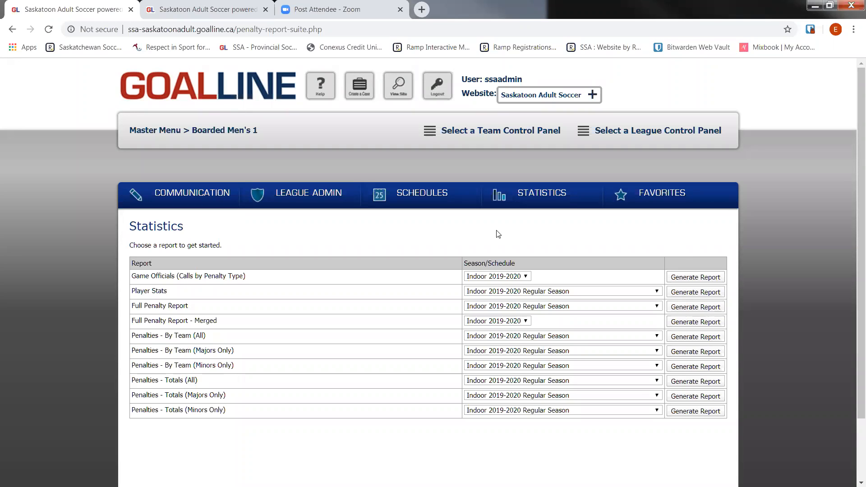
mouse_move(302, 257)
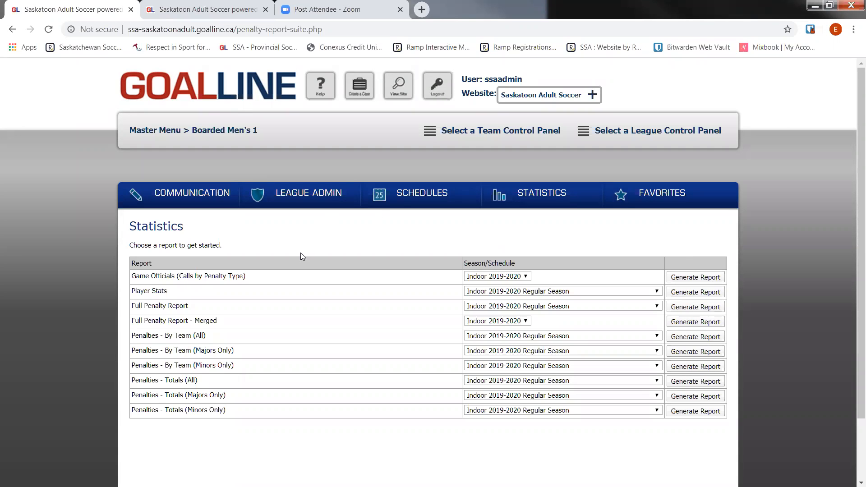
mouse_move(303, 215)
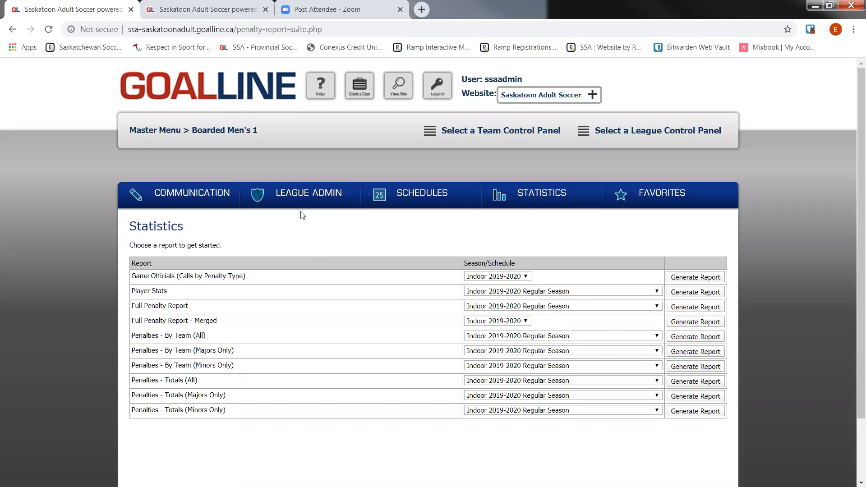
mouse_move(278, 221)
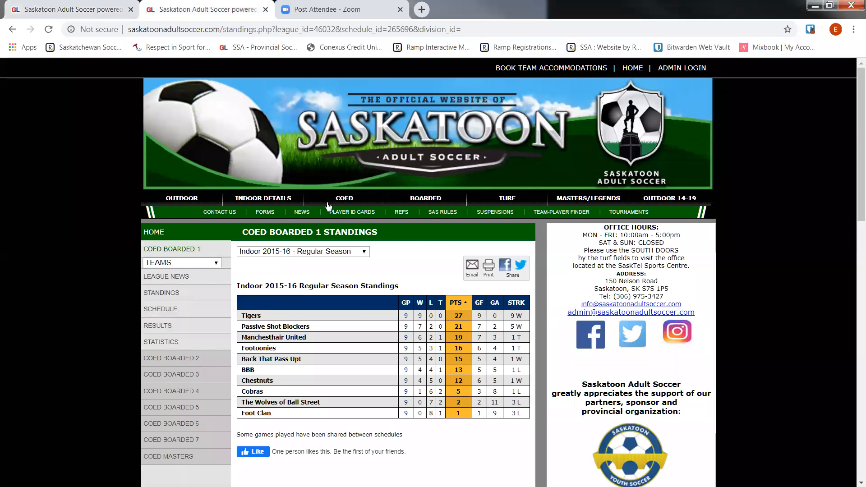
Open Coed Boarded 1 standings and switch the season to Indoor 2018-2019 Regular Season
click(343, 197)
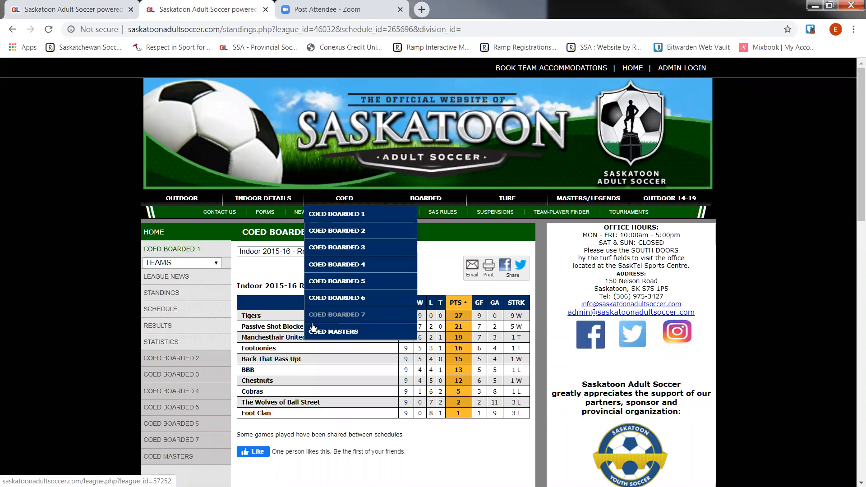
mouse_move(344, 201)
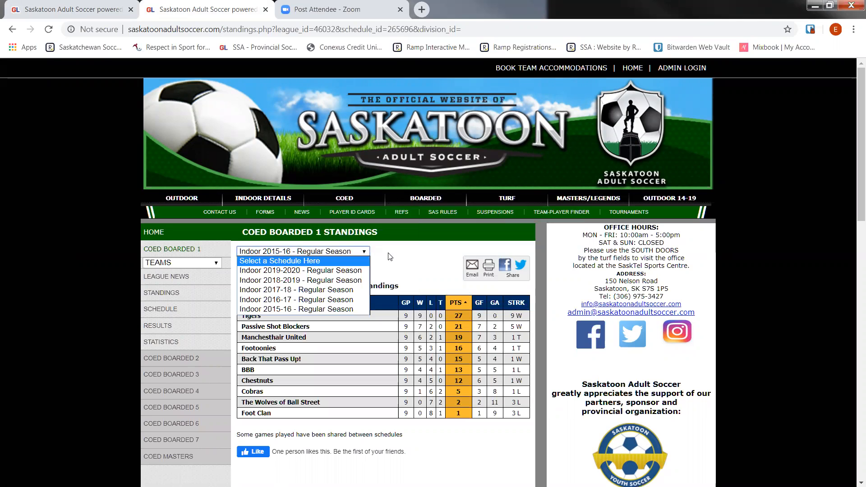
click(296, 308)
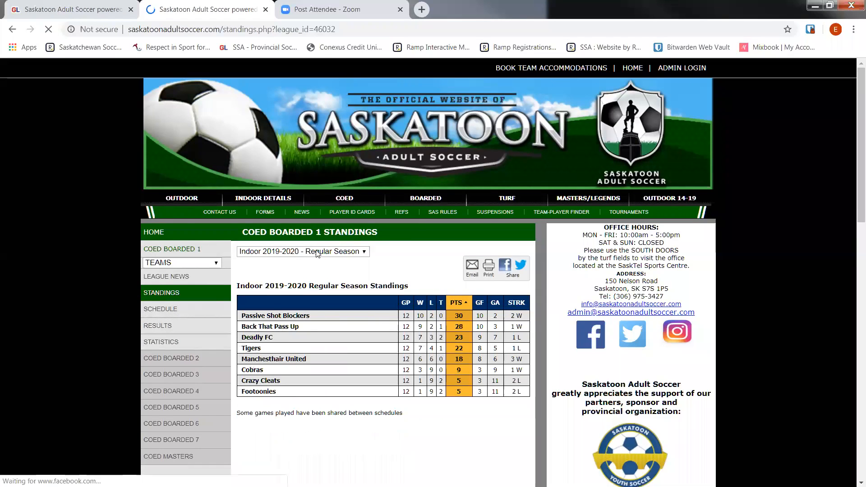
click(303, 251)
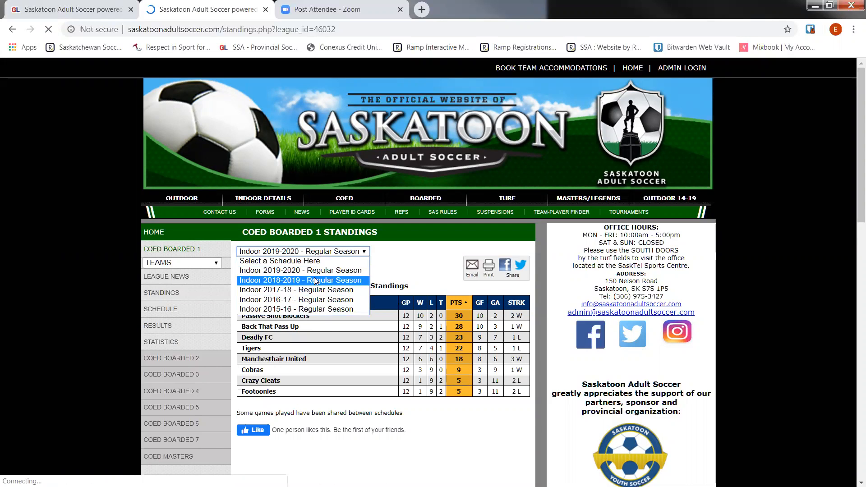
click(300, 280)
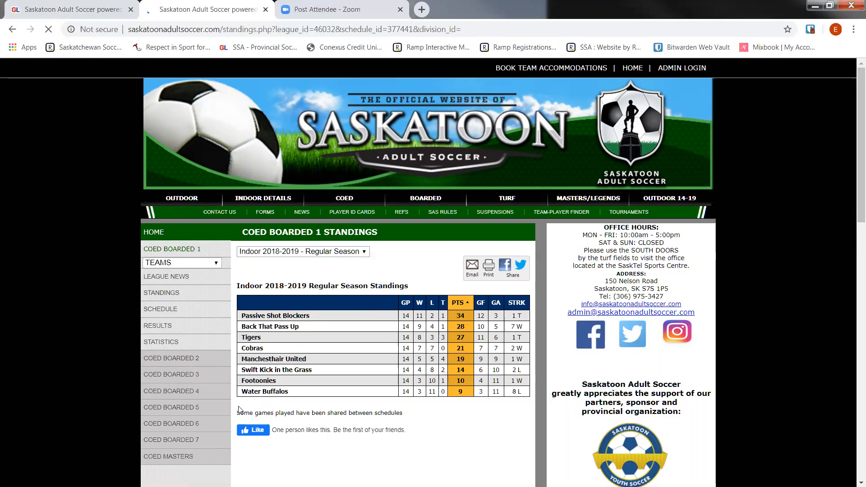
mouse_move(462, 416)
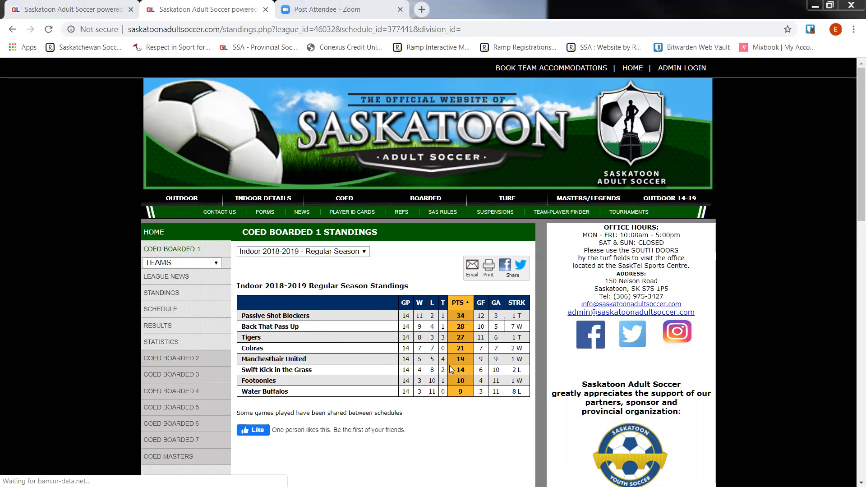
mouse_move(241, 276)
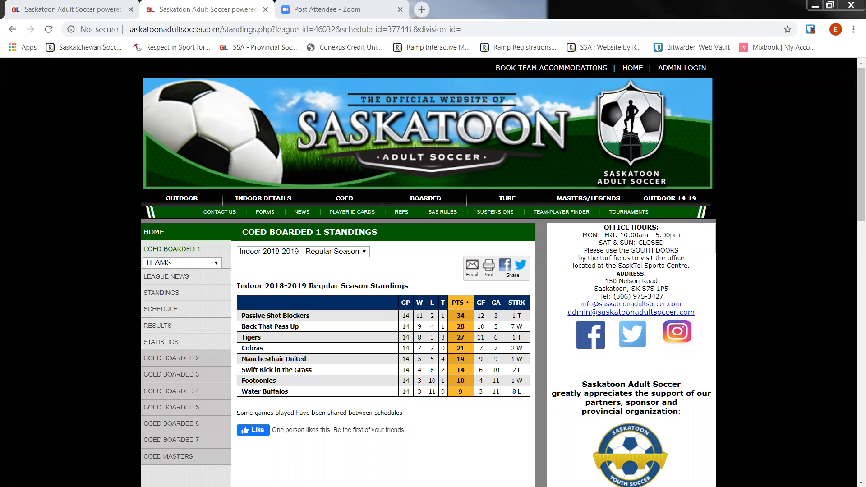
mouse_move(527, 237)
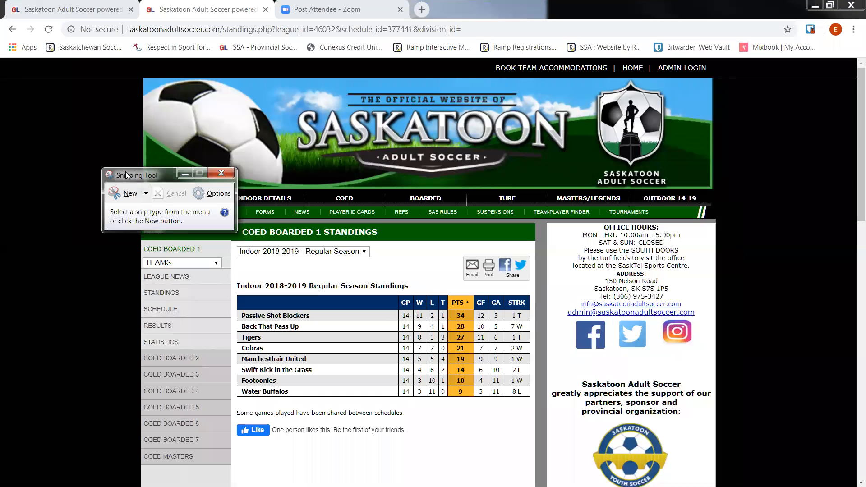
Take a new snip of the standings table, then close it without saving
drag(136, 175, 158, 186)
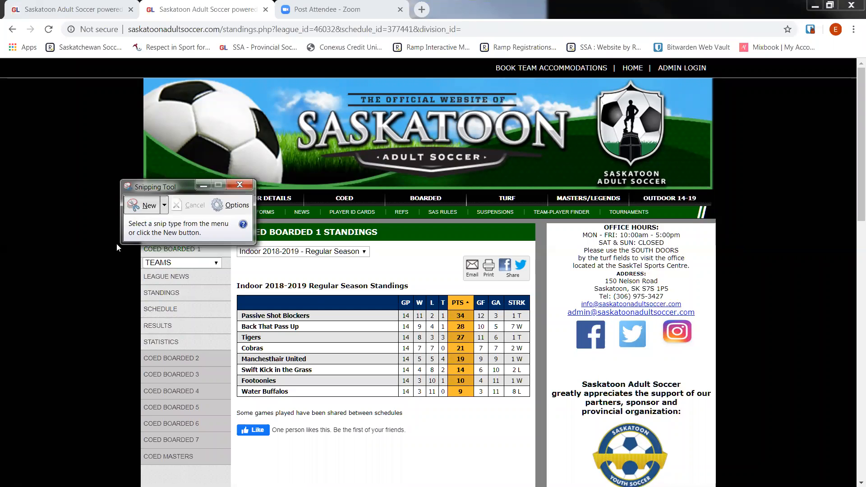
click(148, 205)
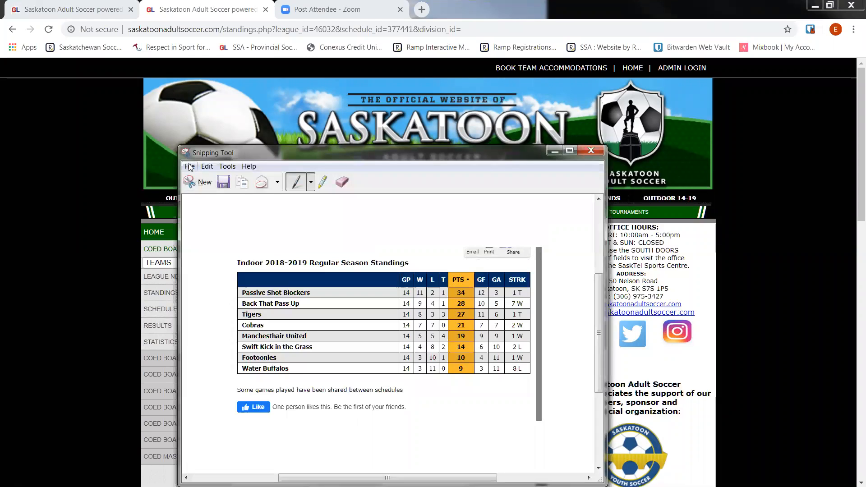
click(189, 167)
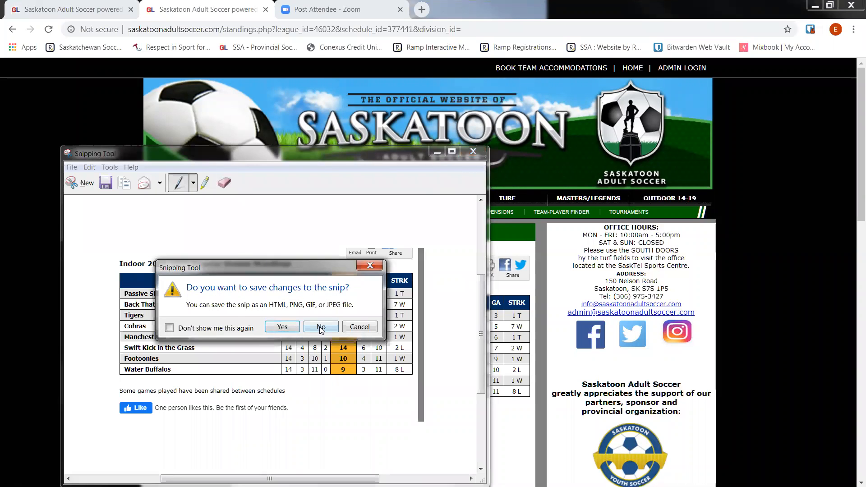
click(320, 327)
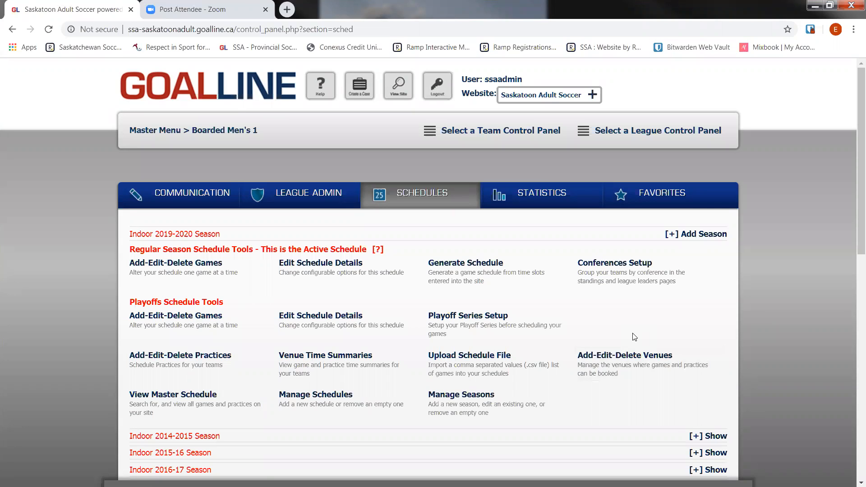
mouse_move(247, 129)
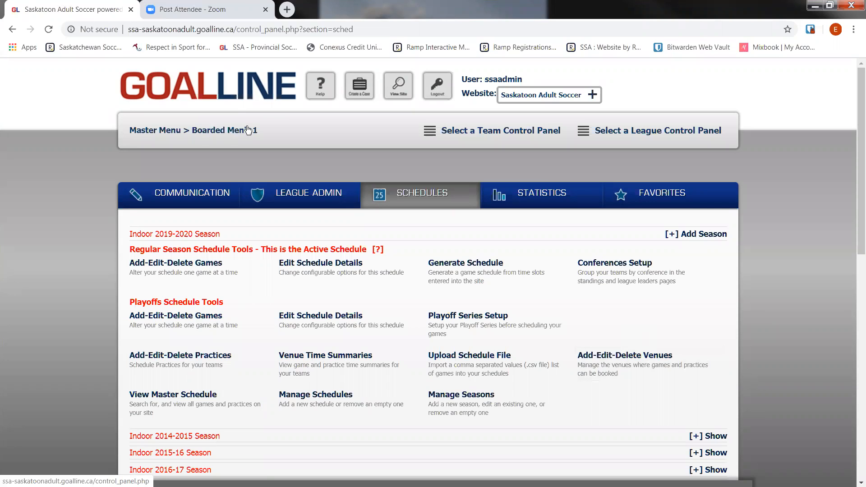
mouse_move(657, 134)
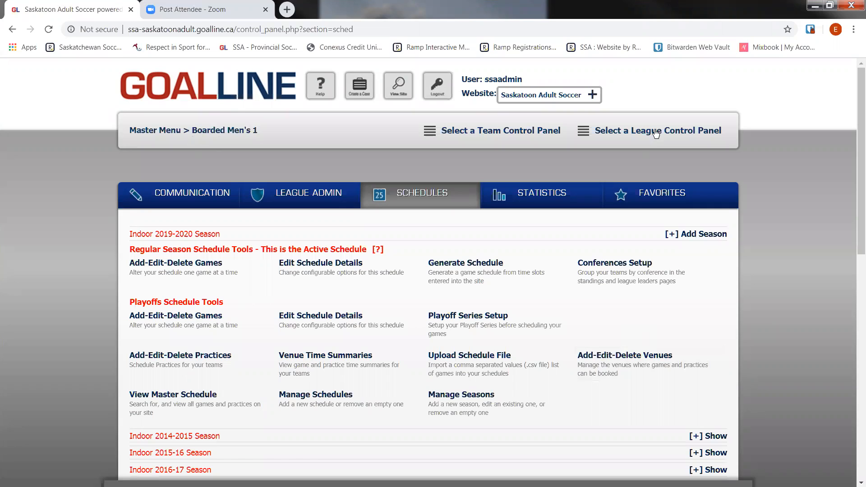
Open the Select a League Control Panel list
click(658, 131)
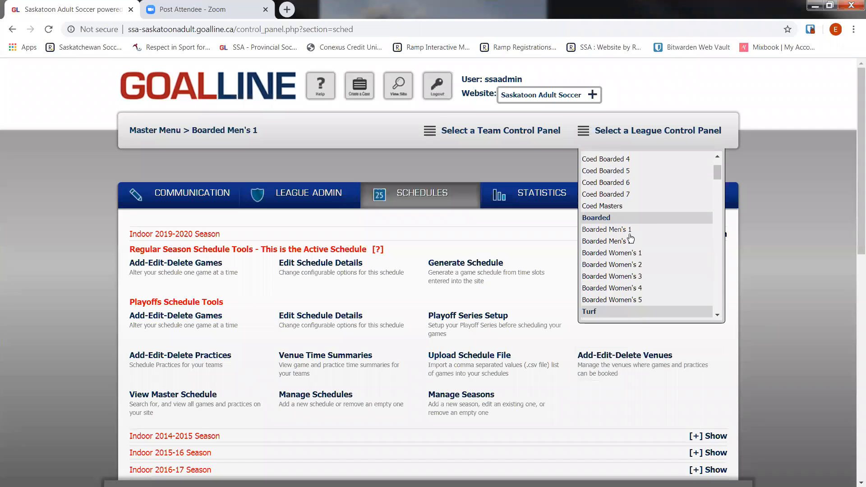
mouse_move(411, 206)
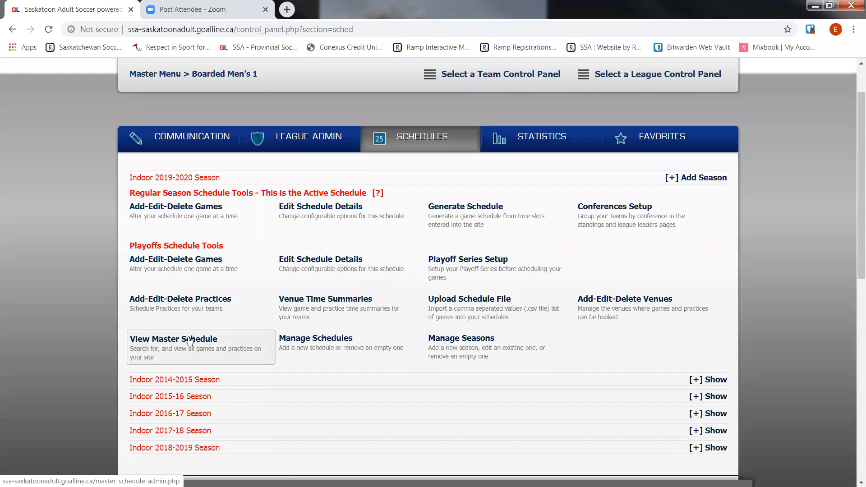
Open the View Master Schedule search page
click(173, 339)
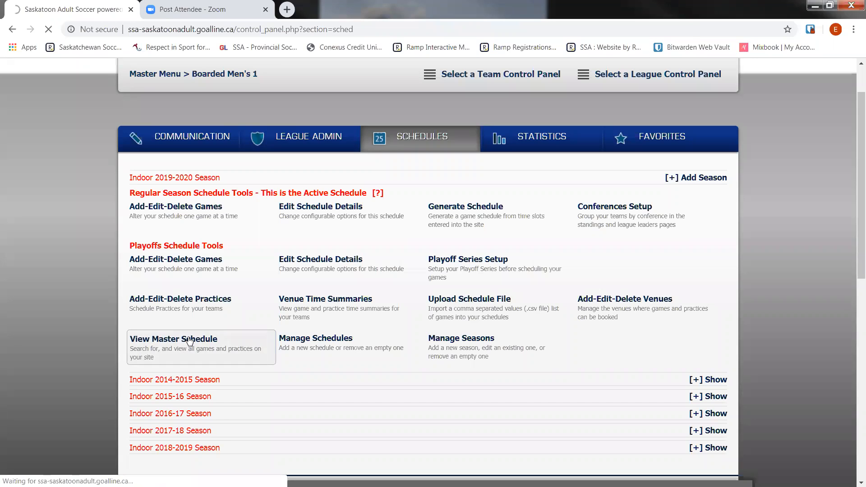
click(173, 339)
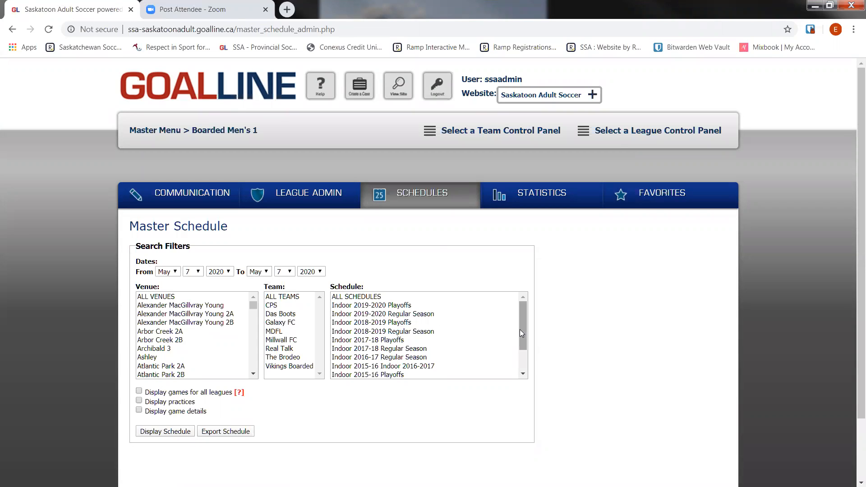
scroll(down, 3)
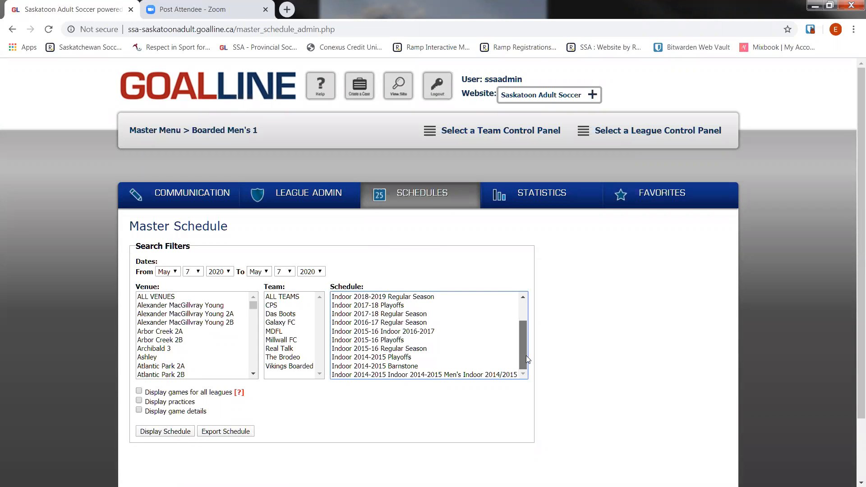
scroll(up, 3)
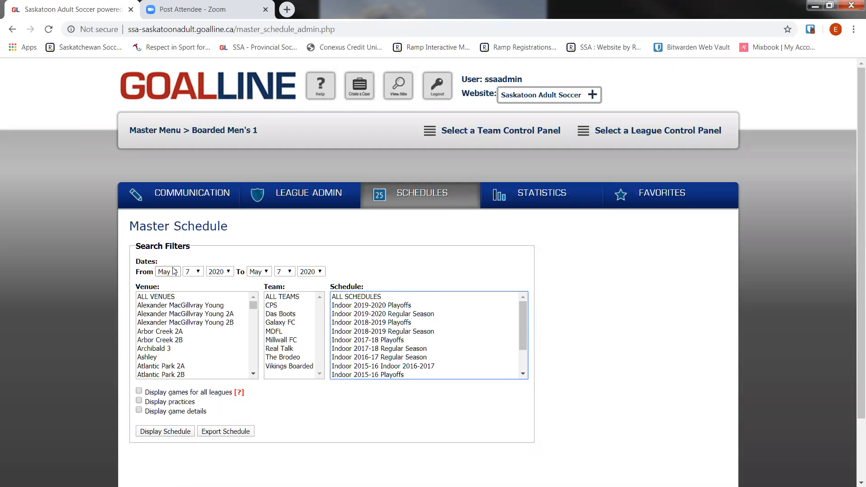
Filter from May 2019 across all leagues and export the schedule as CSV
click(168, 271)
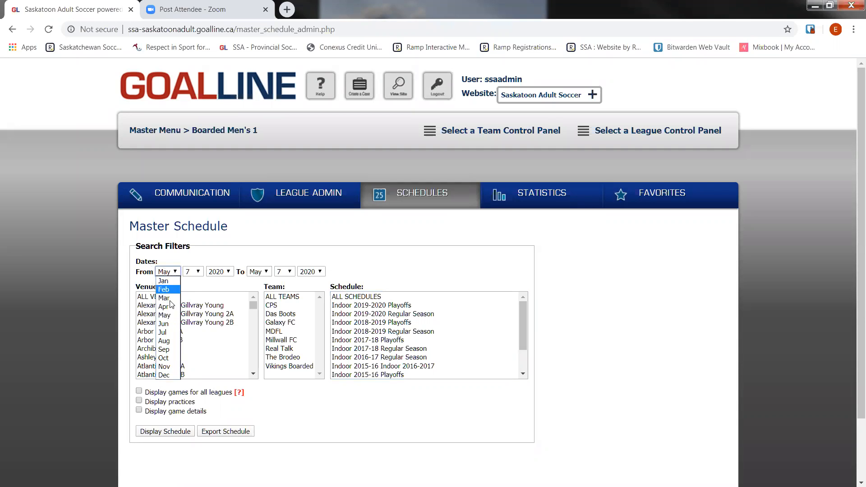
click(220, 271)
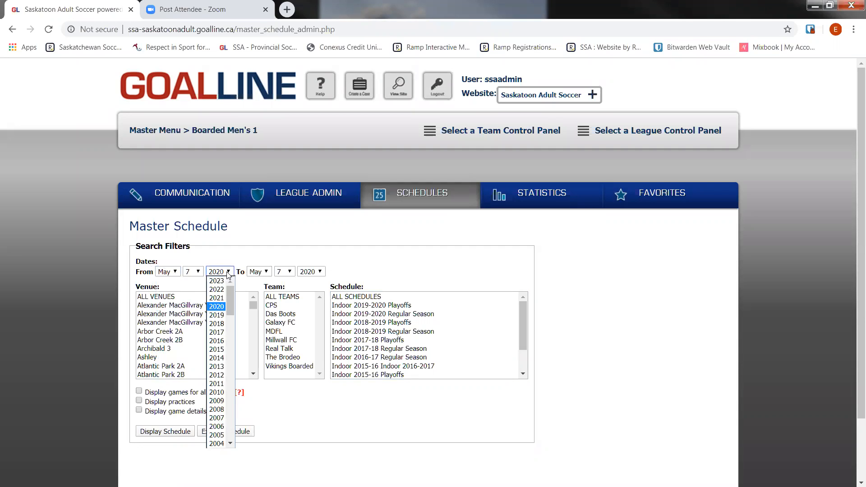
click(217, 315)
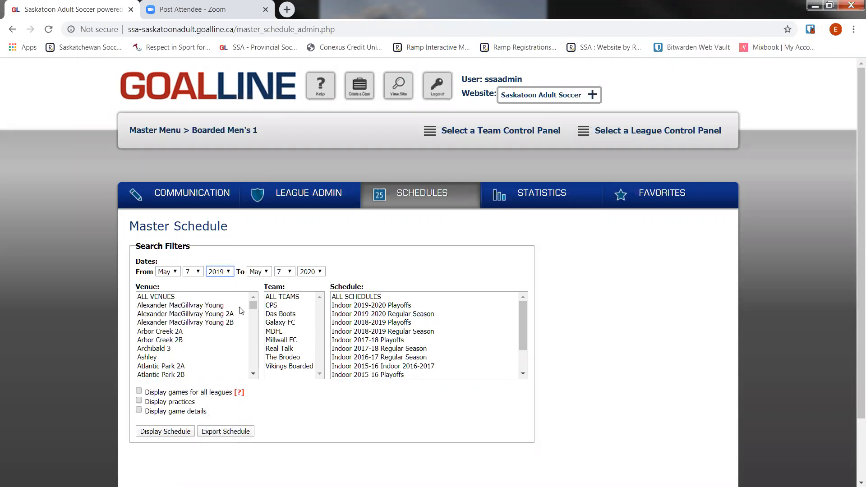
click(356, 297)
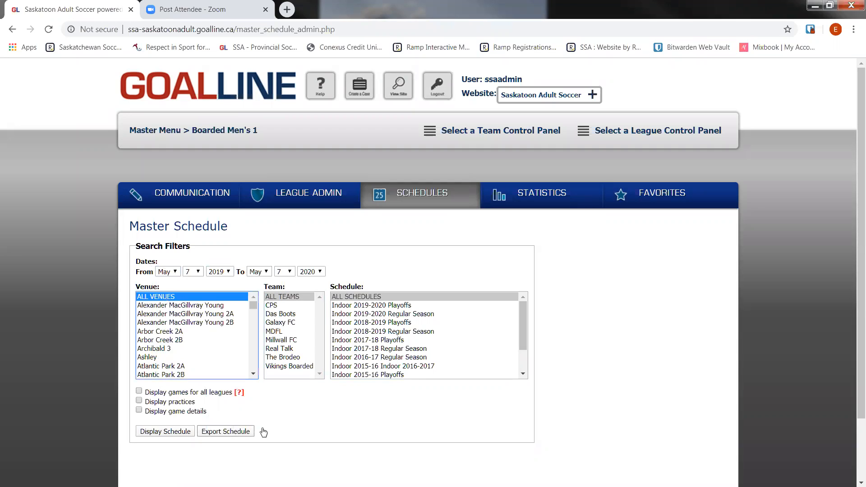
click(139, 392)
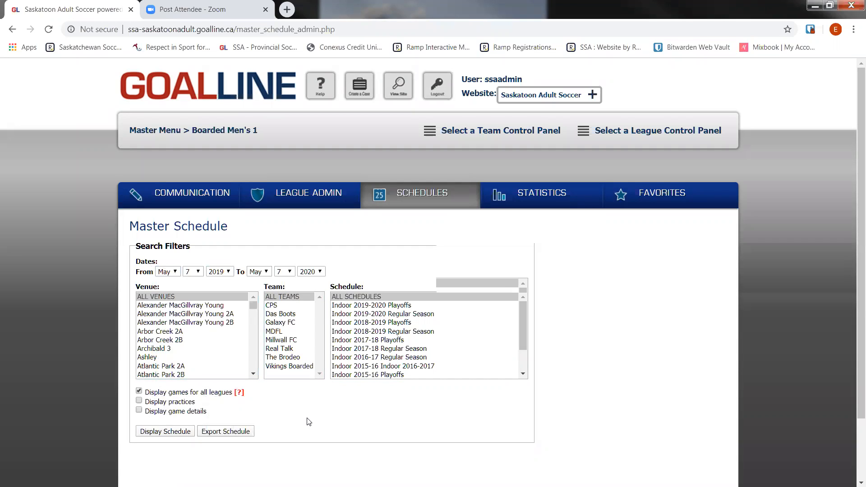
scroll(down, 3)
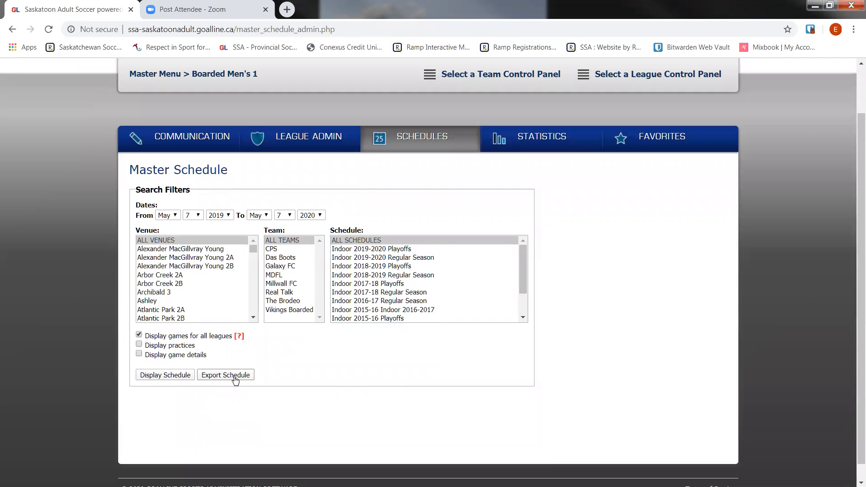
click(225, 375)
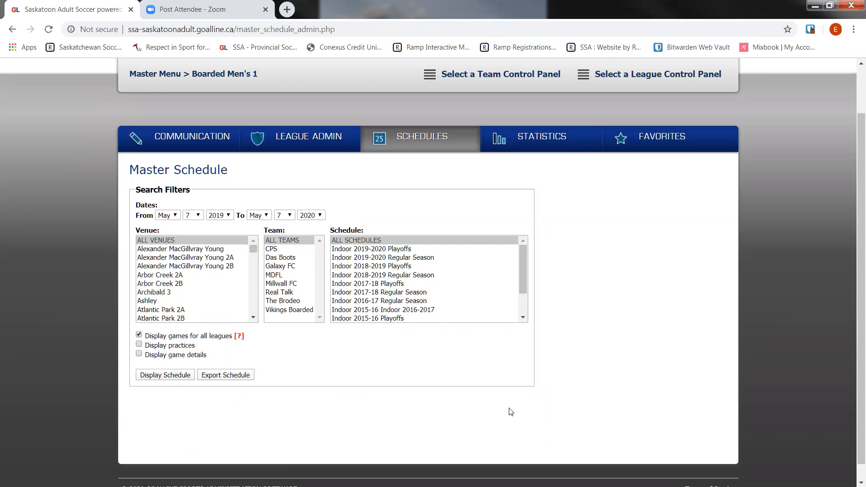
click(226, 374)
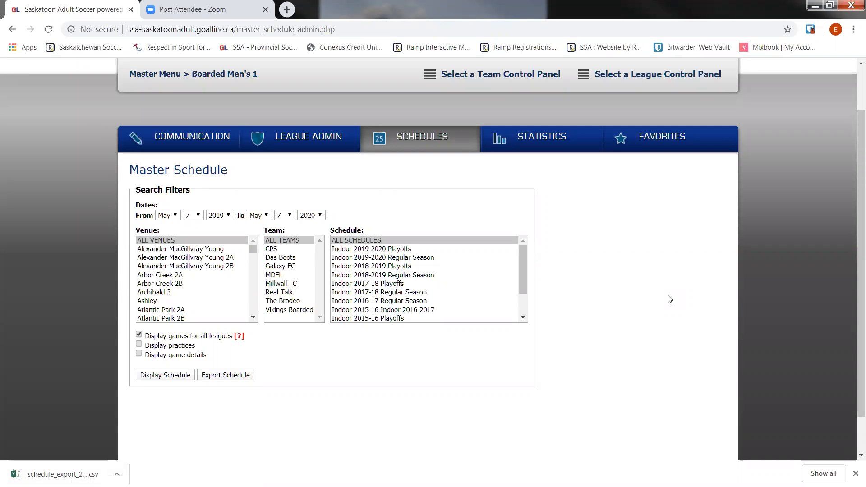
Go from the master menu to Files and Images and scroll to 3v3 Rules
click(154, 73)
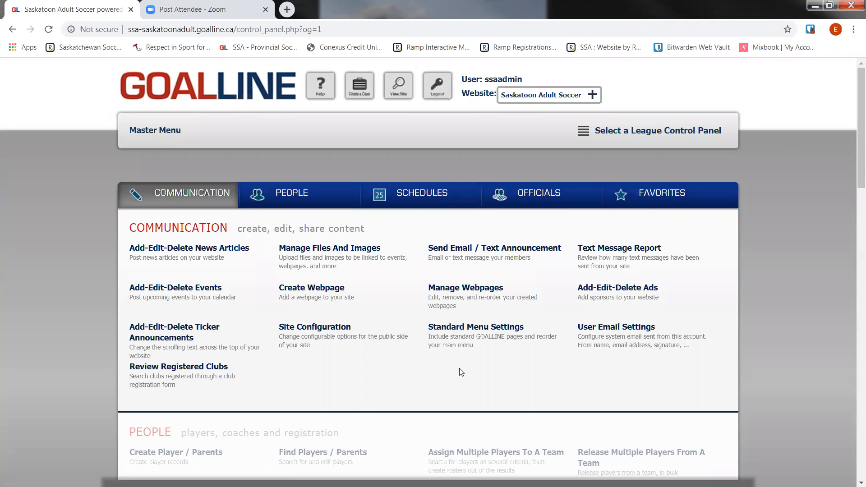
mouse_move(186, 208)
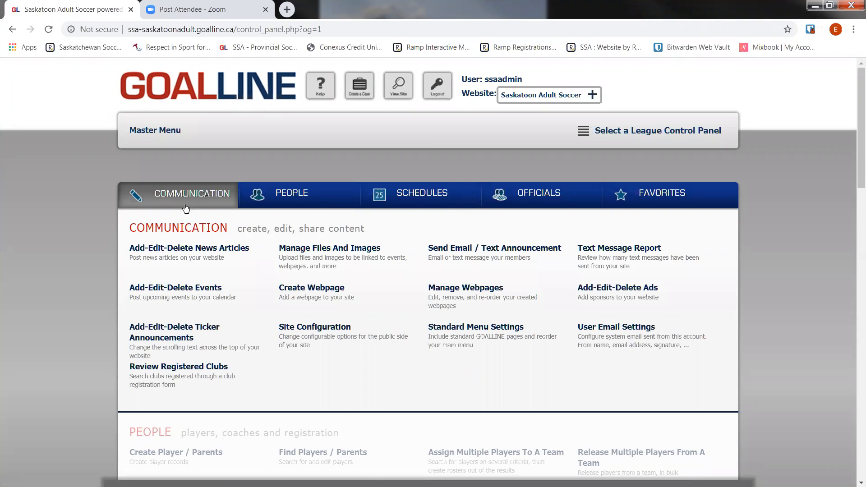
mouse_move(340, 275)
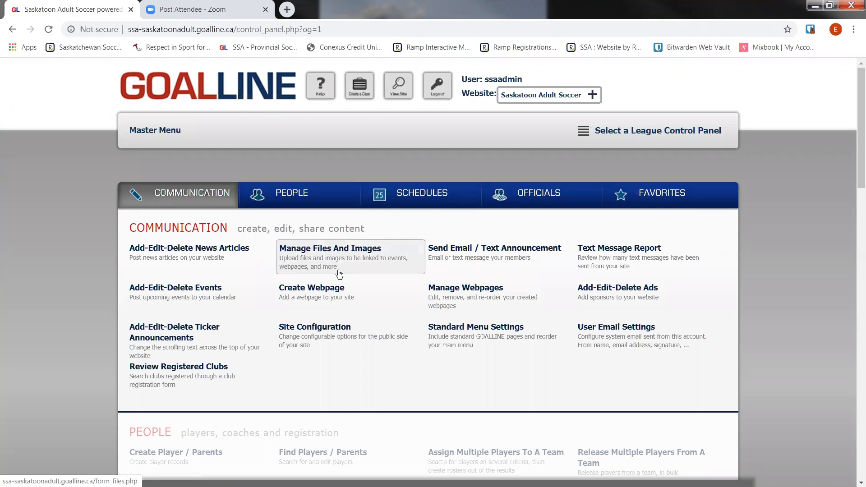
click(330, 248)
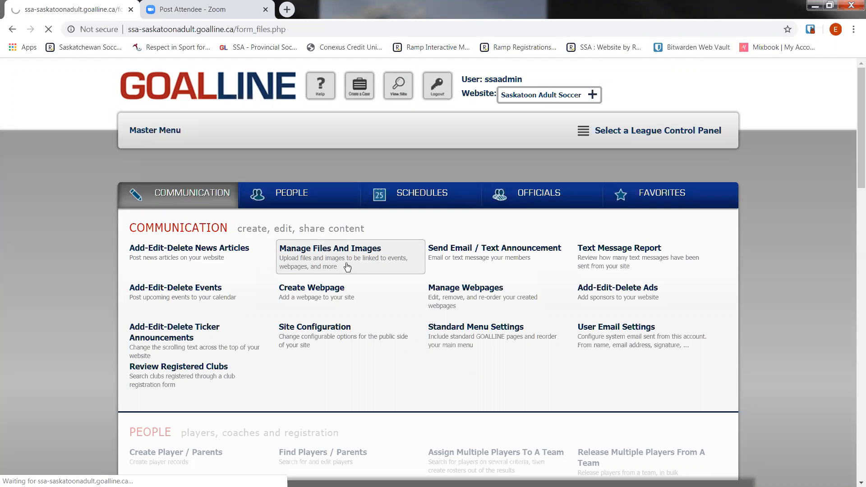
click(330, 248)
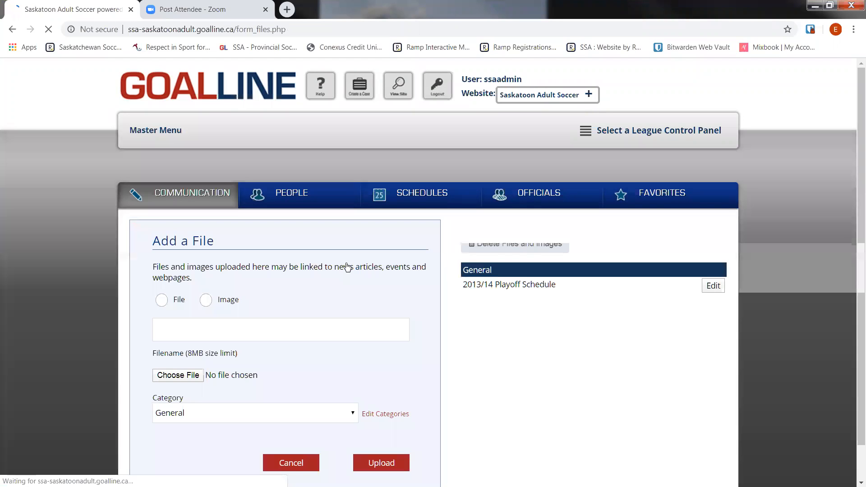
click(161, 300)
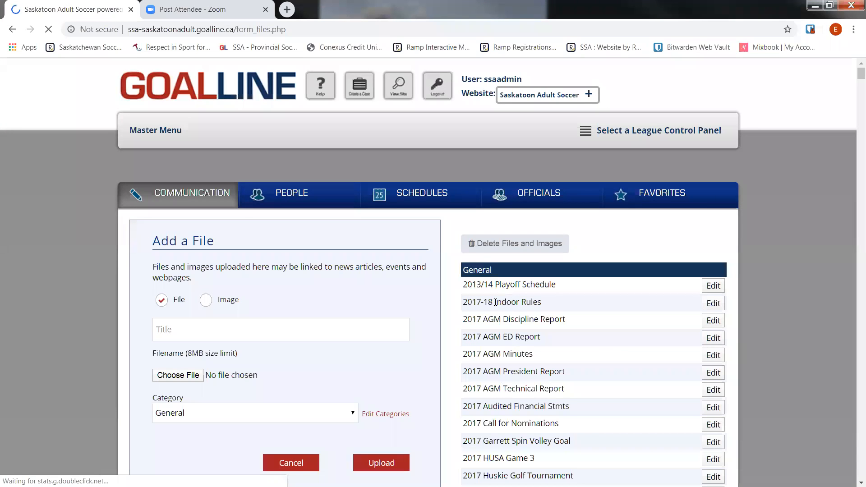
scroll(down, 3)
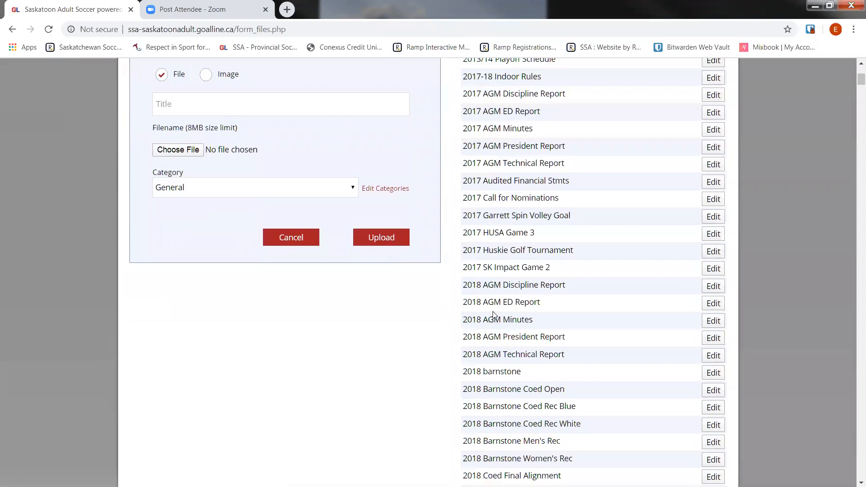
scroll(down, 3)
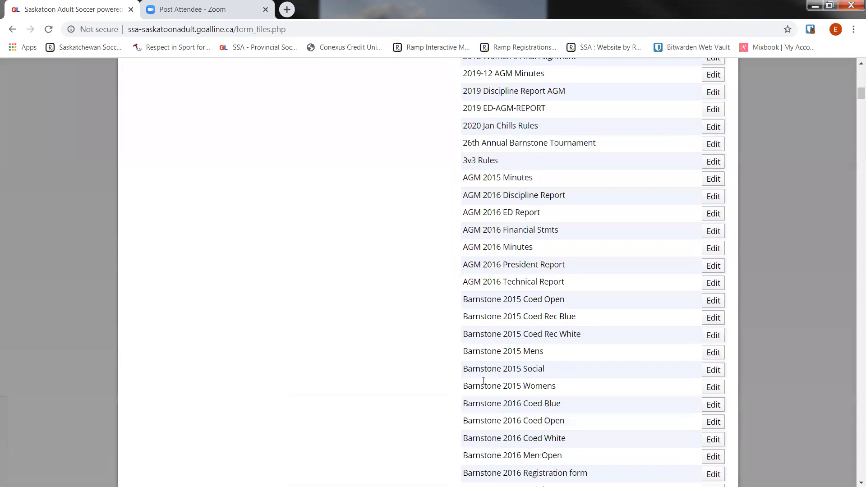
scroll(up, 3)
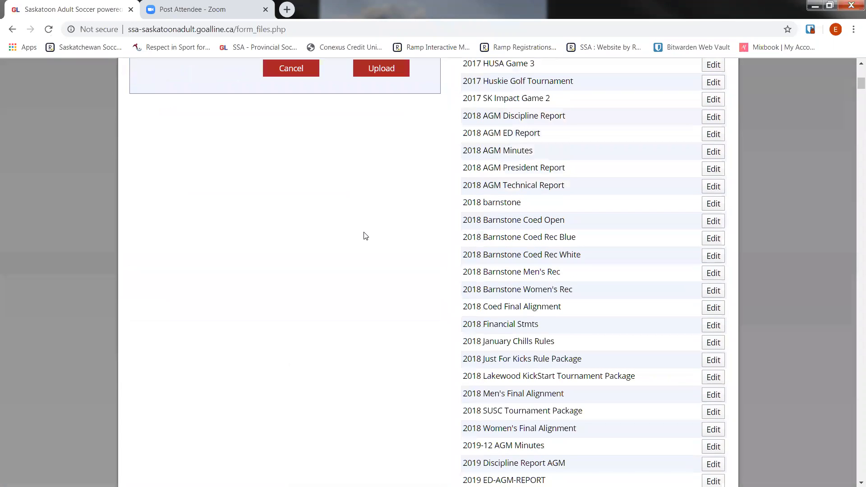
scroll(up, 3)
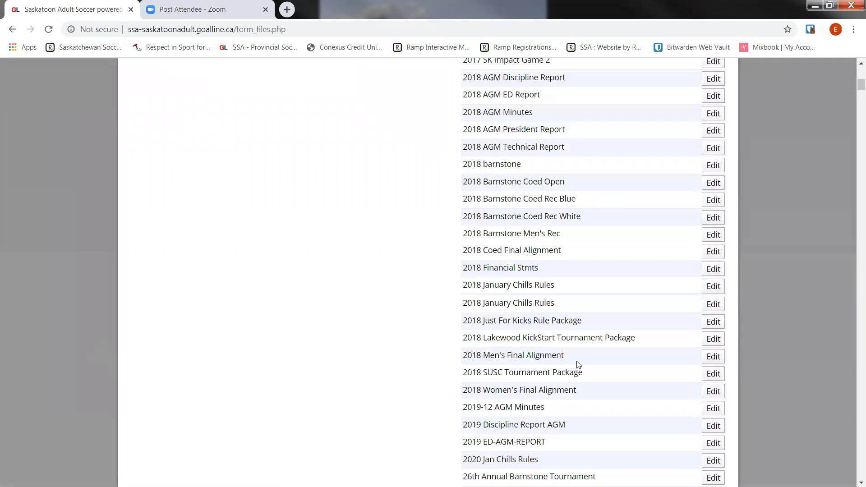
scroll(down, 3)
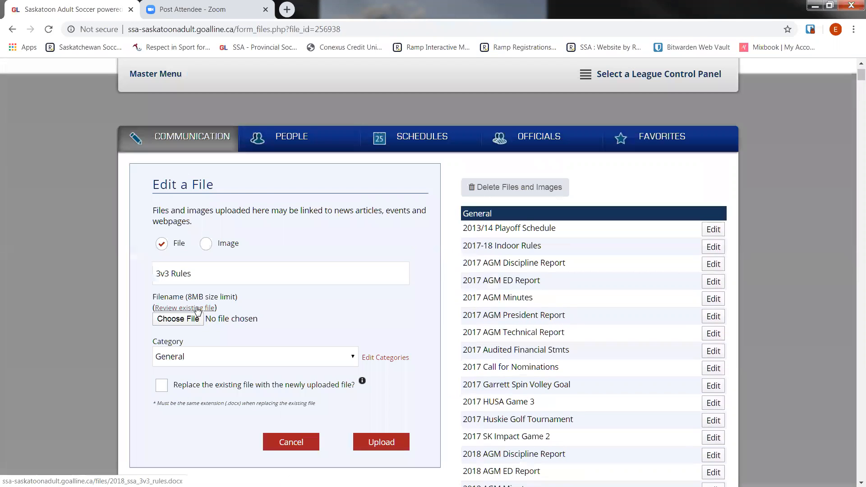
Download the existing 3v3 Rules .docx via Review existing file
click(184, 308)
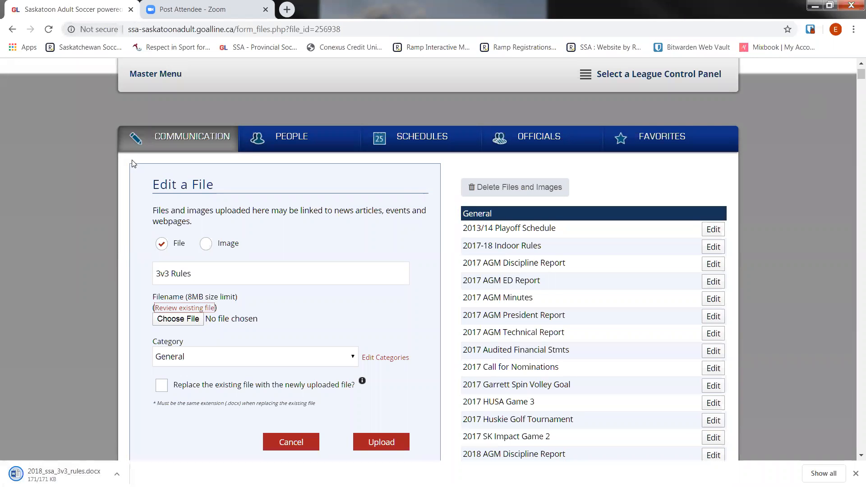
scroll(down, 3)
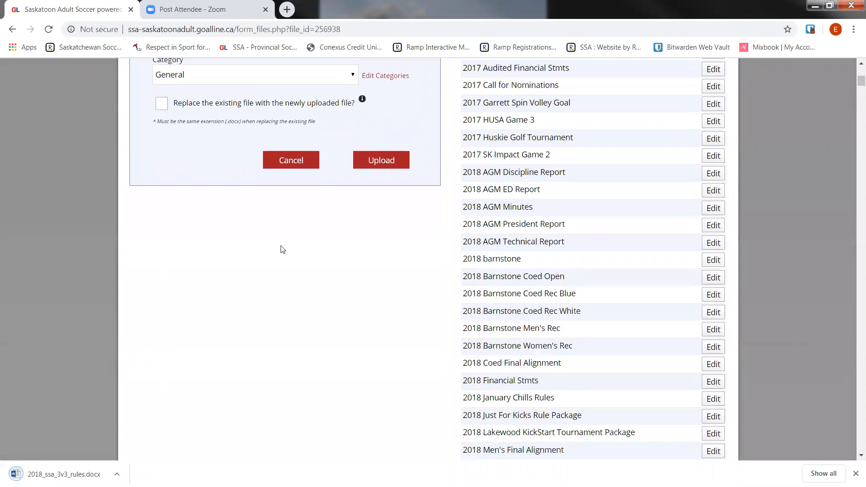
scroll(up, 3)
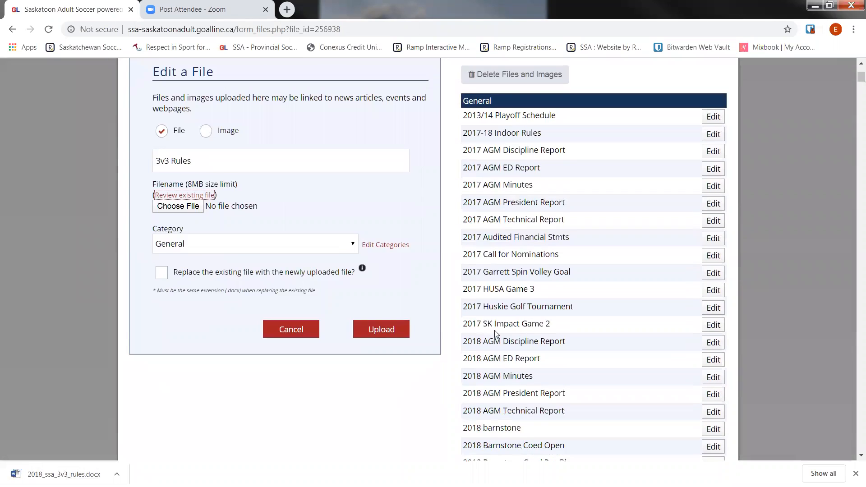
scroll(up, 3)
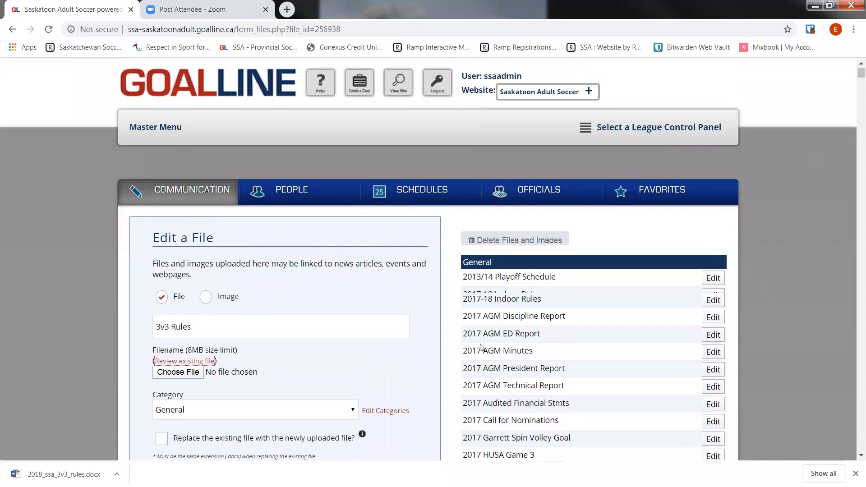
scroll(down, 3)
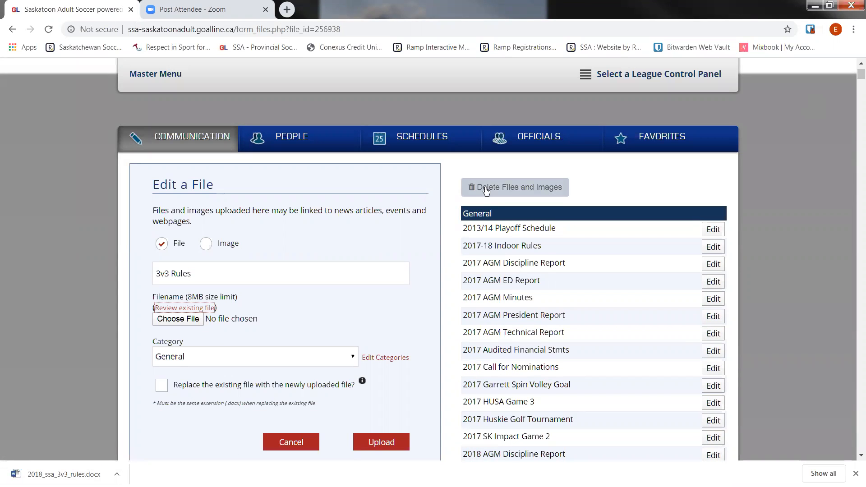
Show the Delete Files and Images checklist, scroll it, and return to the control panel
click(514, 187)
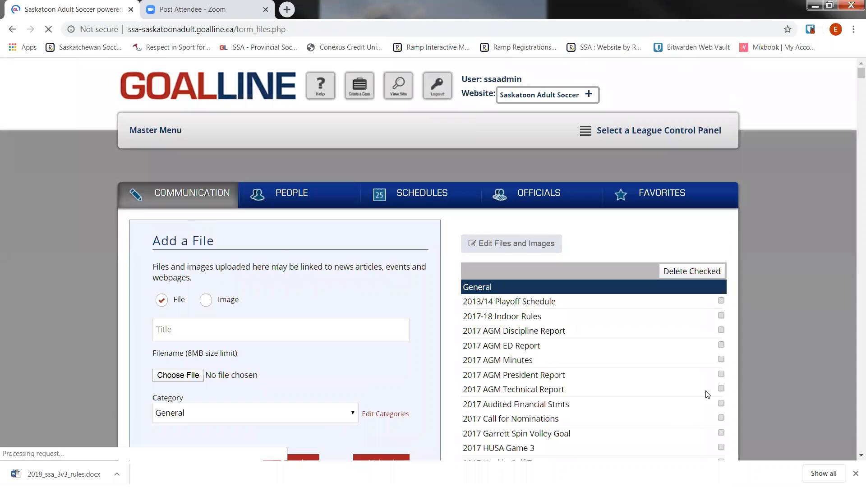
scroll(down, 3)
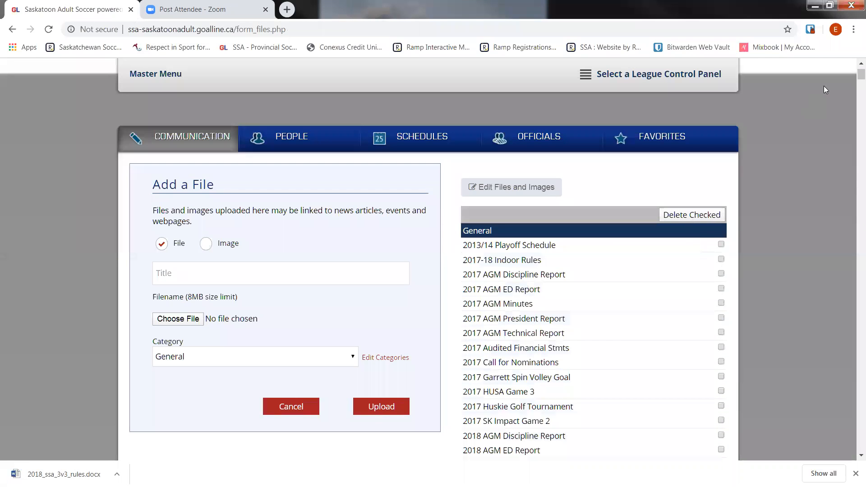
scroll(down, 3)
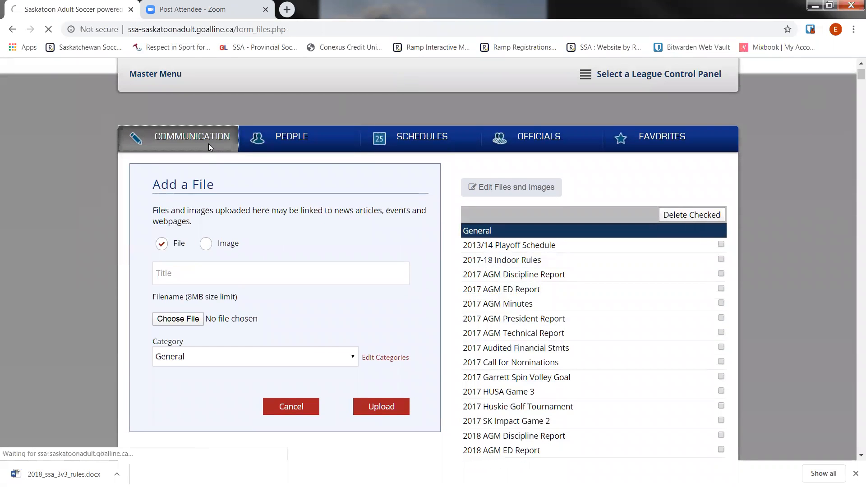
click(291, 136)
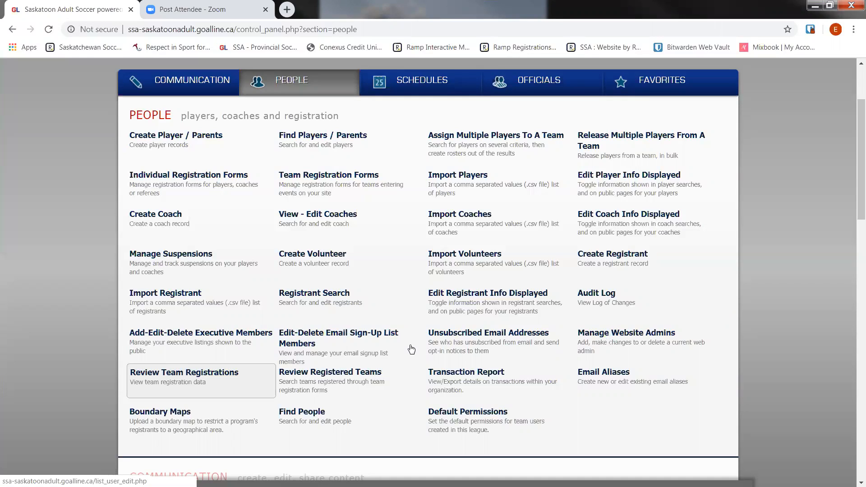
mouse_move(298, 325)
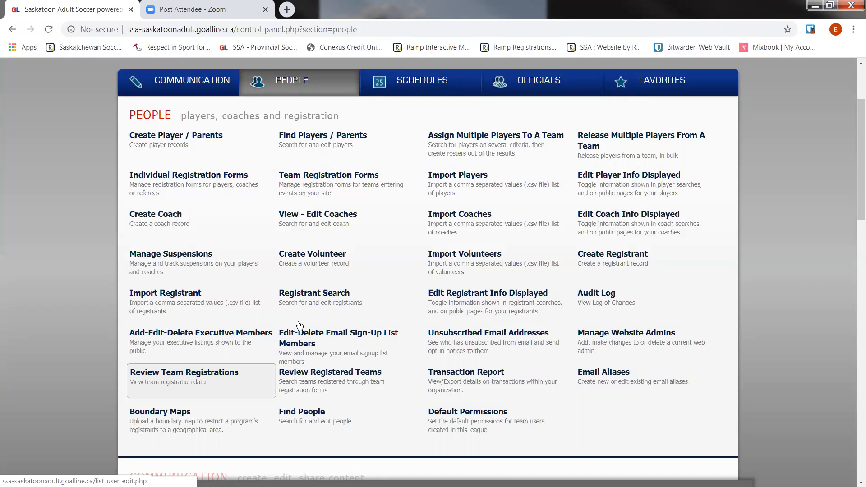
mouse_move(134, 381)
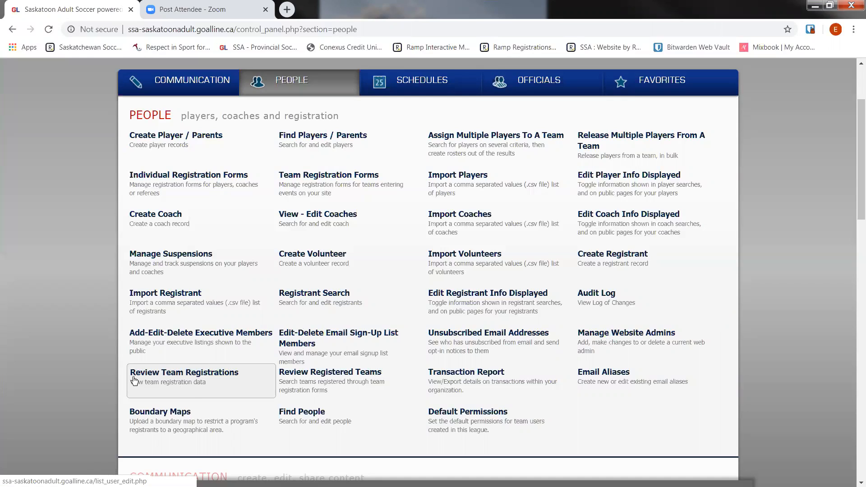
mouse_move(370, 378)
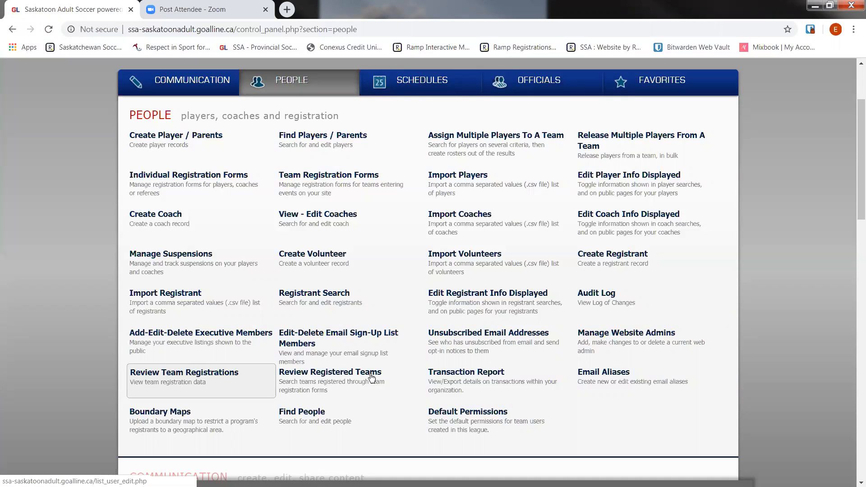
mouse_move(635, 306)
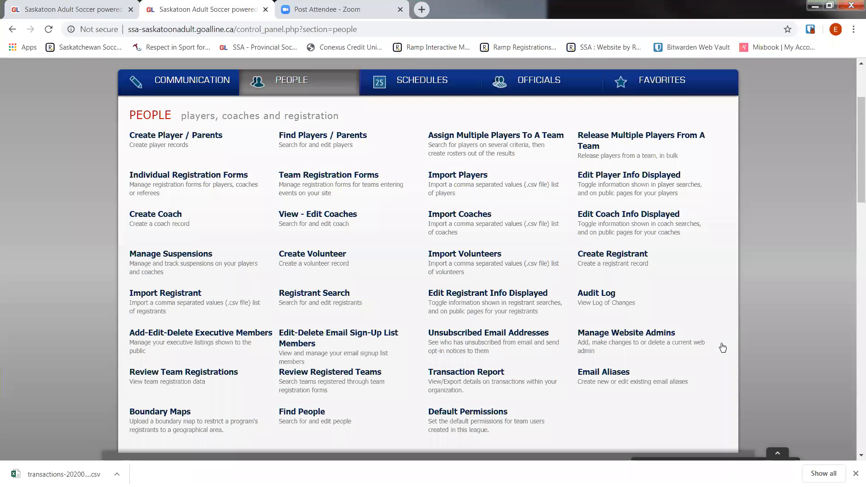
mouse_move(807, 376)
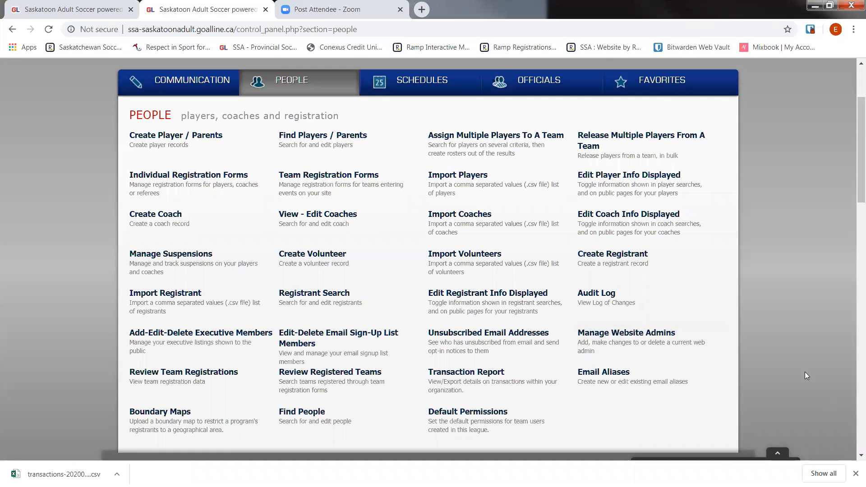
mouse_move(534, 380)
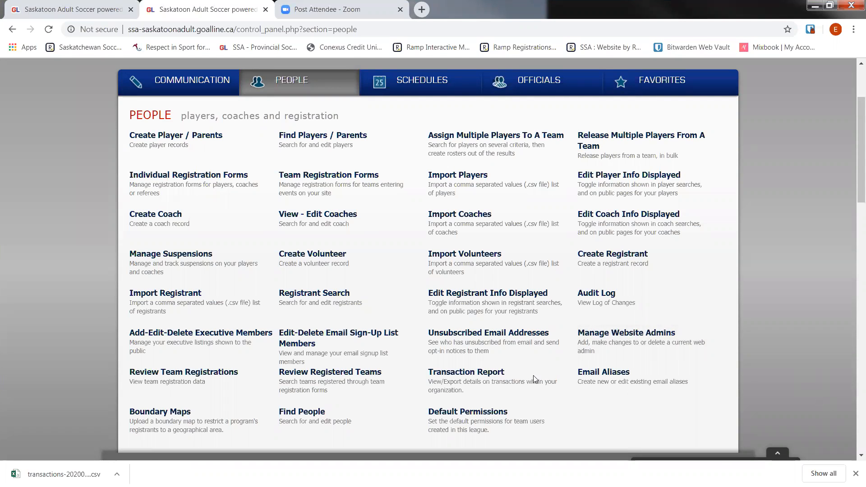
mouse_move(466, 372)
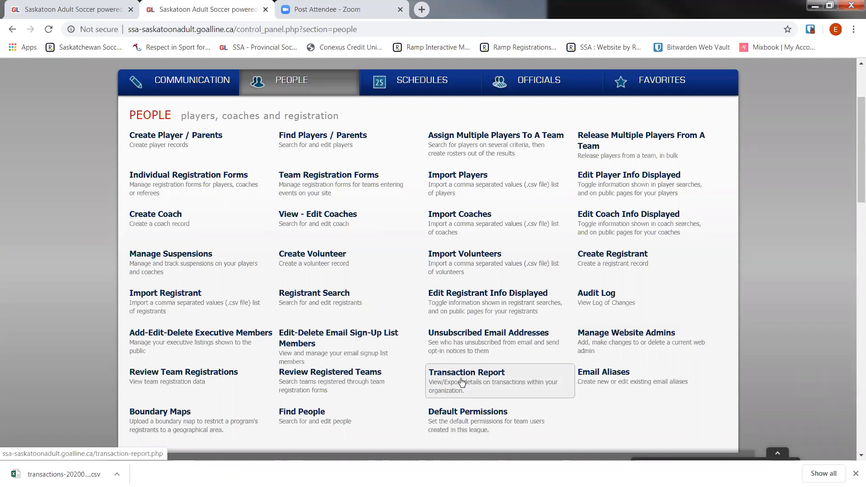
mouse_move(281, 78)
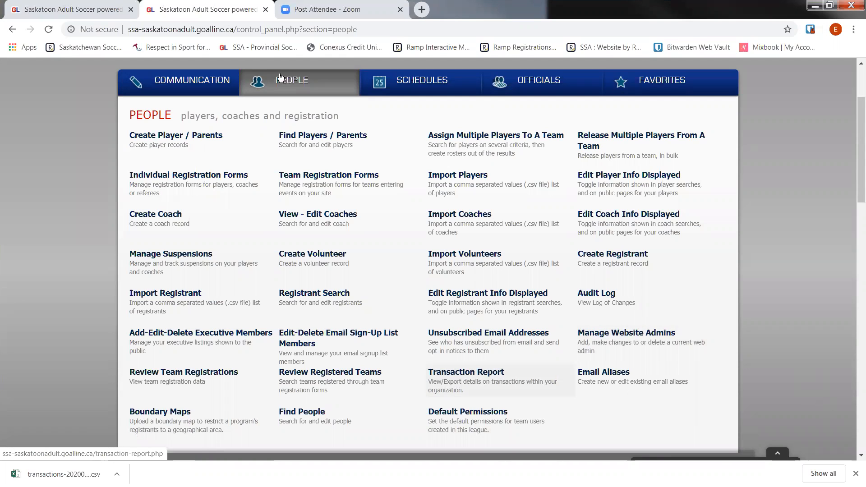
mouse_move(470, 384)
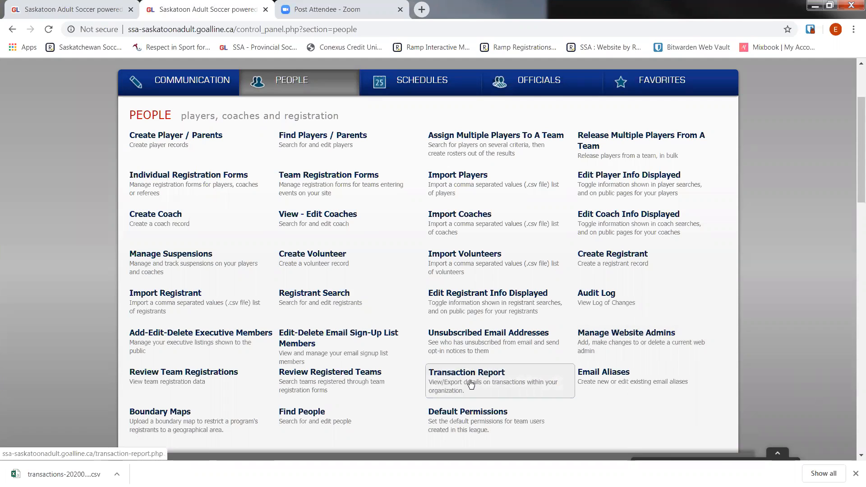
Open the January 2020 transaction report listing 252 transactions and view the downloaded CSV
click(467, 371)
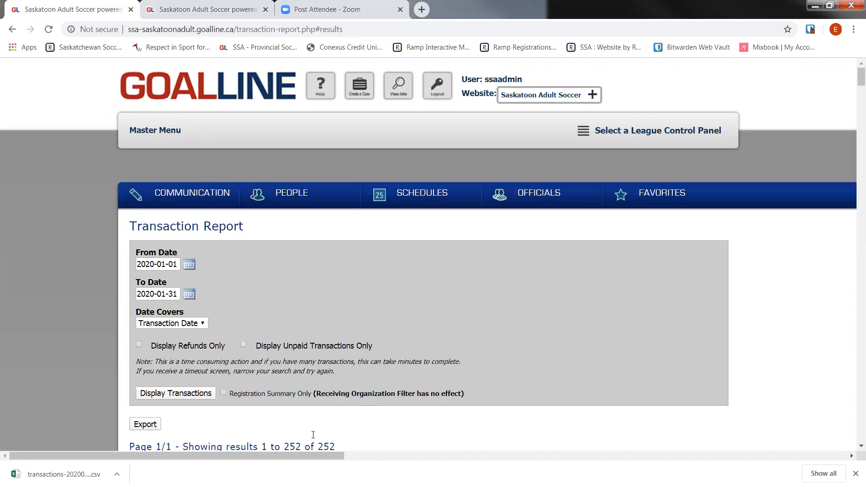
mouse_move(266, 418)
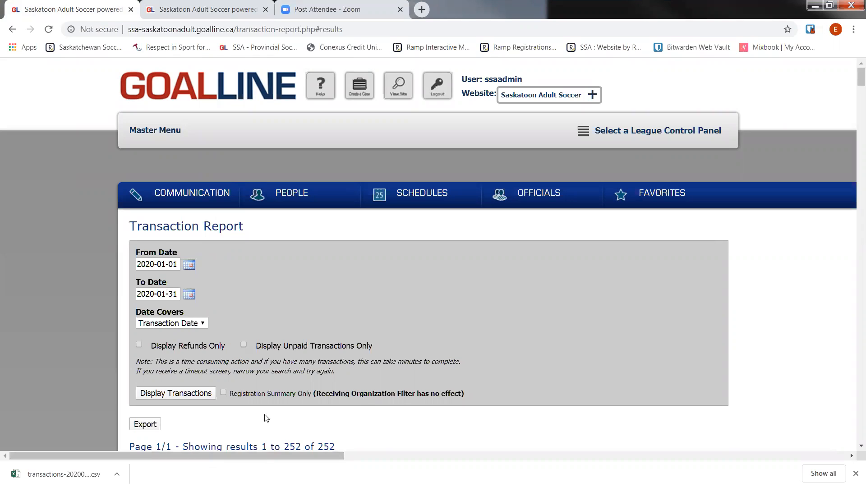
scroll(down, 3)
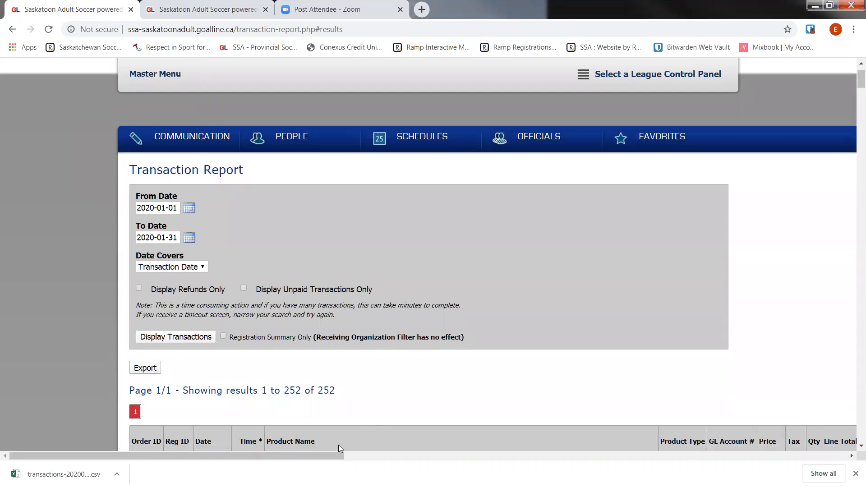
mouse_move(350, 444)
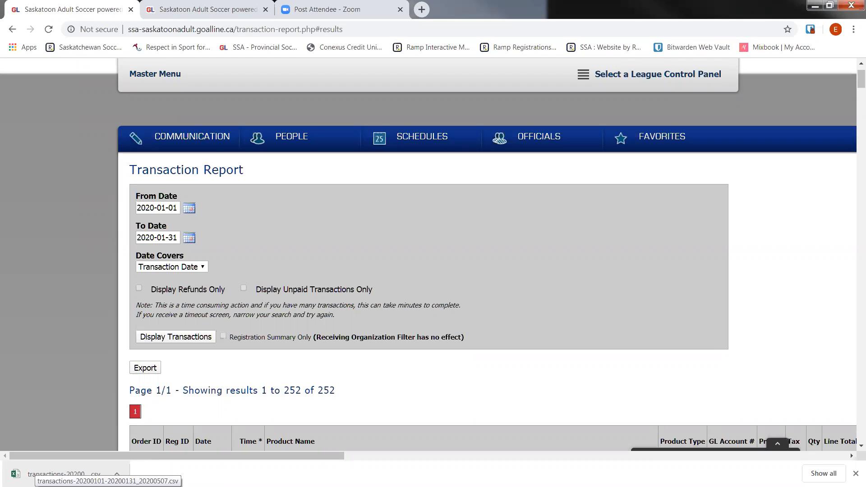
mouse_move(90, 453)
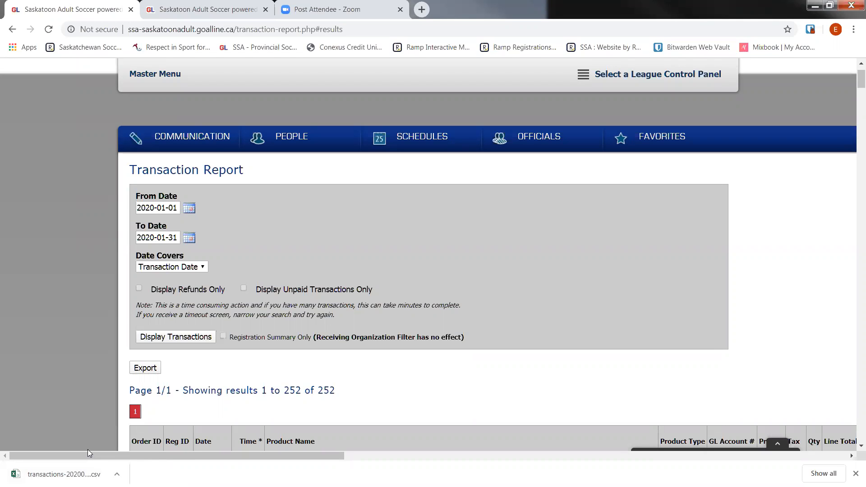
click(291, 137)
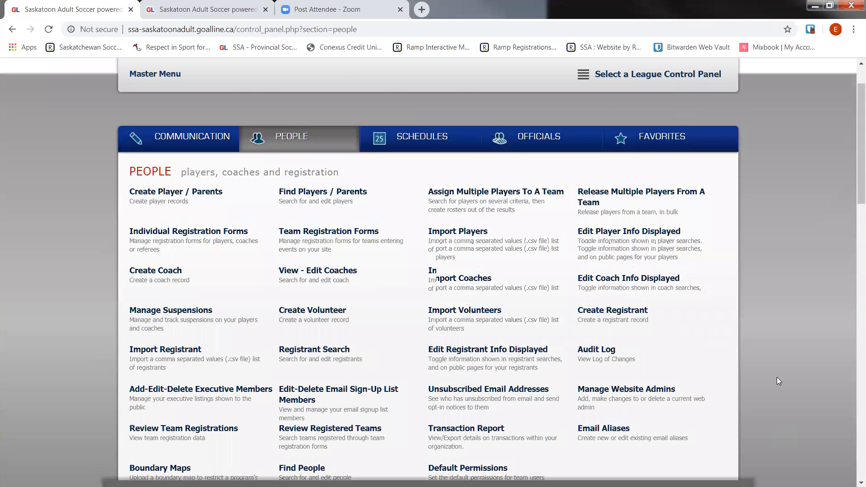
scroll(up, 3)
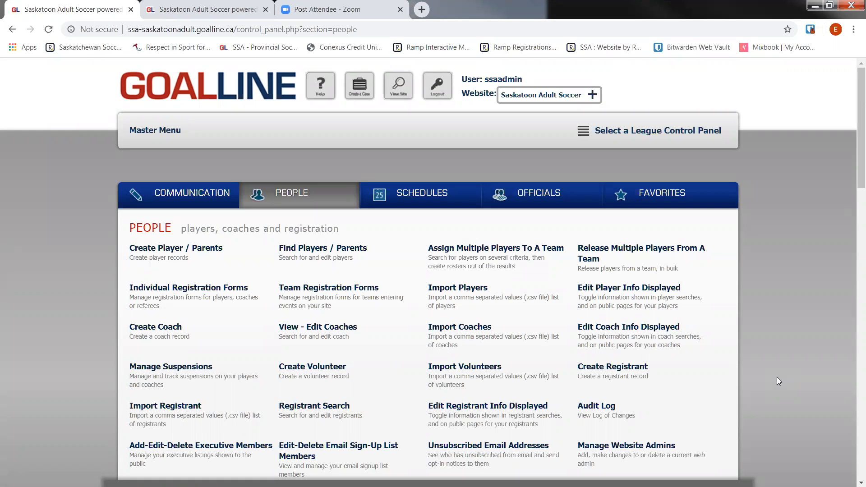
scroll(down, 3)
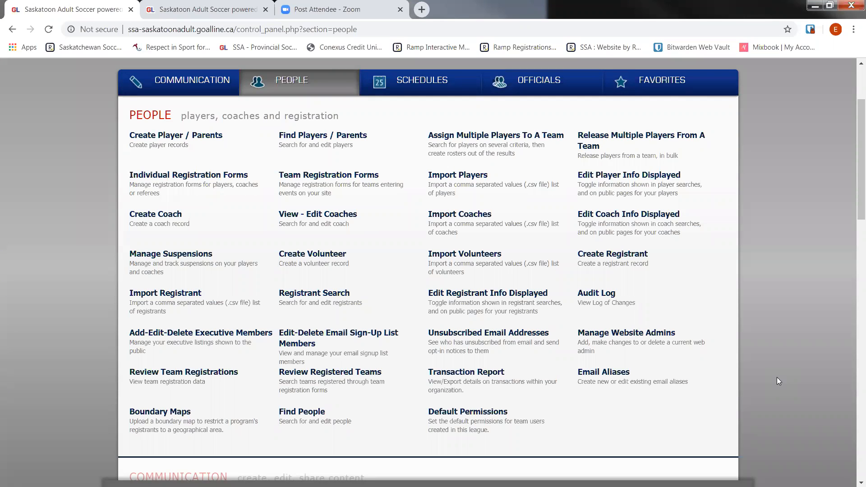
mouse_move(732, 354)
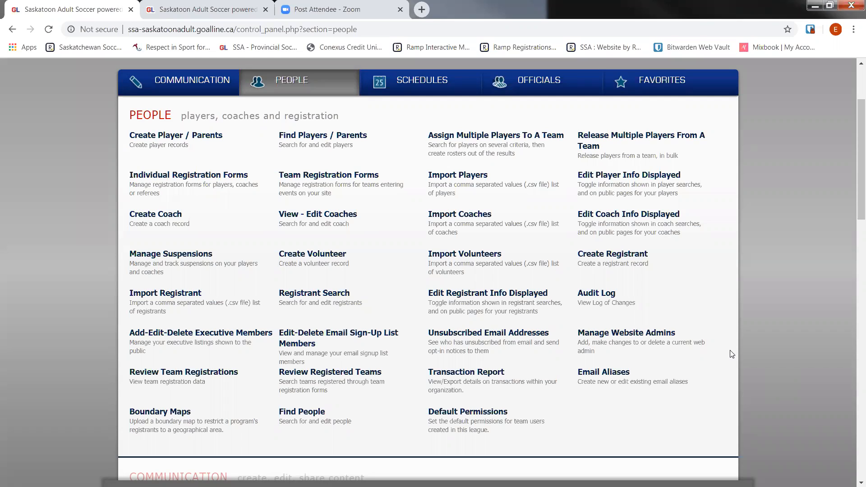
mouse_move(714, 304)
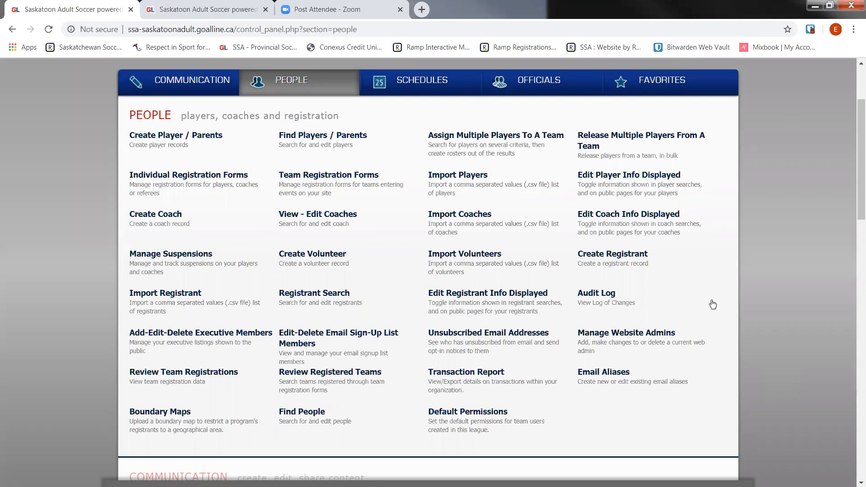